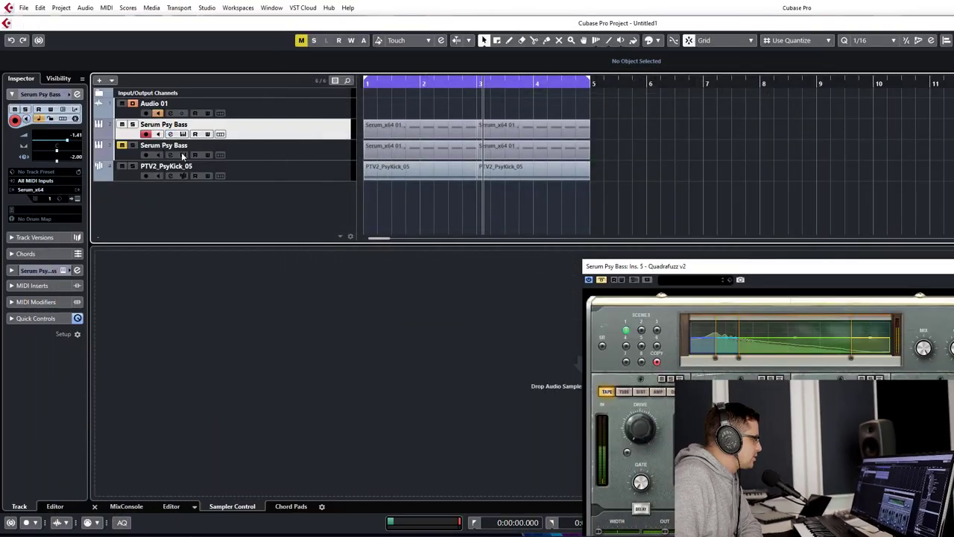
Step: Reset the Serum Psy Bass patch via Menu > Init Preset
{"action": "left_click", "coordinate": [182, 155]}
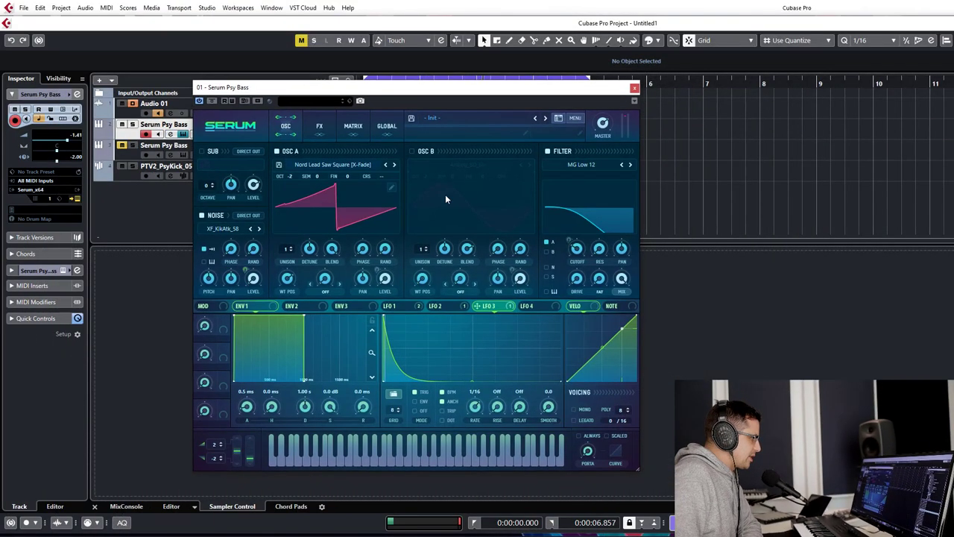
{"action": "left_click", "coordinate": [575, 117]}
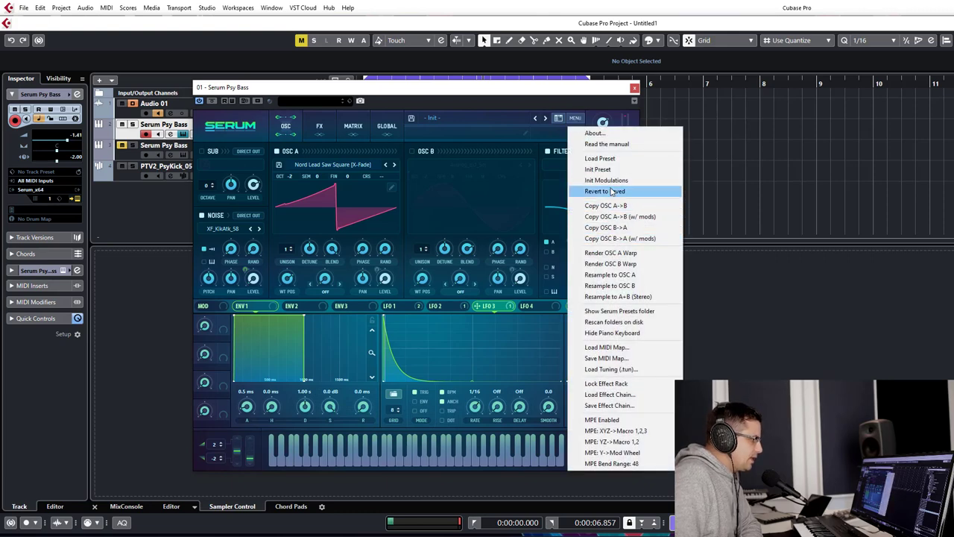
{"action": "mouse_move", "coordinate": [598, 170]}
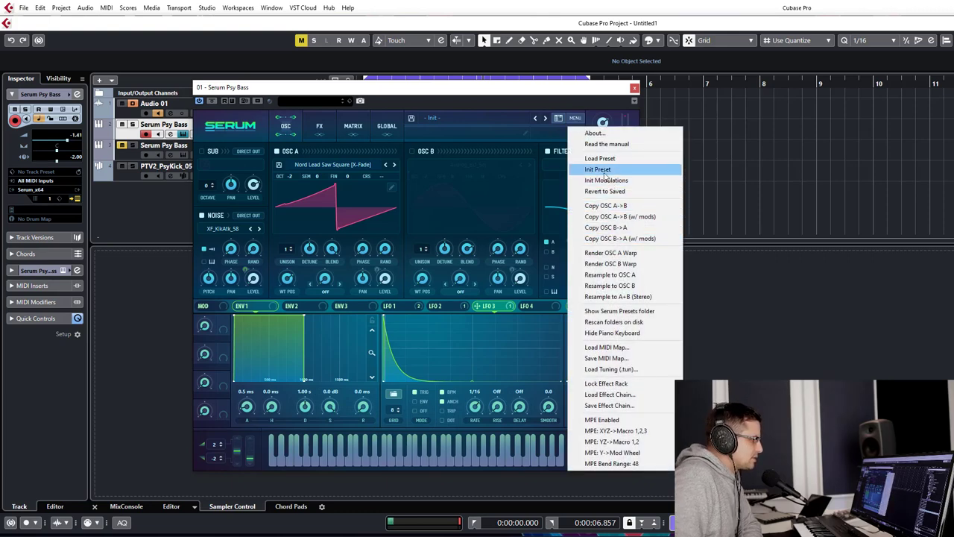
{"action": "left_click", "coordinate": [597, 170]}
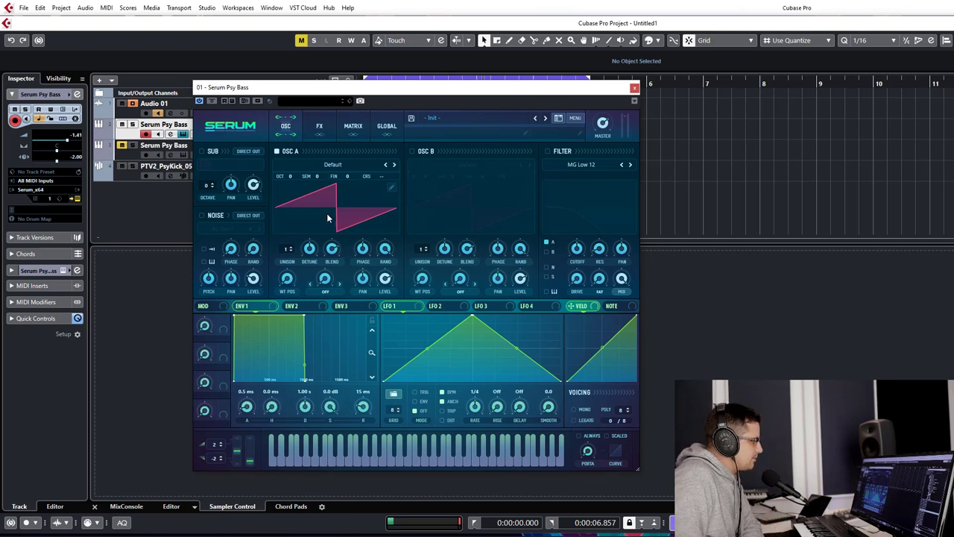
{"action": "mouse_move", "coordinate": [400, 222]}
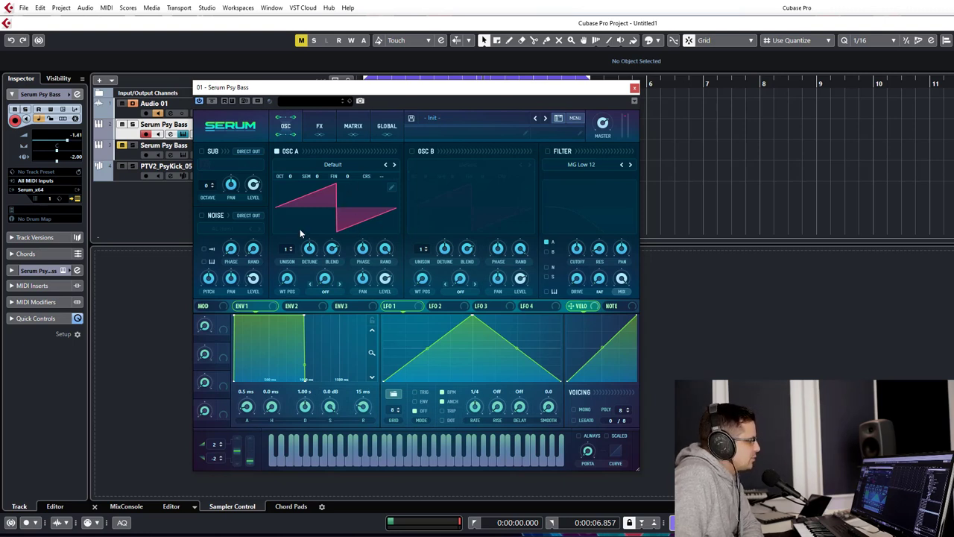
{"action": "mouse_move", "coordinate": [400, 187]}
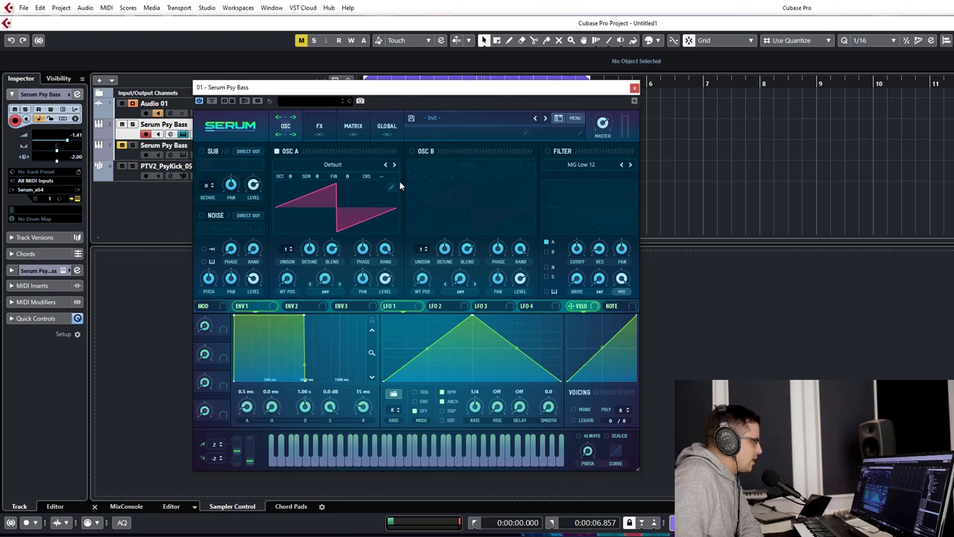
{"action": "mouse_move", "coordinate": [307, 161]}
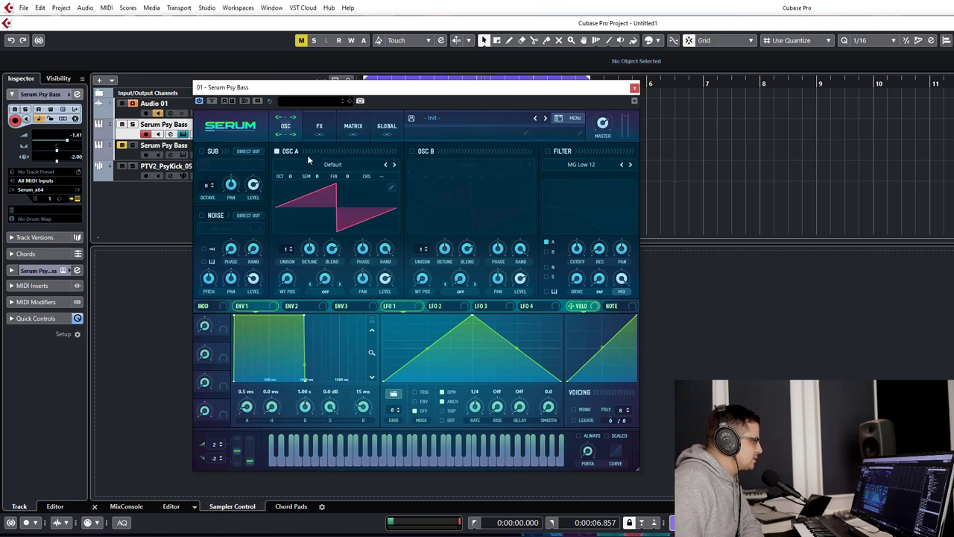
{"action": "mouse_move", "coordinate": [347, 239]}
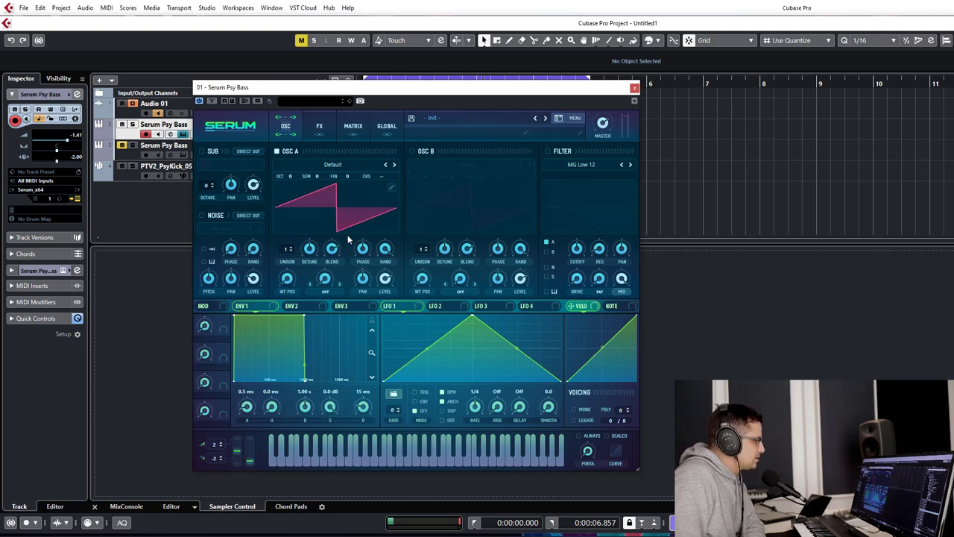
Step: Load the Roland Lead Saw Square [X-Fade] wavetable from Psychedelic Toolbox Vol 2 into OSC A
{"action": "left_click", "coordinate": [391, 188]}
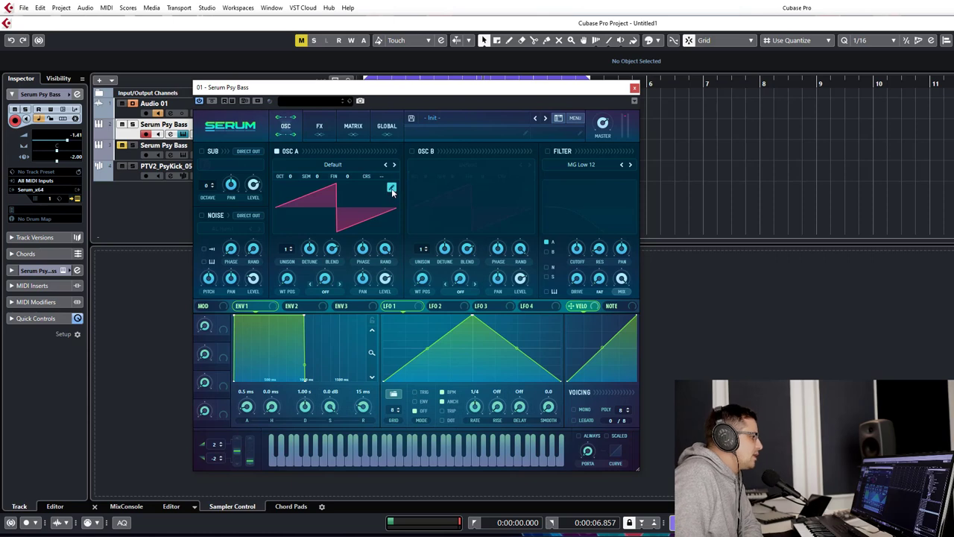
{"action": "left_click", "coordinate": [390, 186]}
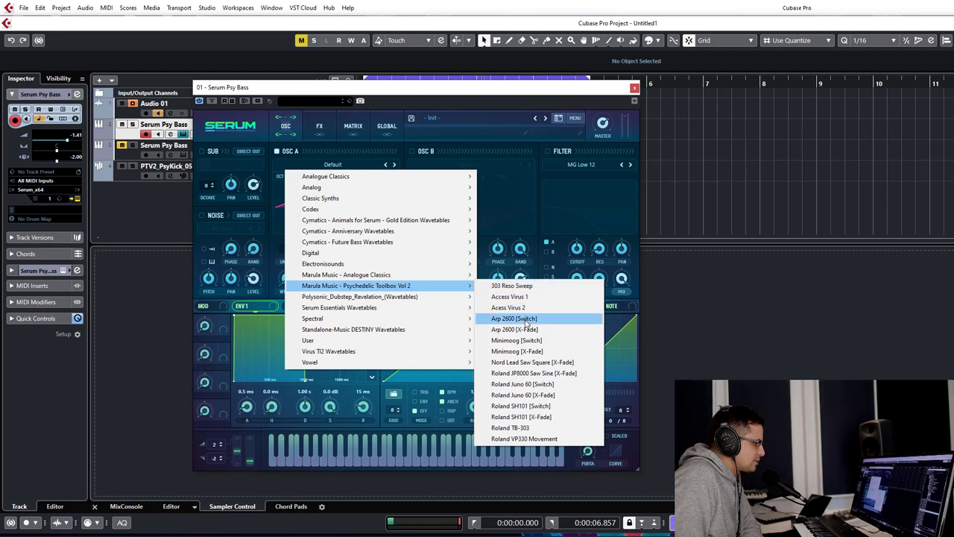
{"action": "left_click", "coordinate": [533, 362]}
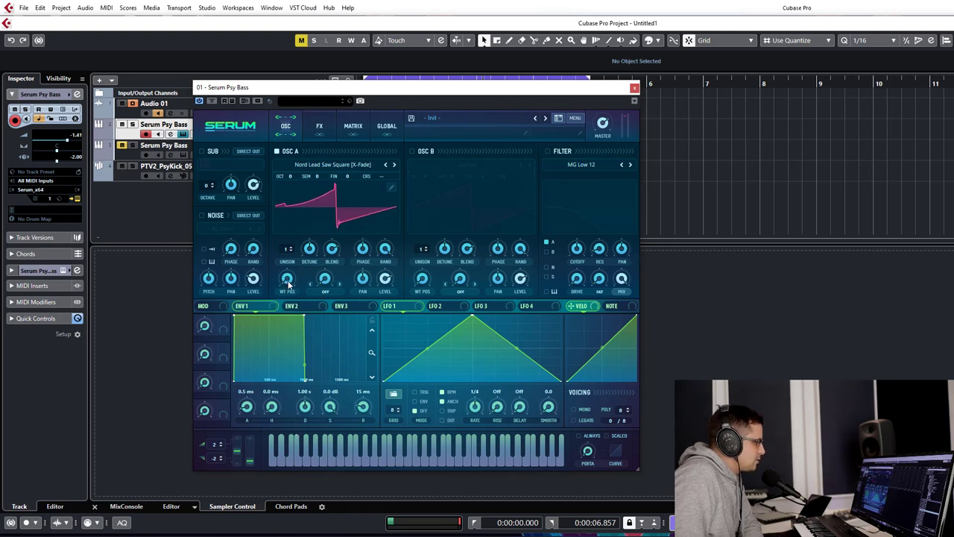
{"action": "mouse_move", "coordinate": [288, 279]}
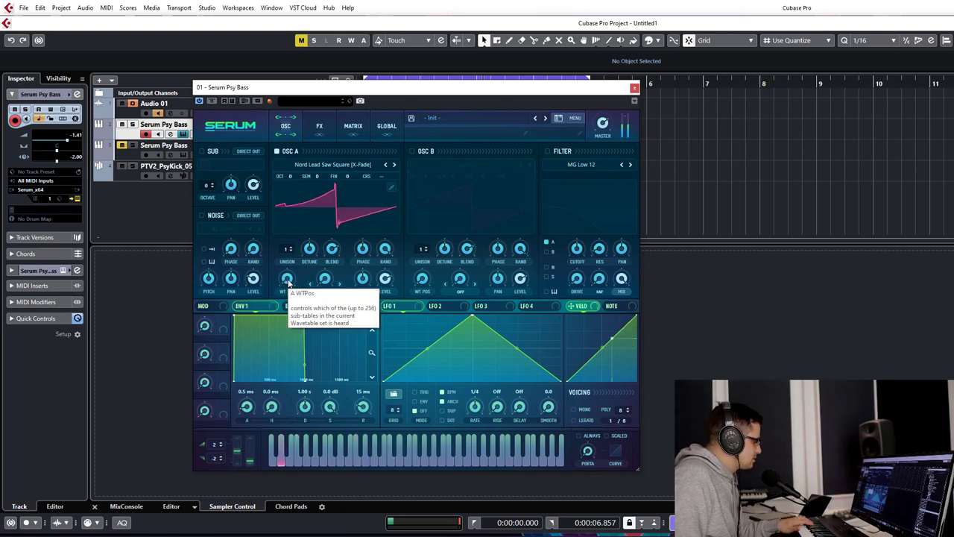
{"action": "mouse_move", "coordinate": [405, 207]}
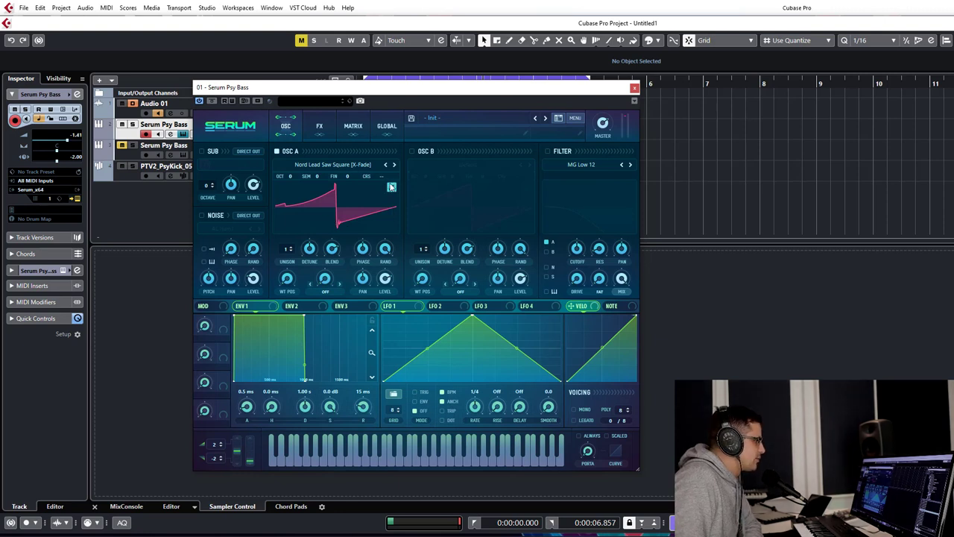
Step: Apply Morph - Spectral (zero fund.phase) to OSC A's wavetable in the editor
{"action": "double_click", "coordinate": [336, 201]}
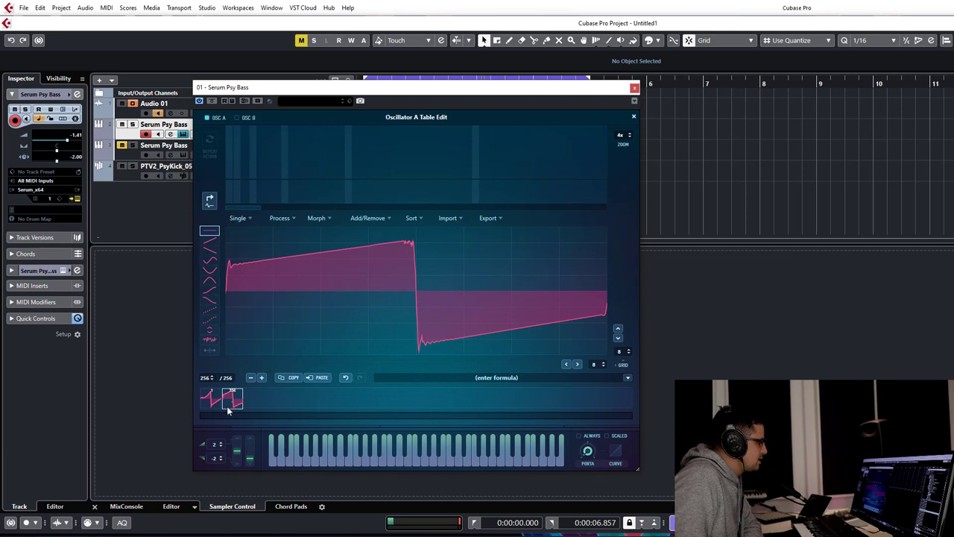
{"action": "mouse_move", "coordinate": [208, 252]}
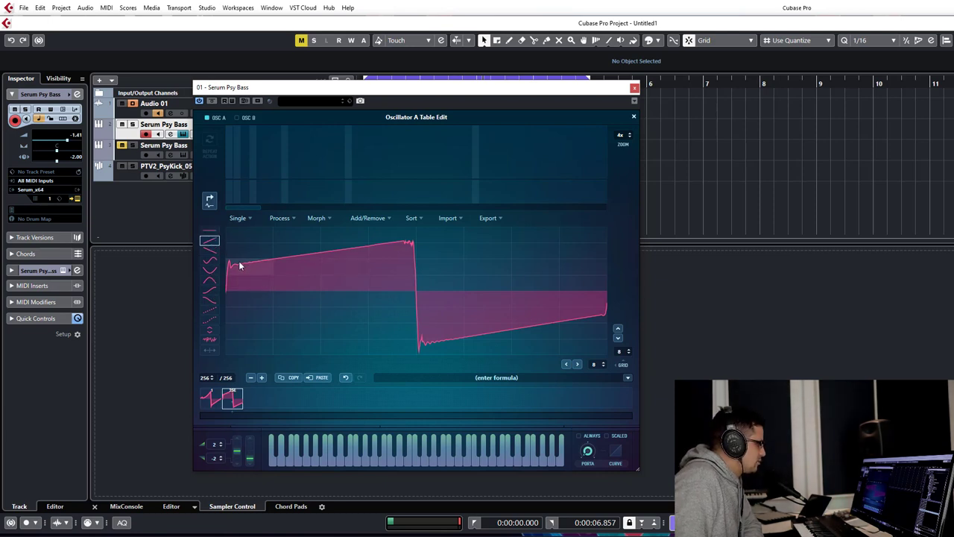
{"action": "mouse_move", "coordinate": [246, 290]}
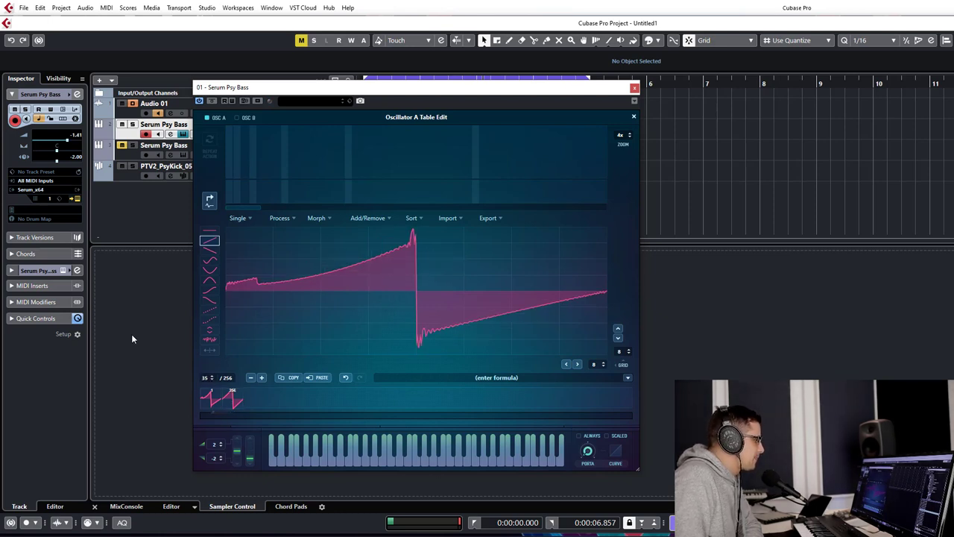
{"action": "mouse_move", "coordinate": [322, 229]}
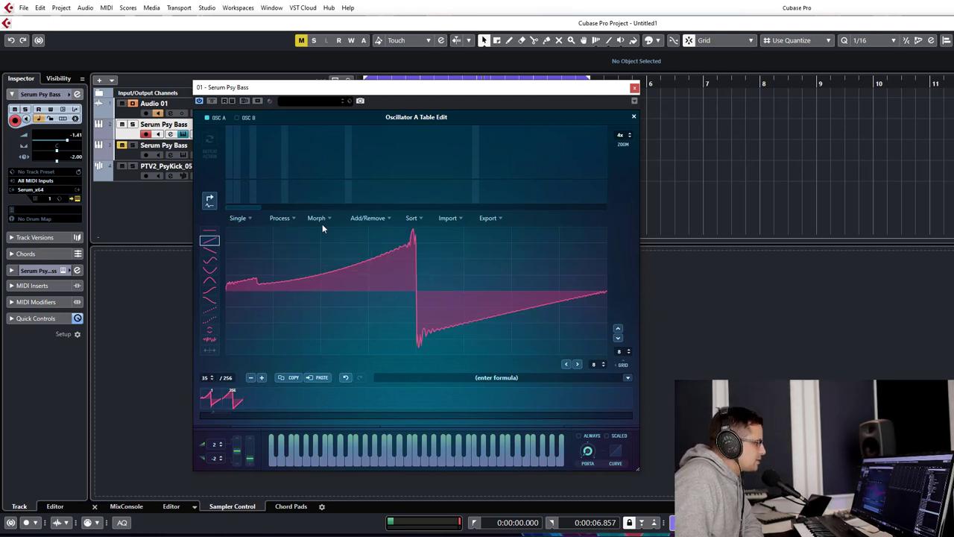
{"action": "left_click", "coordinate": [317, 218]}
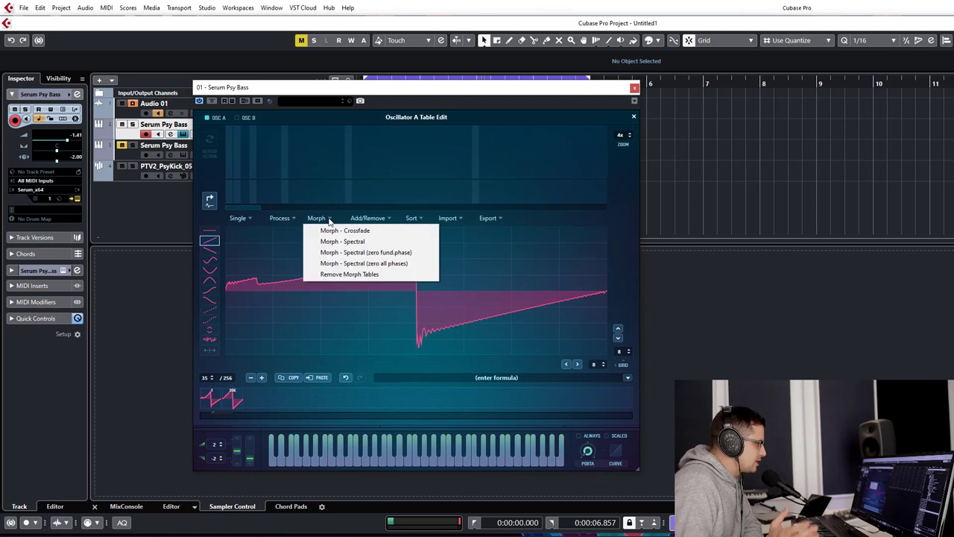
{"action": "mouse_move", "coordinate": [271, 226]}
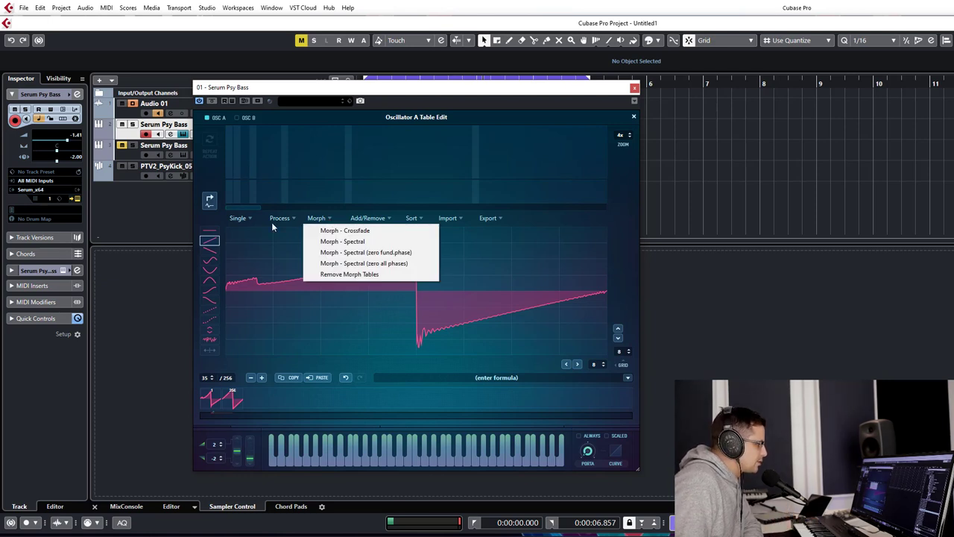
{"action": "mouse_move", "coordinate": [349, 274]}
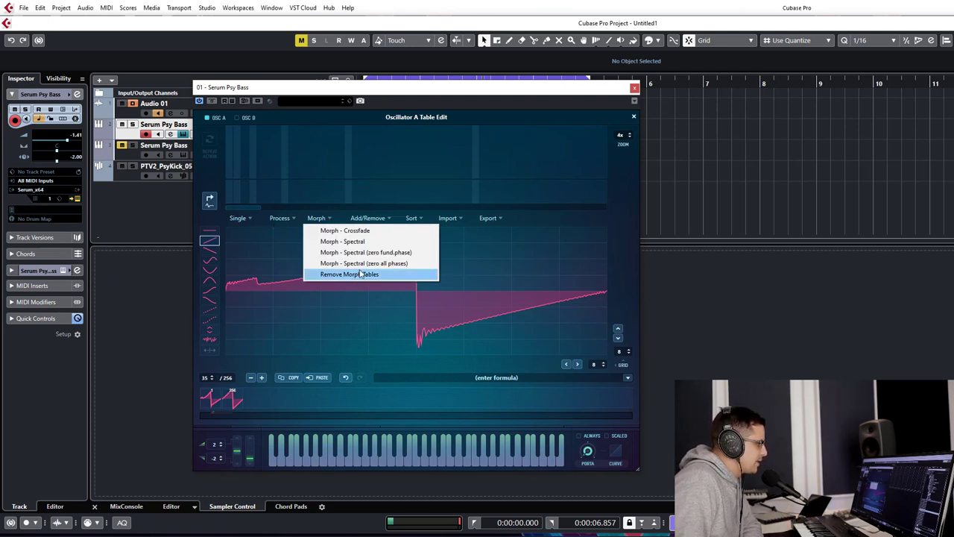
{"action": "mouse_move", "coordinate": [365, 252]}
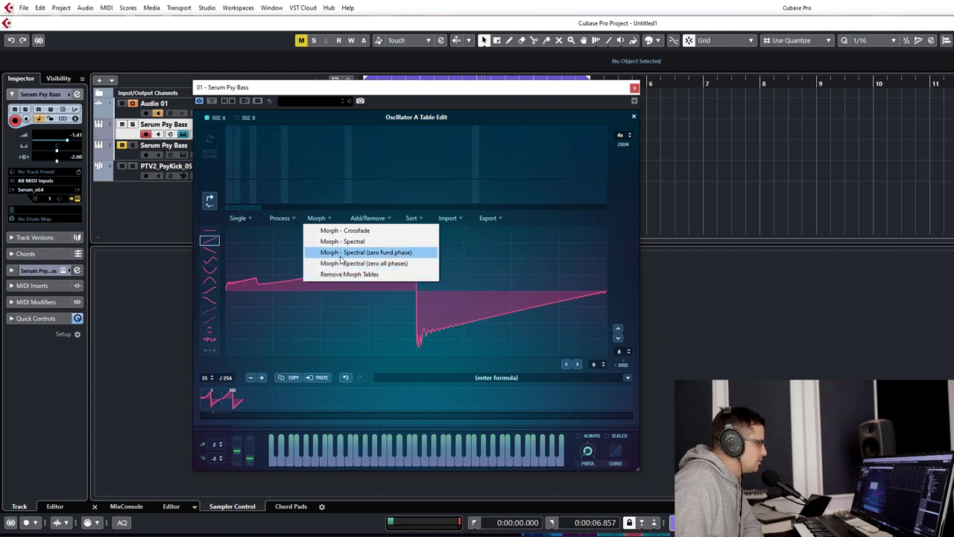
{"action": "mouse_move", "coordinate": [372, 259]}
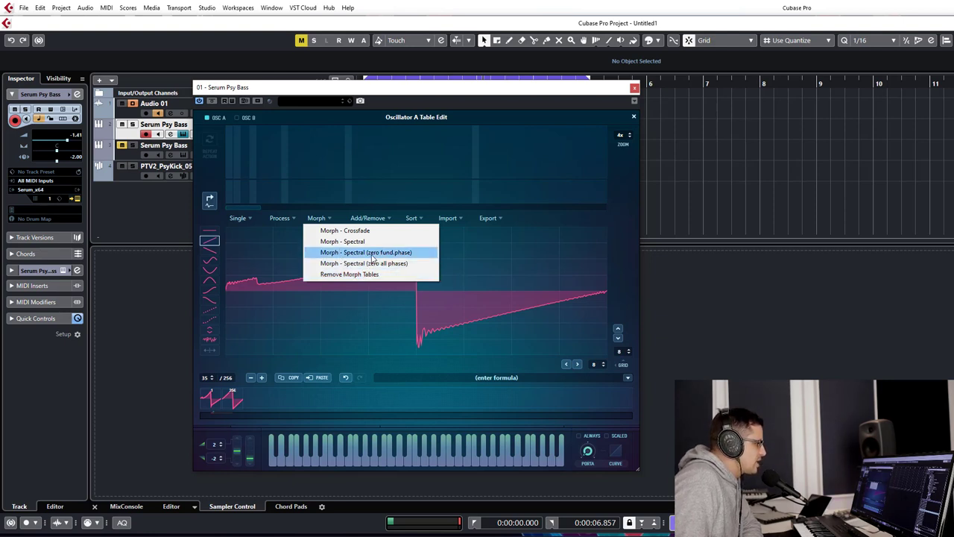
{"action": "left_click", "coordinate": [367, 252]}
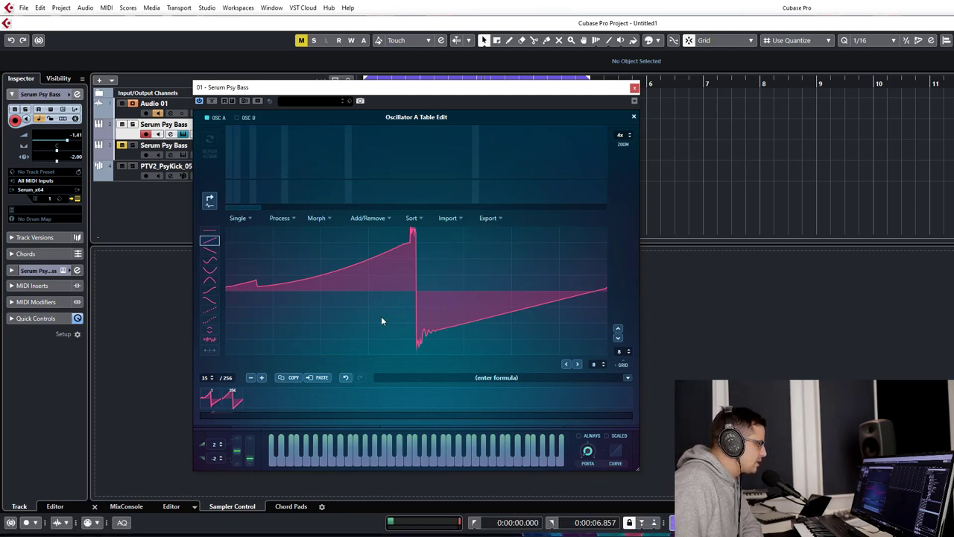
{"action": "mouse_move", "coordinate": [205, 400]}
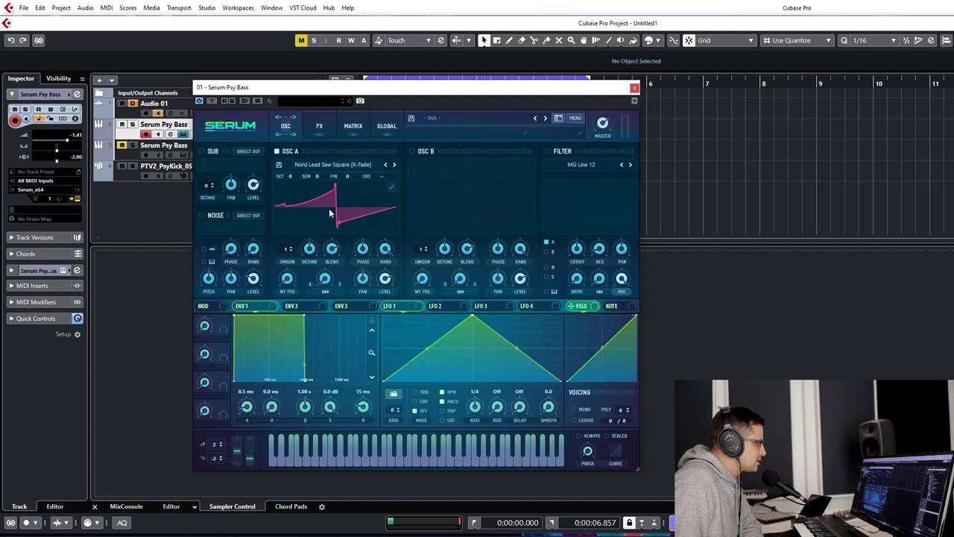
{"action": "mouse_move", "coordinate": [286, 280]}
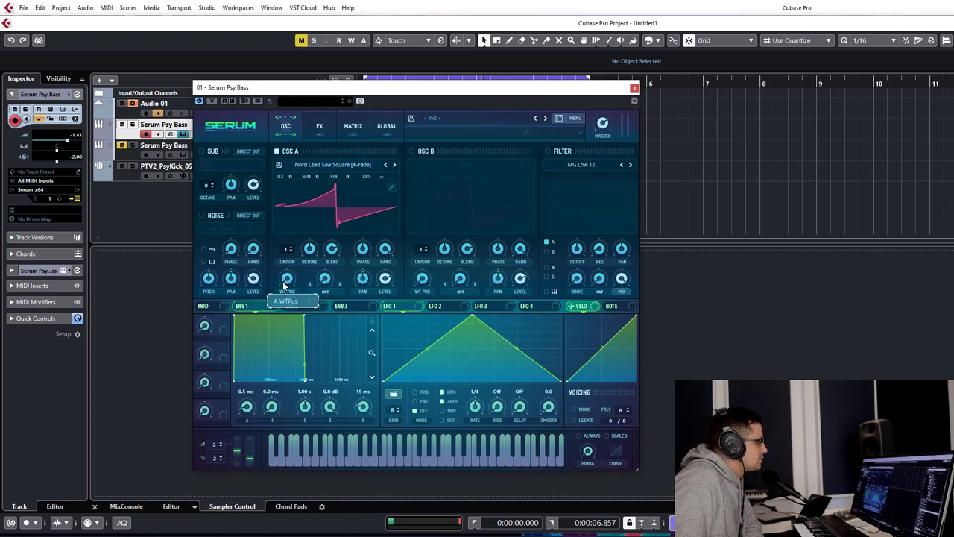
Step: Sweep OSC A's WT POS knob to land on a different wavetable frame
{"action": "left_click_drag", "start_coordinate": [286, 279], "coordinate": [286, 253]}
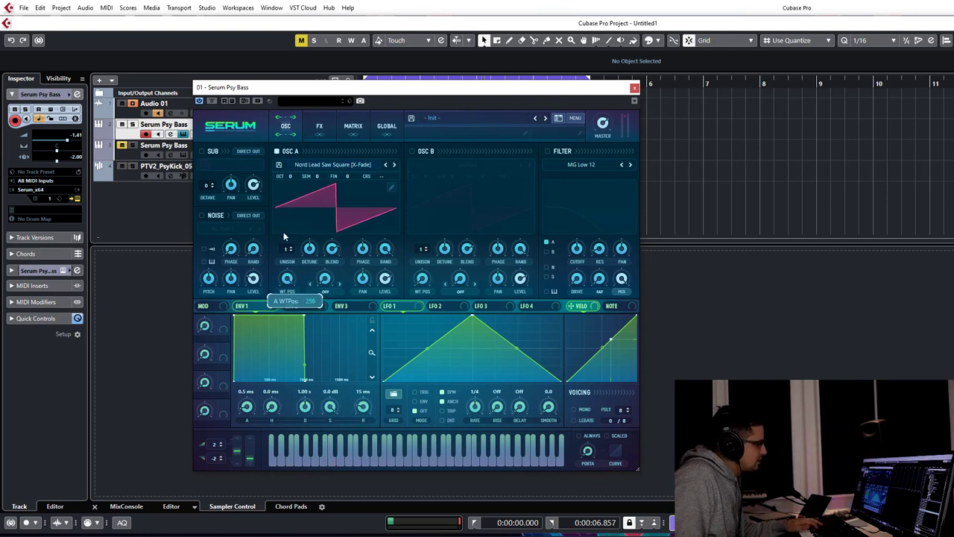
{"action": "left_click_drag", "start_coordinate": [291, 281], "coordinate": [287, 295]}
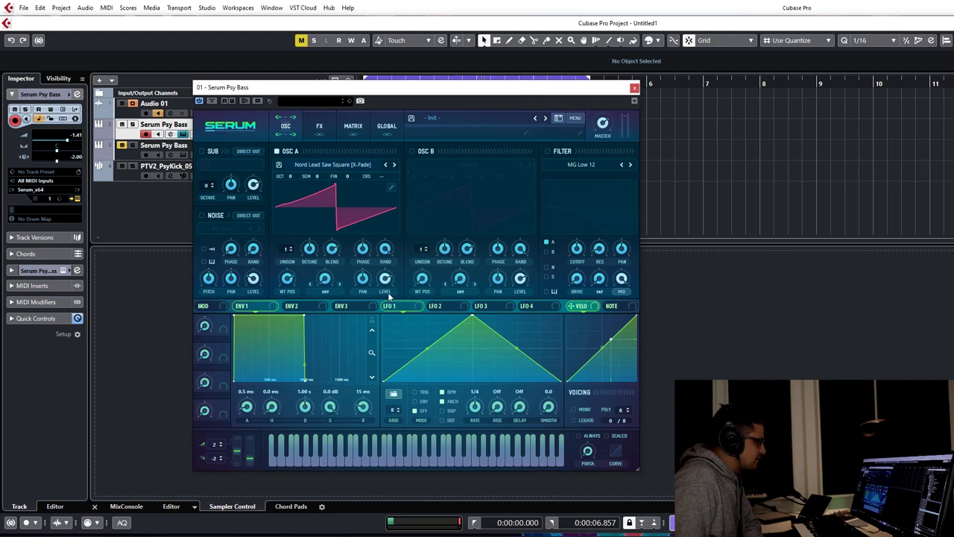
{"action": "mouse_move", "coordinate": [286, 280]}
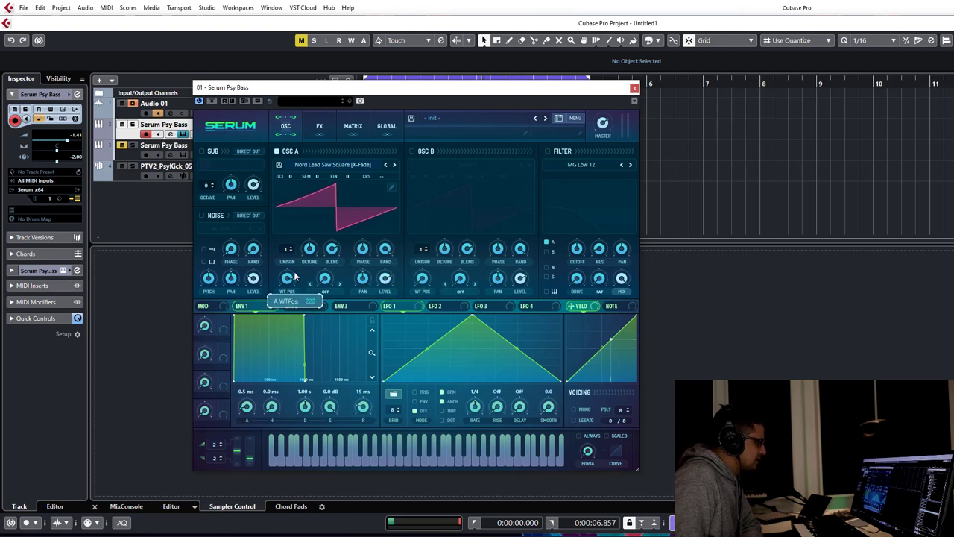
{"action": "mouse_move", "coordinate": [282, 293]}
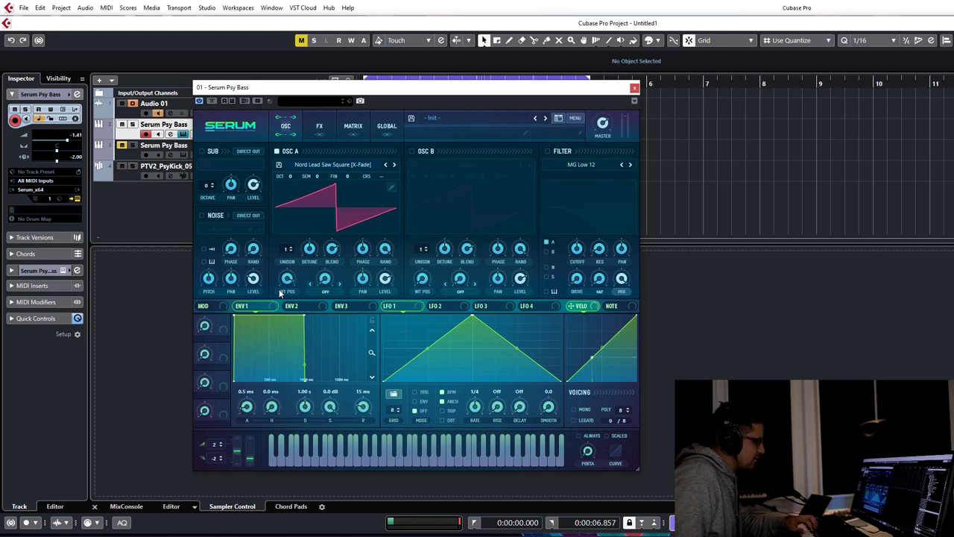
{"action": "mouse_move", "coordinate": [286, 280]}
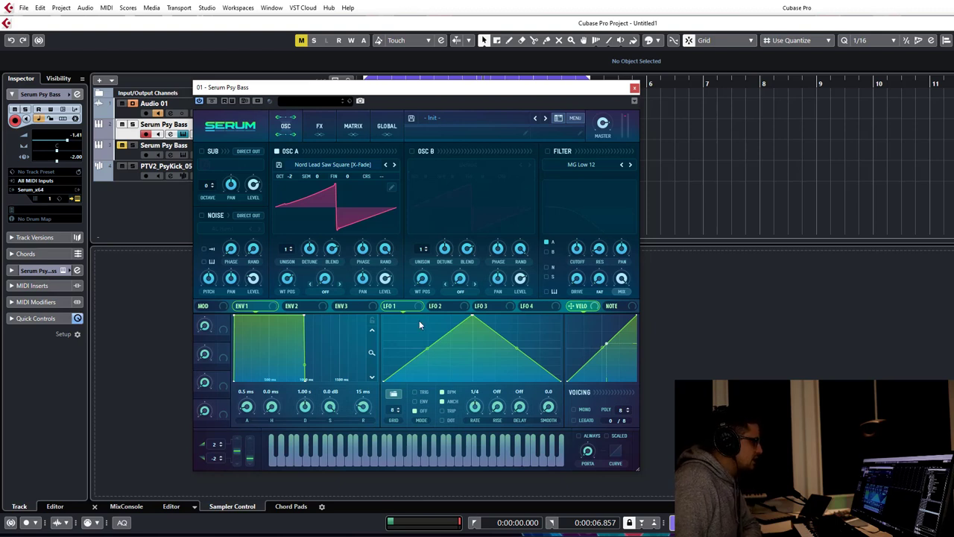
{"action": "mouse_move", "coordinate": [365, 306]}
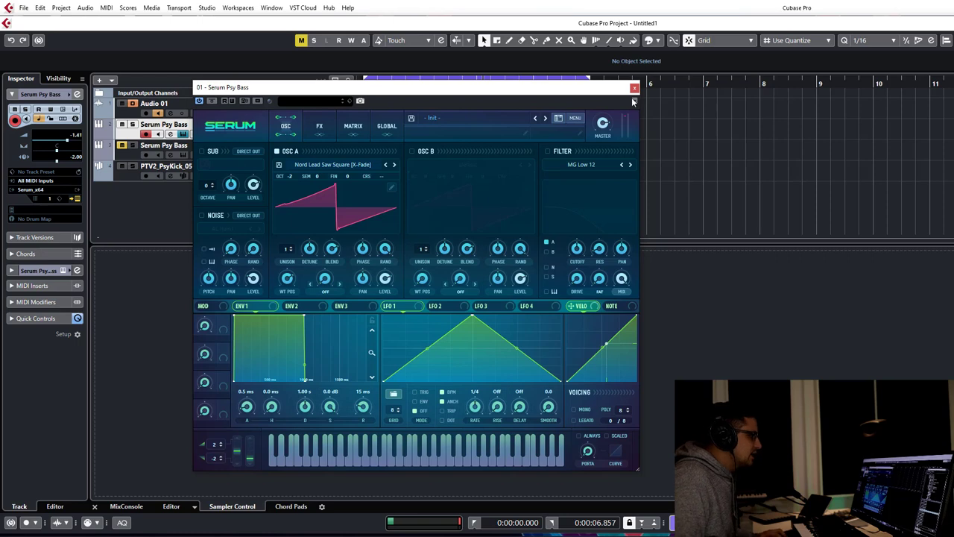
Step: Show the bass MIDI part in the Key Editor, glance at the channel inserts, then bring Serum back up
{"action": "left_click", "coordinate": [635, 88]}
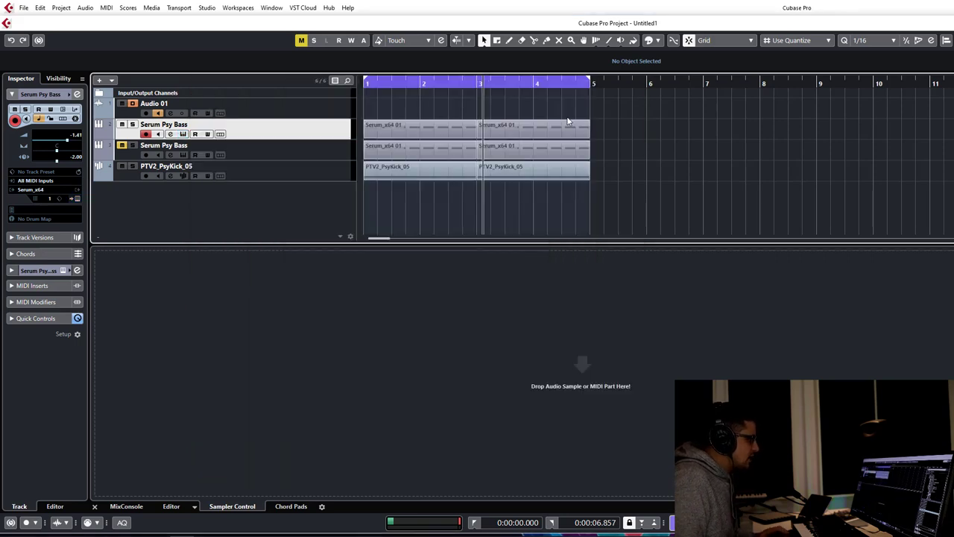
{"action": "left_click", "coordinate": [417, 125]}
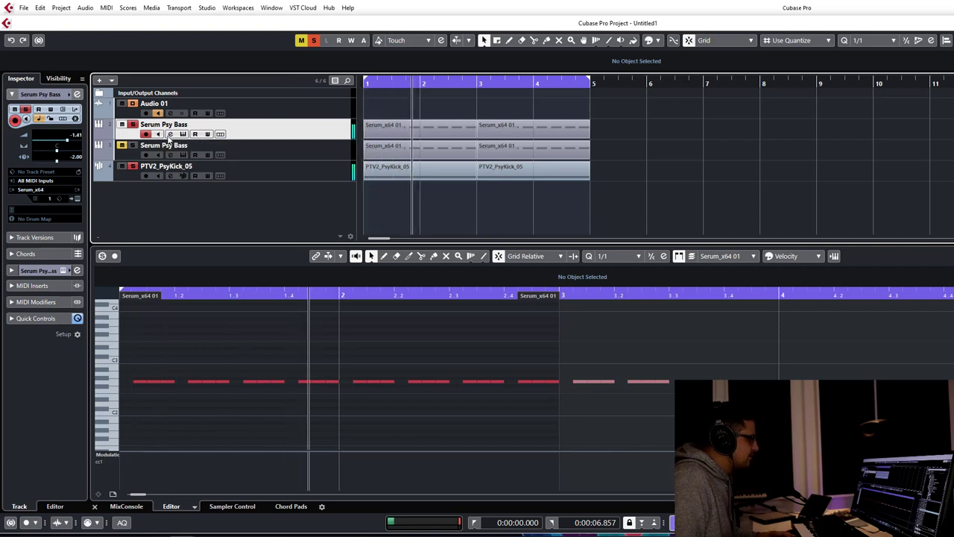
{"action": "left_click", "coordinate": [170, 134]}
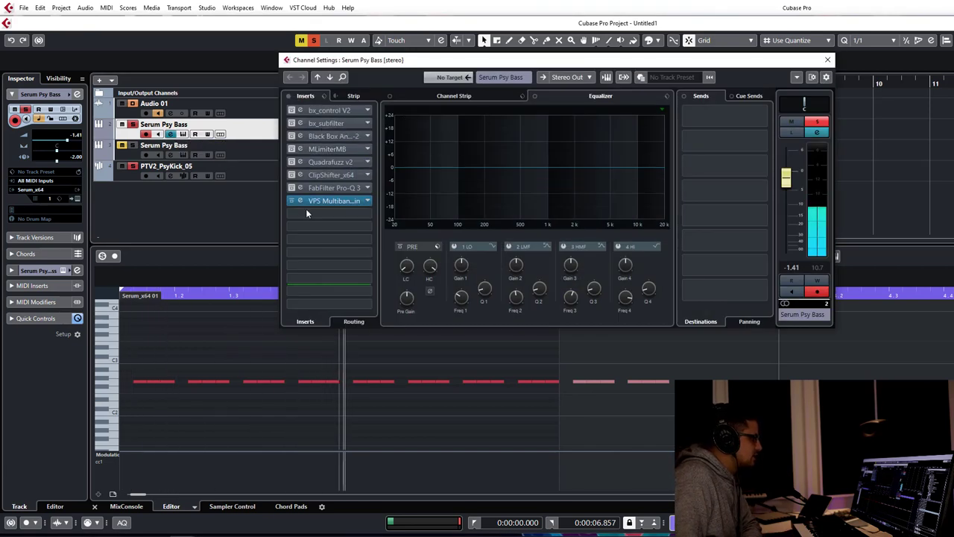
{"action": "left_click", "coordinate": [826, 60]}
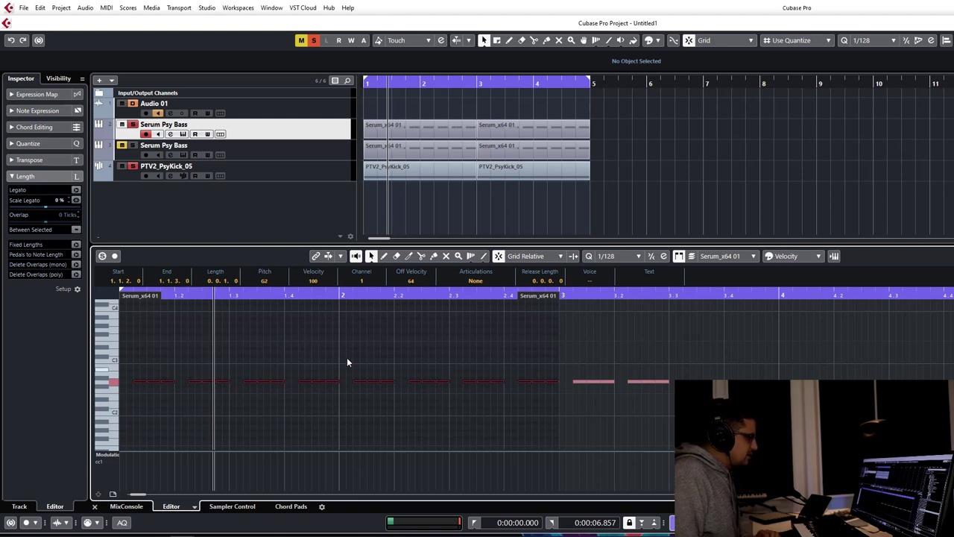
{"action": "left_click", "coordinate": [164, 124]}
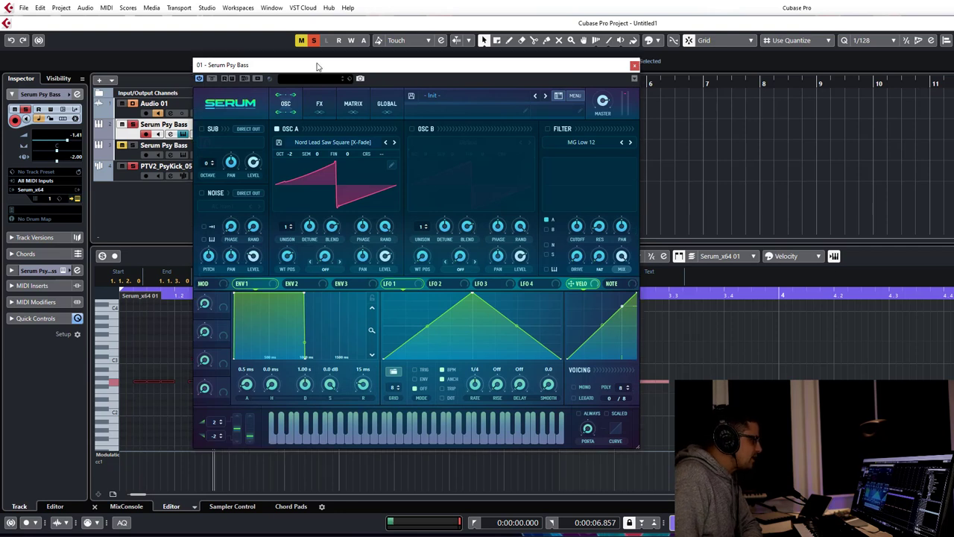
{"action": "left_click", "coordinate": [241, 283]}
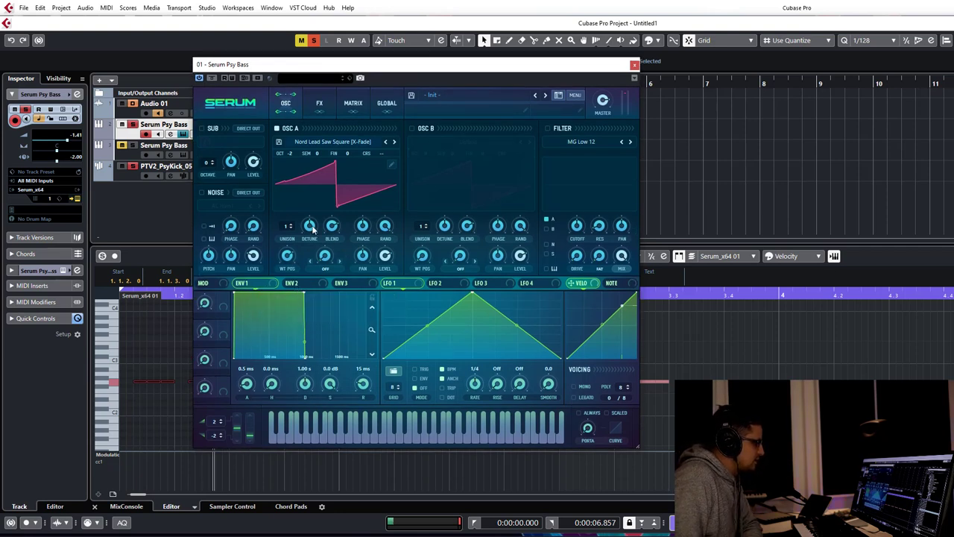
{"action": "left_click", "coordinate": [246, 284]}
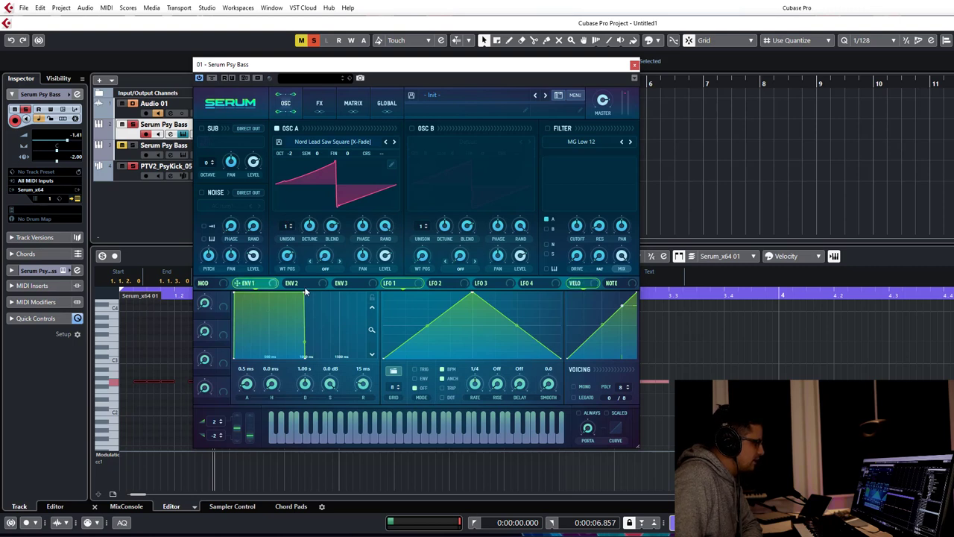
{"action": "left_click", "coordinate": [298, 283]}
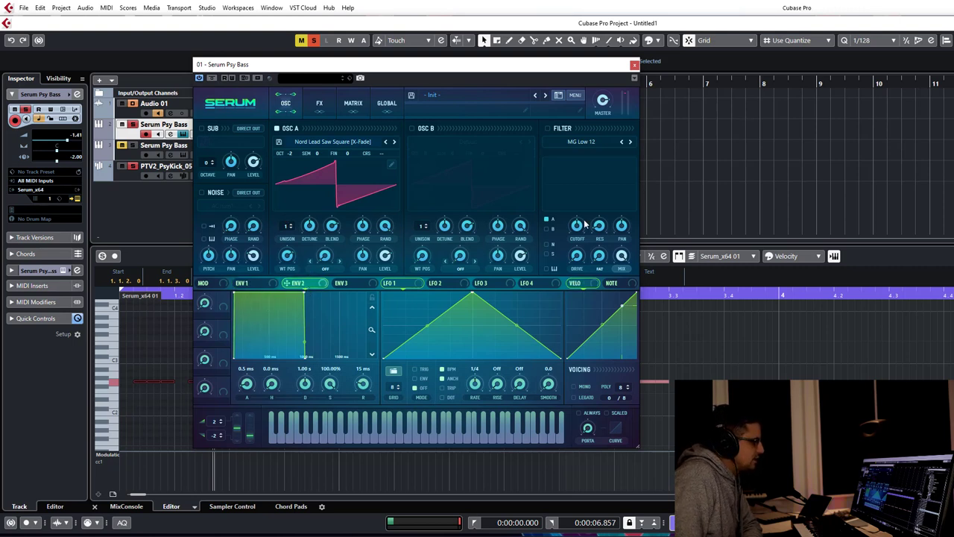
{"action": "left_click", "coordinate": [396, 284]}
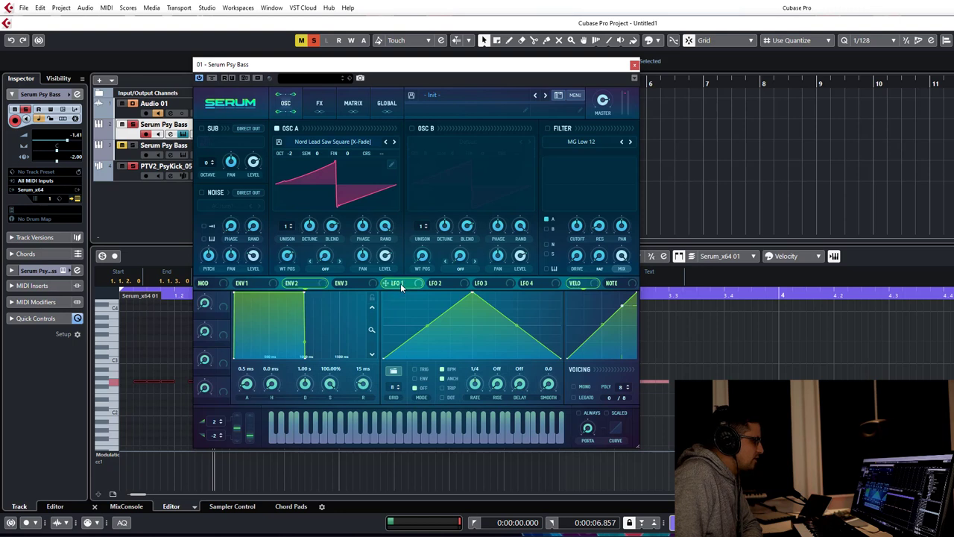
{"action": "mouse_move", "coordinate": [431, 152]}
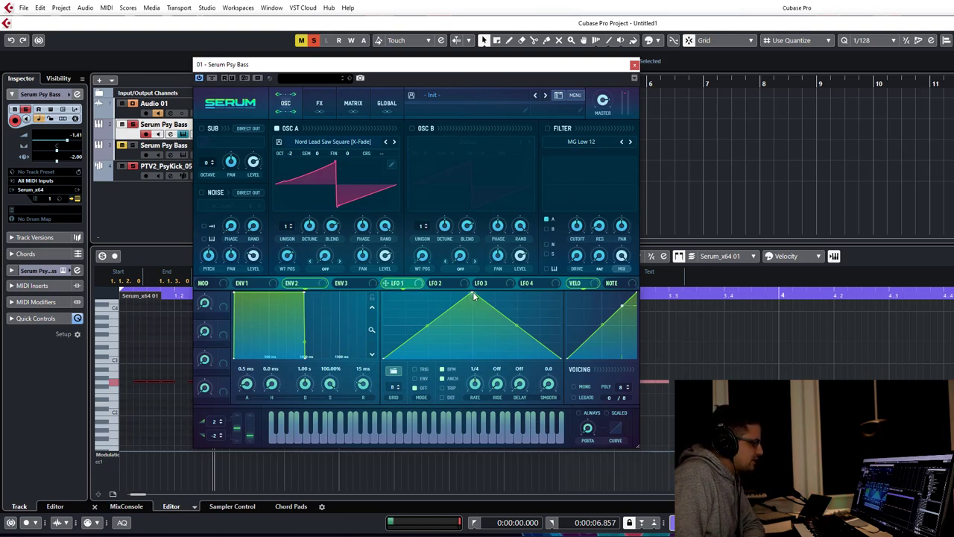
{"action": "mouse_move", "coordinate": [416, 345]}
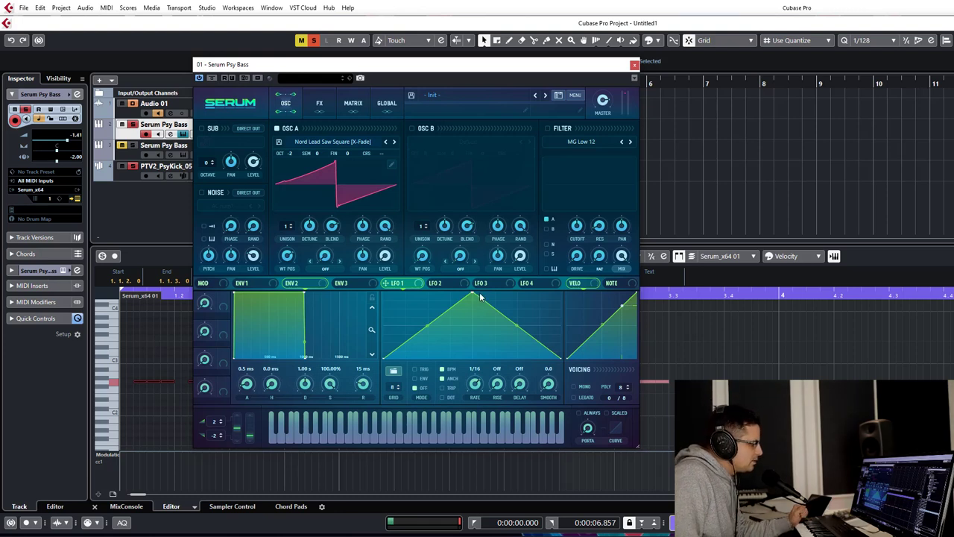
{"action": "mouse_move", "coordinate": [418, 381]}
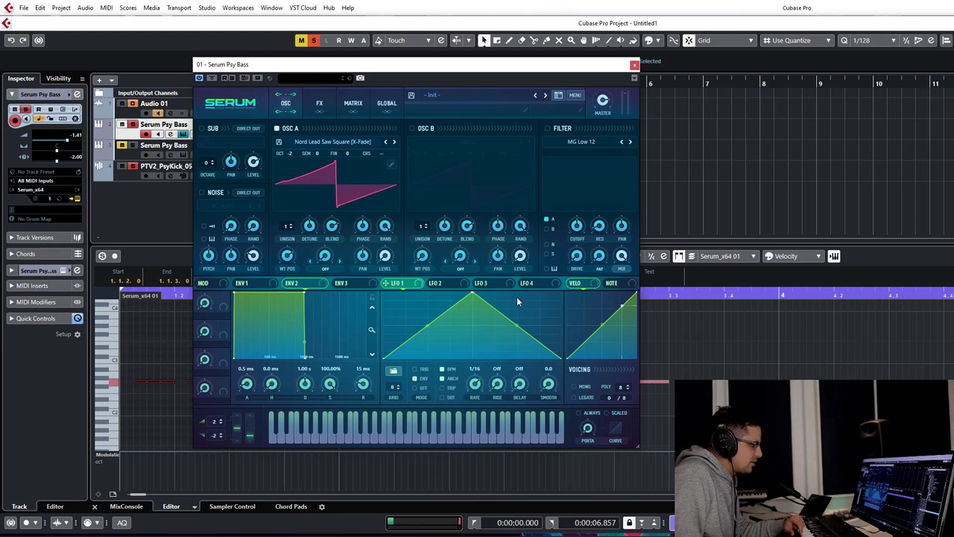
{"action": "mouse_move", "coordinate": [470, 295]}
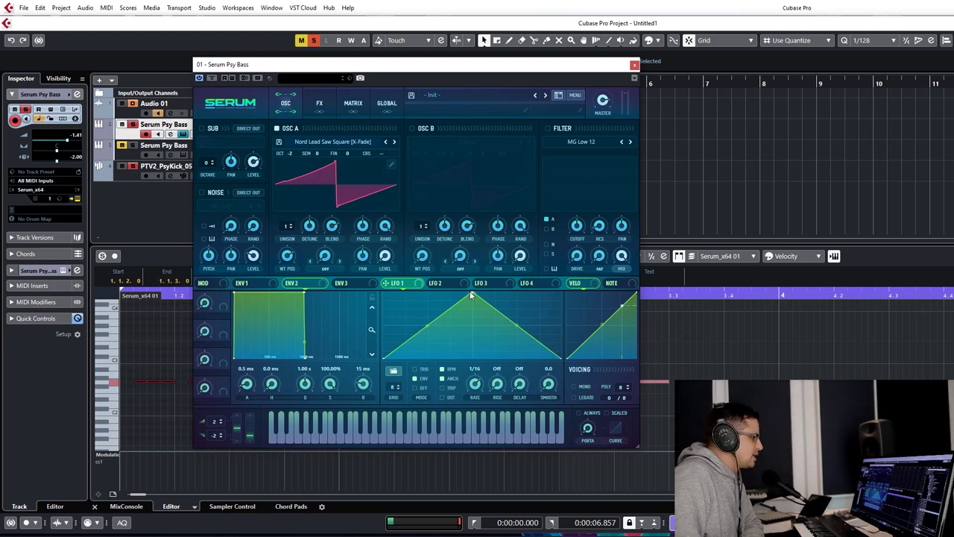
Step: Redraw LFO 1 into a held-high, steeply falling, ramping-back shape
{"action": "left_click_drag", "start_coordinate": [469, 296], "coordinate": [456, 336]}
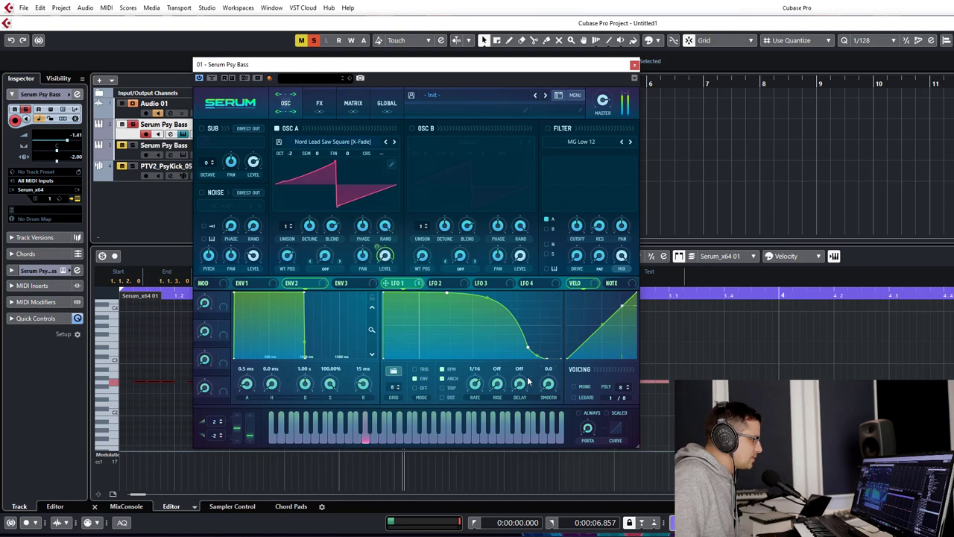
{"action": "left_click_drag", "start_coordinate": [528, 346], "coordinate": [504, 351]}
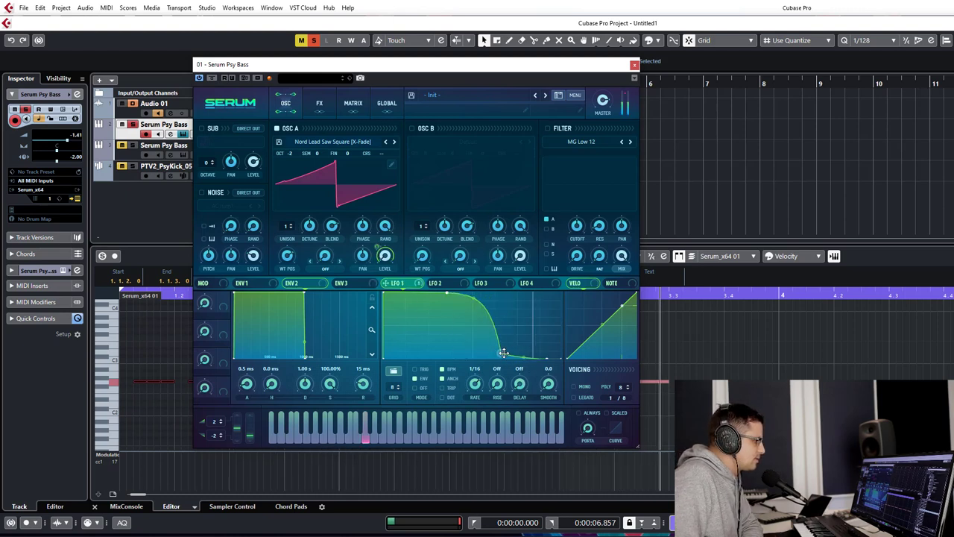
{"action": "left_click_drag", "start_coordinate": [503, 353], "coordinate": [530, 348]}
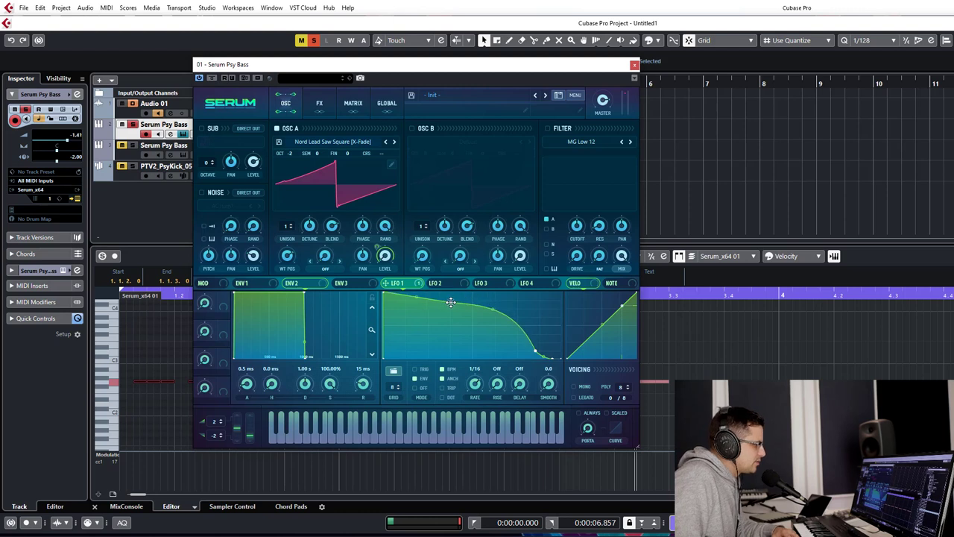
{"action": "left_click_drag", "start_coordinate": [450, 303], "coordinate": [469, 291]}
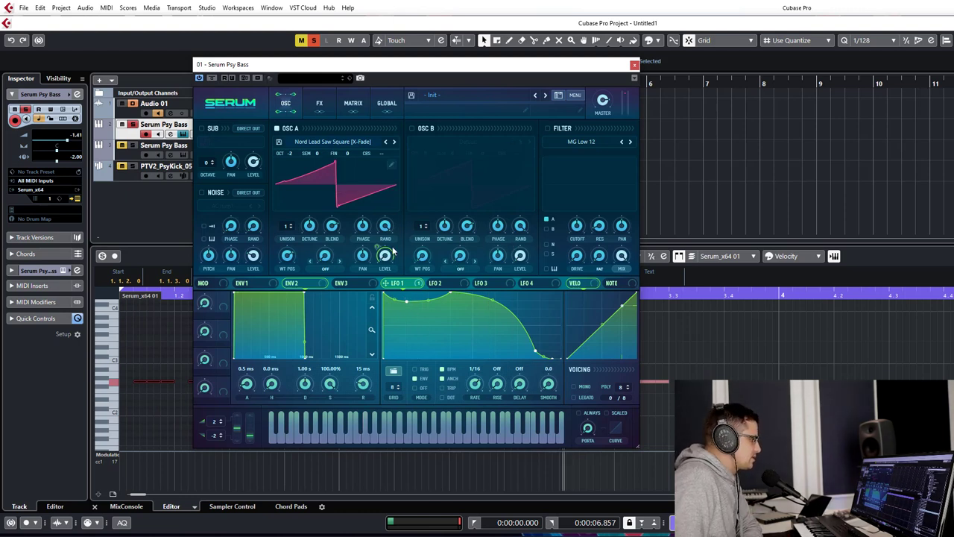
{"action": "mouse_move", "coordinate": [280, 203]}
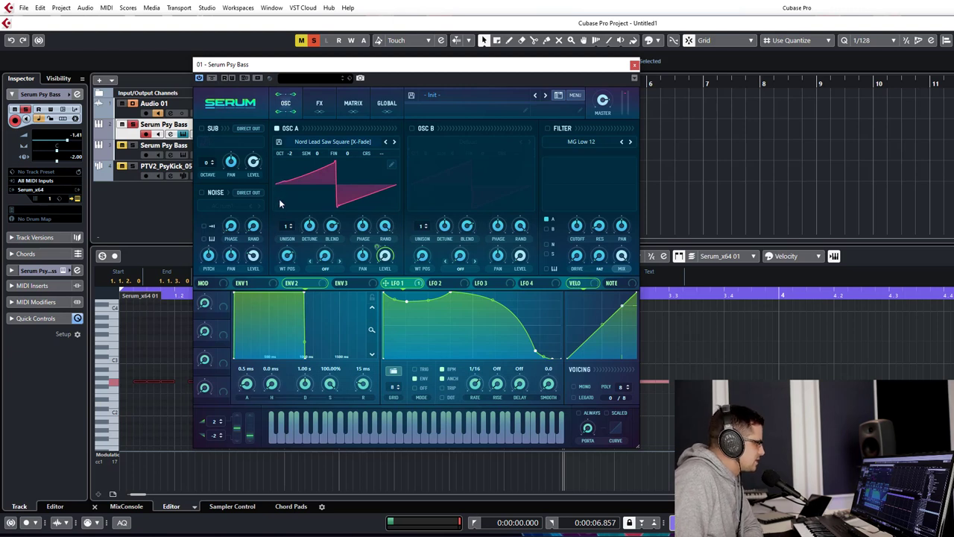
{"action": "mouse_move", "coordinate": [376, 225]}
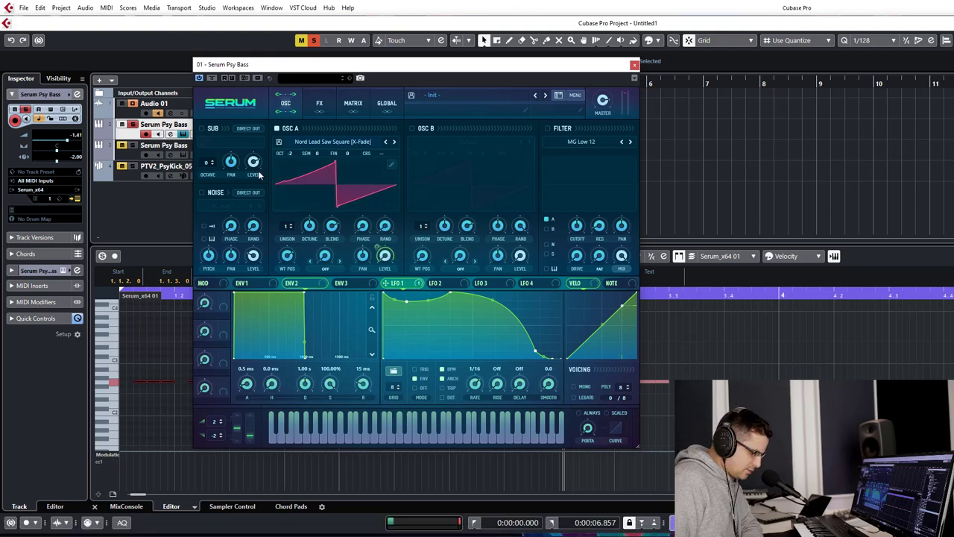
{"action": "mouse_move", "coordinate": [412, 179]}
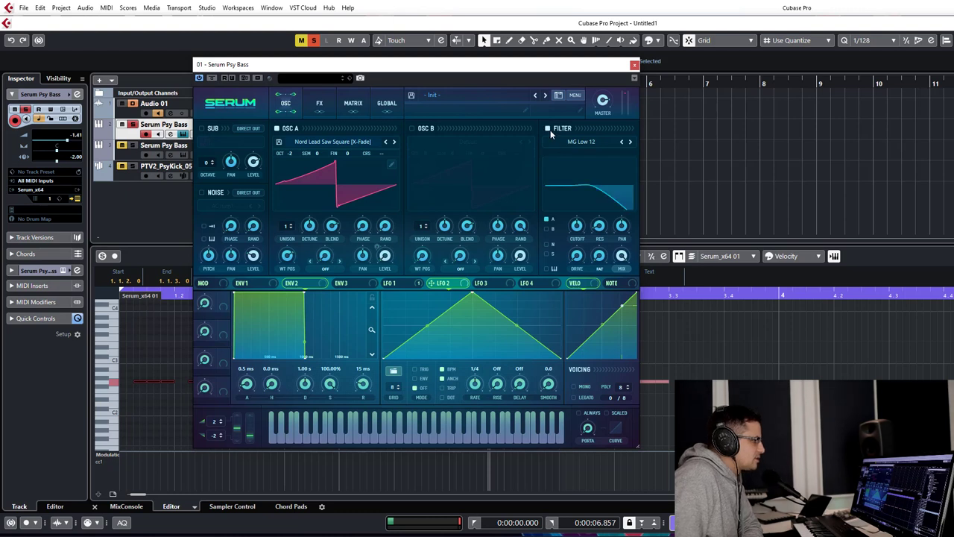
{"action": "mouse_move", "coordinate": [599, 237]}
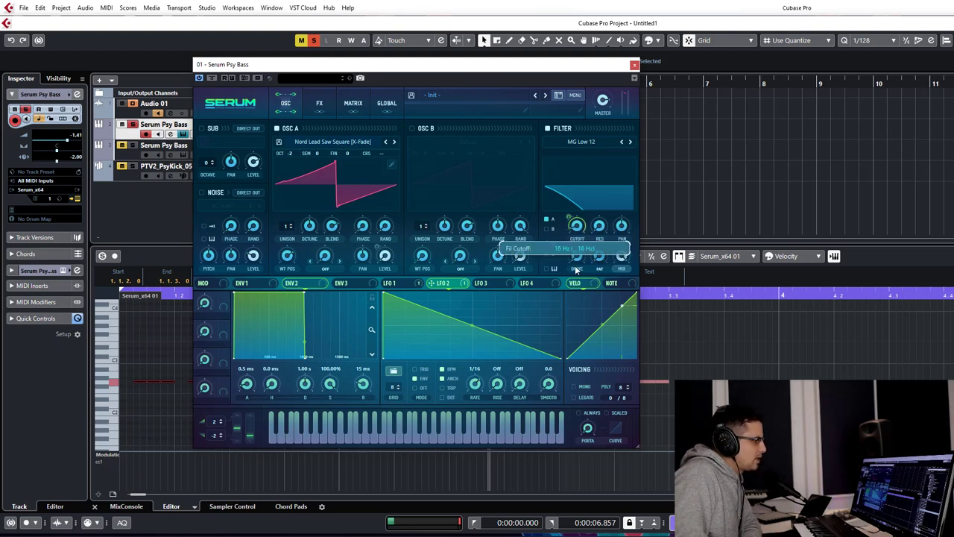
Step: Route LFO 2 onto the filter Cutoff knob
{"action": "left_click_drag", "start_coordinate": [579, 224], "coordinate": [580, 217]}
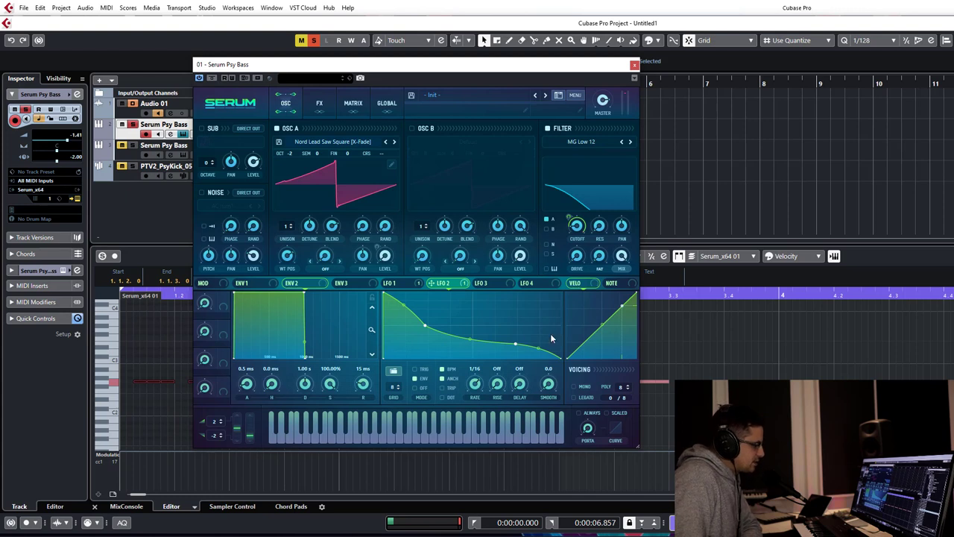
{"action": "mouse_move", "coordinate": [501, 334]}
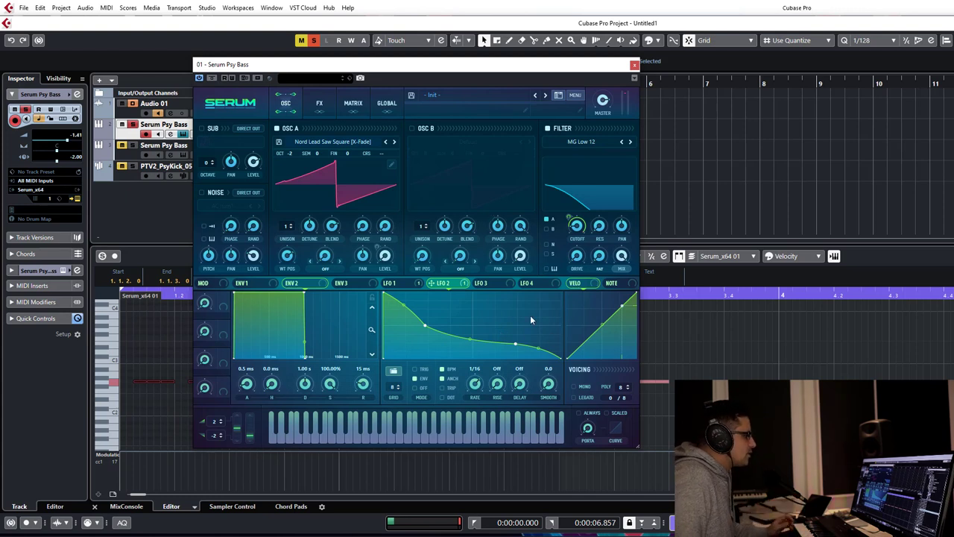
{"action": "mouse_move", "coordinate": [131, 289]}
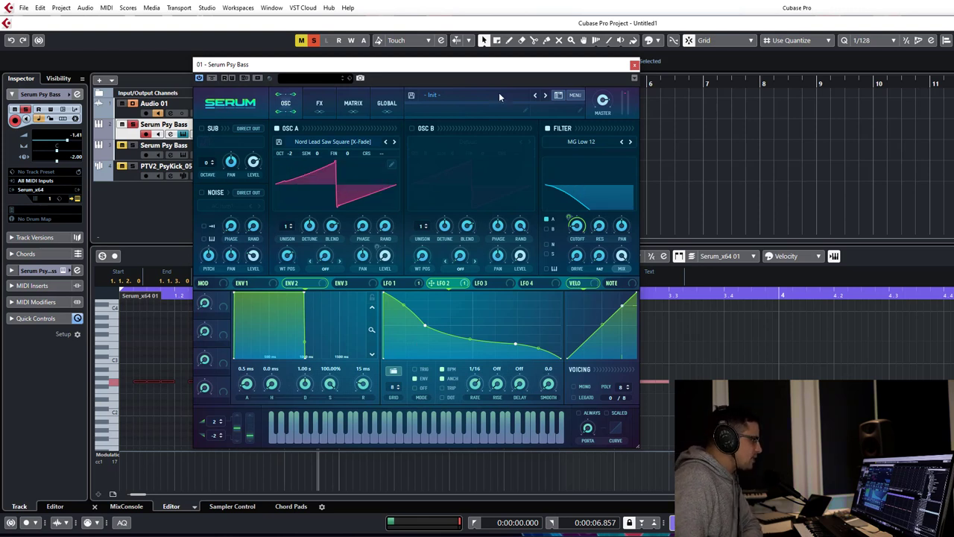
{"action": "mouse_move", "coordinate": [470, 137]}
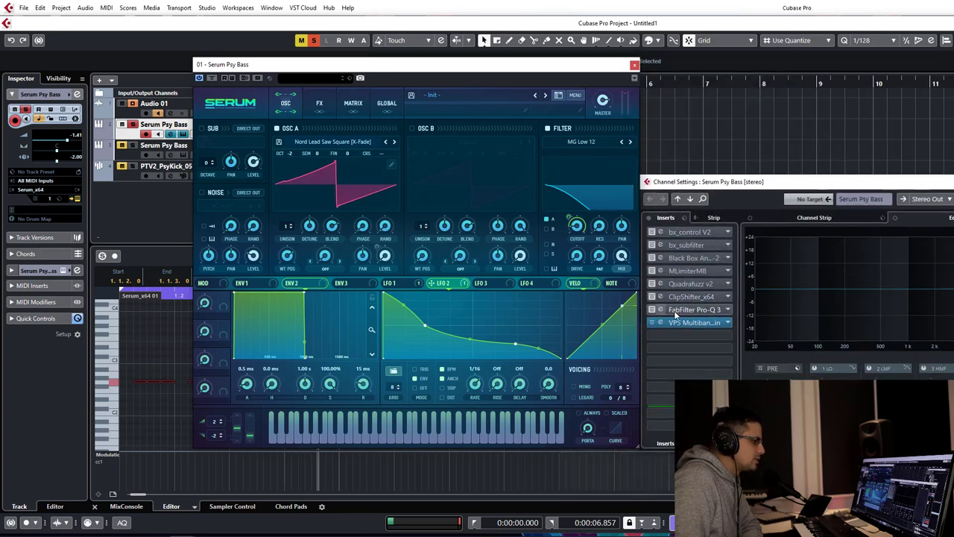
Step: Briefly view the FabFilter Pro-Q 3 insert from the bass channel settings, then dismiss it
{"action": "double_click", "coordinate": [693, 308]}
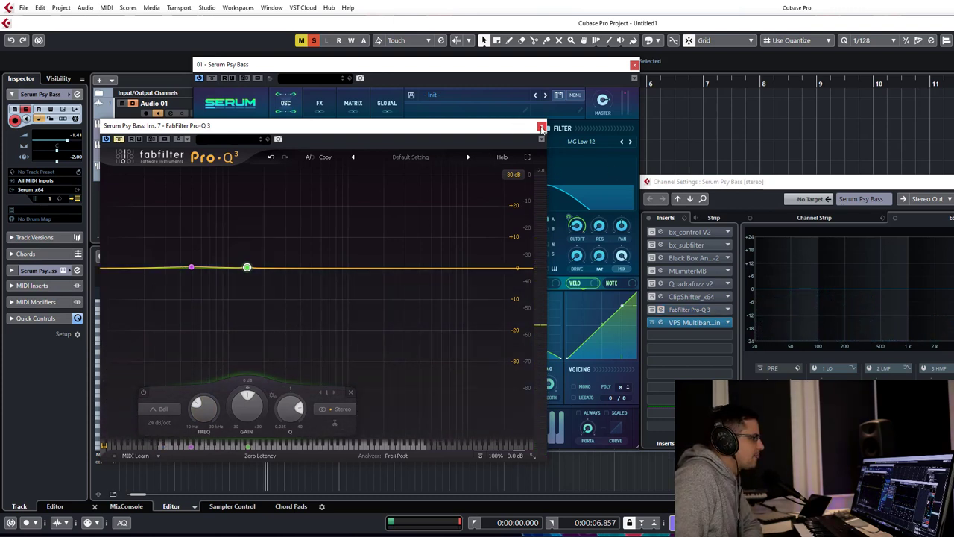
{"action": "left_click", "coordinate": [541, 128]}
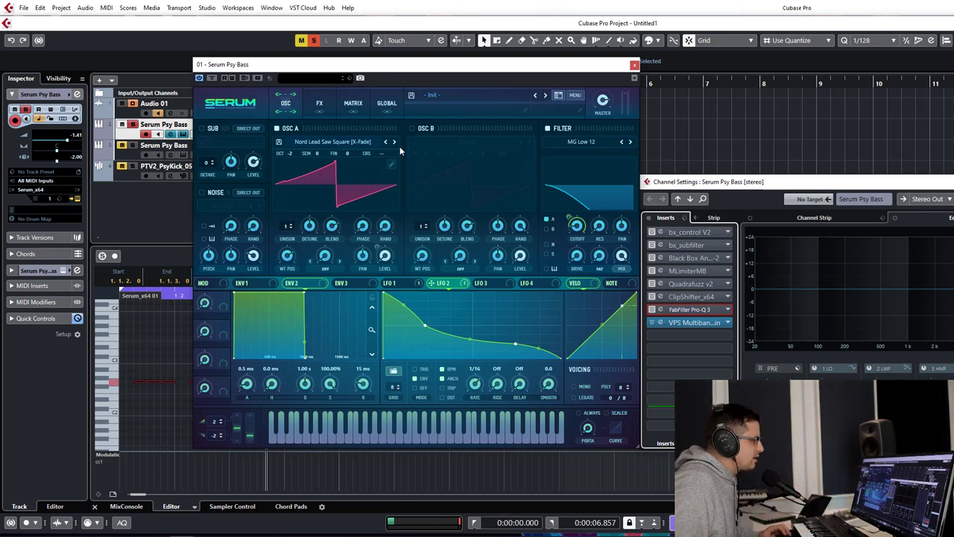
{"action": "left_click", "coordinate": [411, 129]}
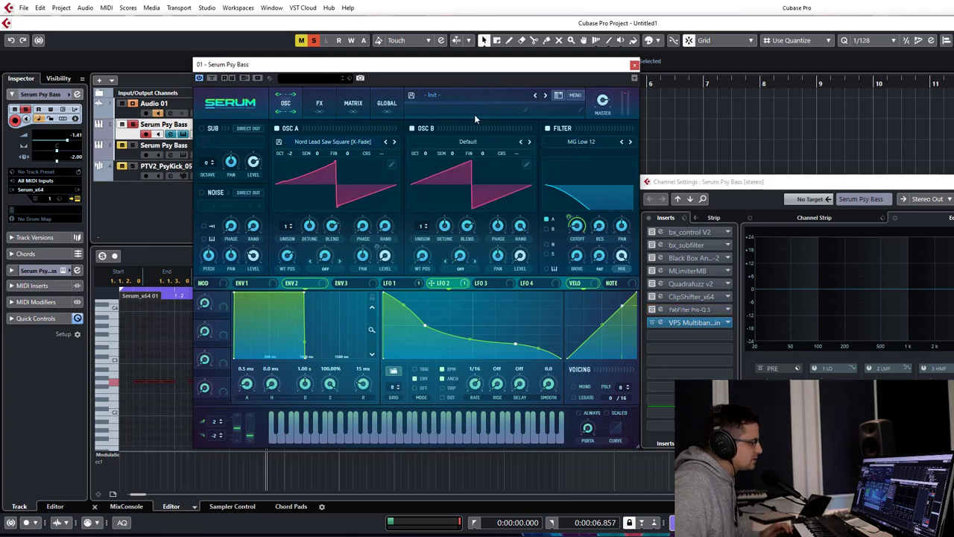
{"action": "mouse_move", "coordinate": [451, 146]}
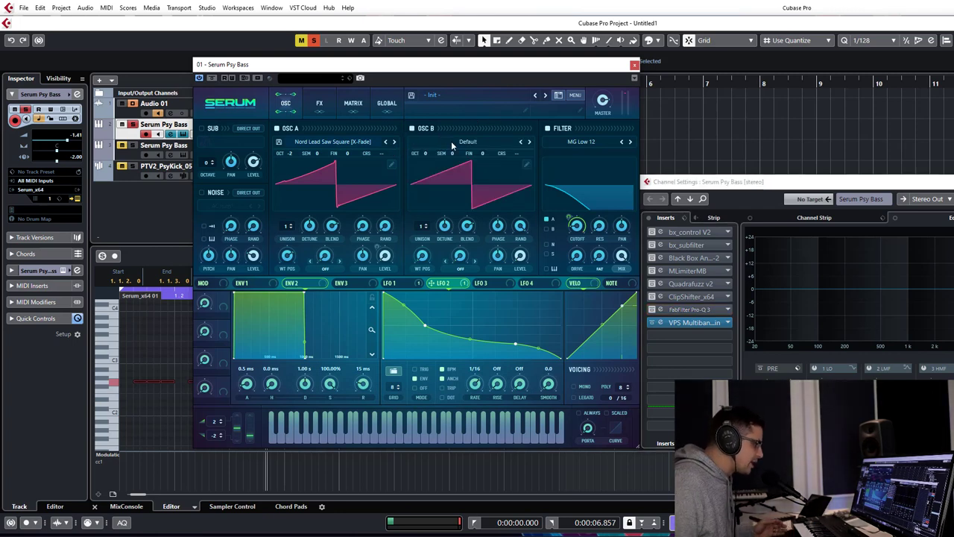
{"action": "left_click", "coordinate": [468, 141]}
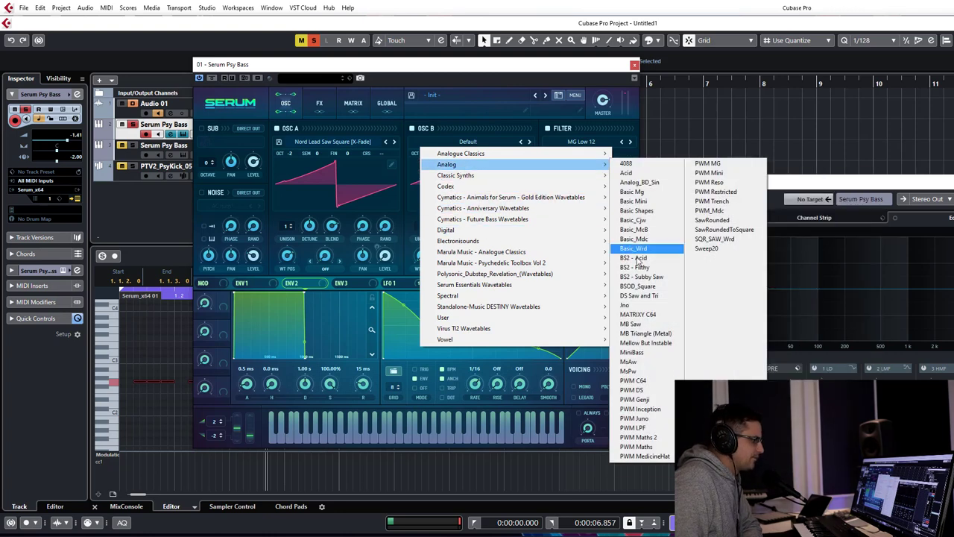
{"action": "left_click", "coordinate": [640, 182]}
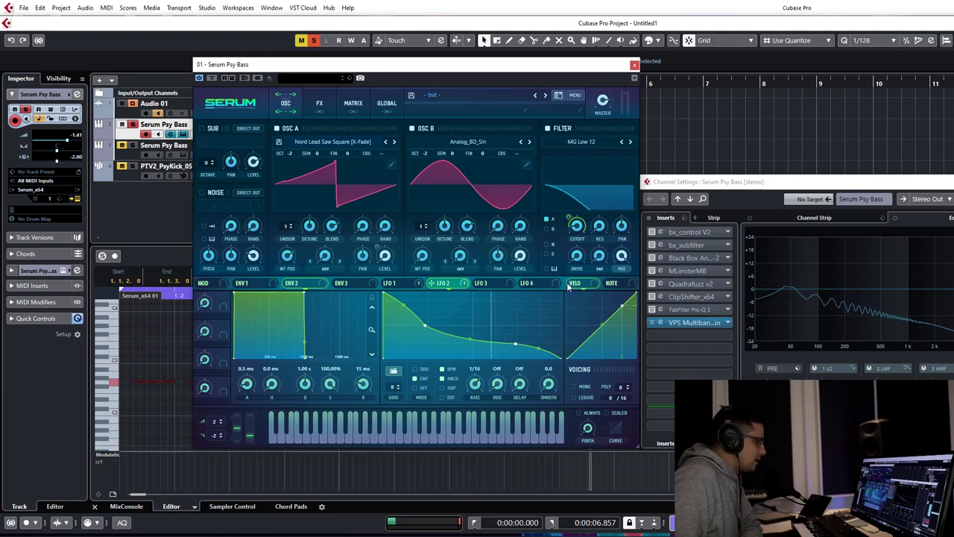
{"action": "left_click", "coordinate": [397, 283]}
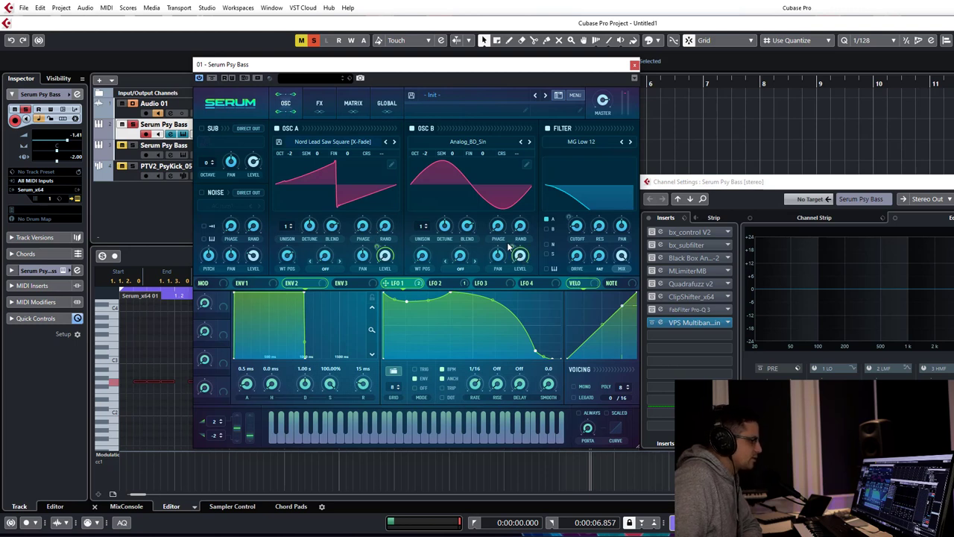
{"action": "mouse_move", "coordinate": [539, 283]}
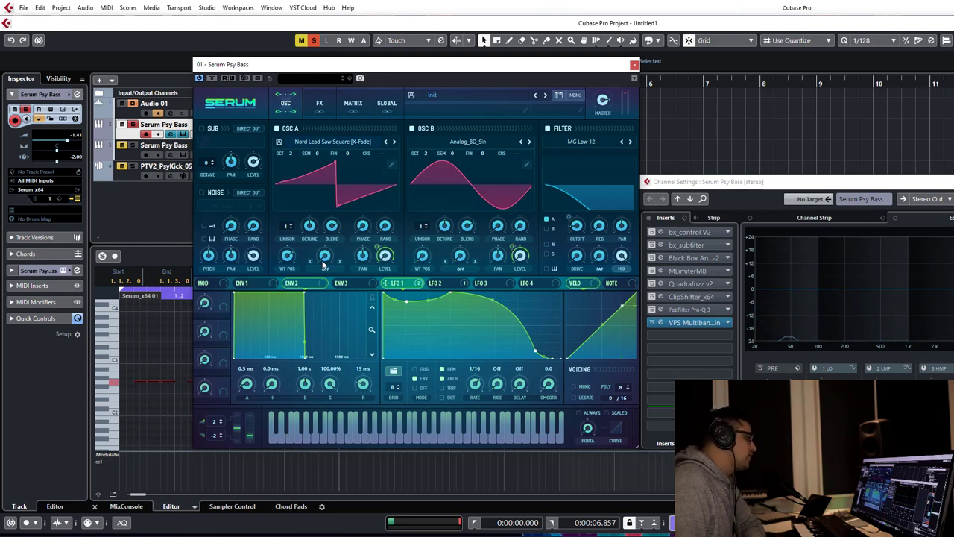
{"action": "mouse_move", "coordinate": [323, 257]}
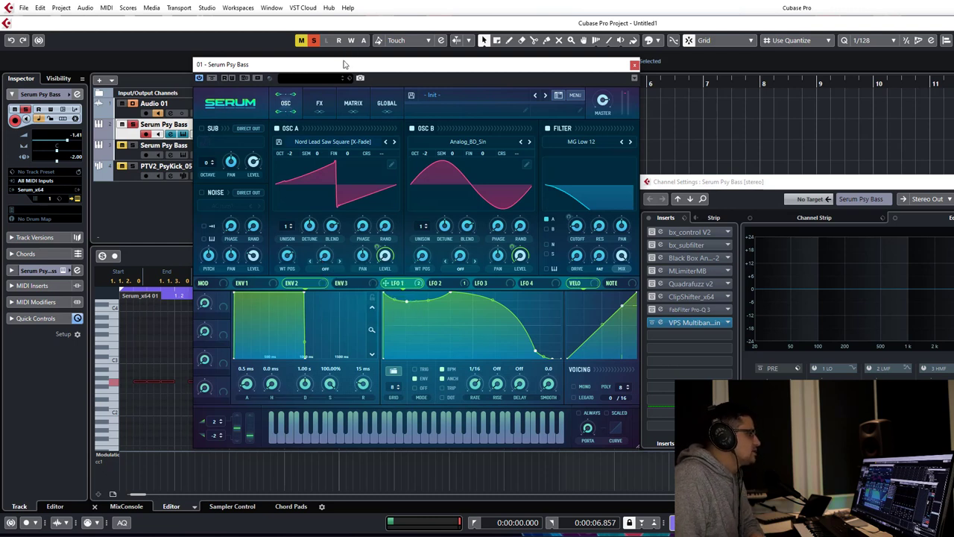
Step: Show Serum's modulation matrix with the three LFO routings
{"action": "left_click", "coordinate": [352, 101]}
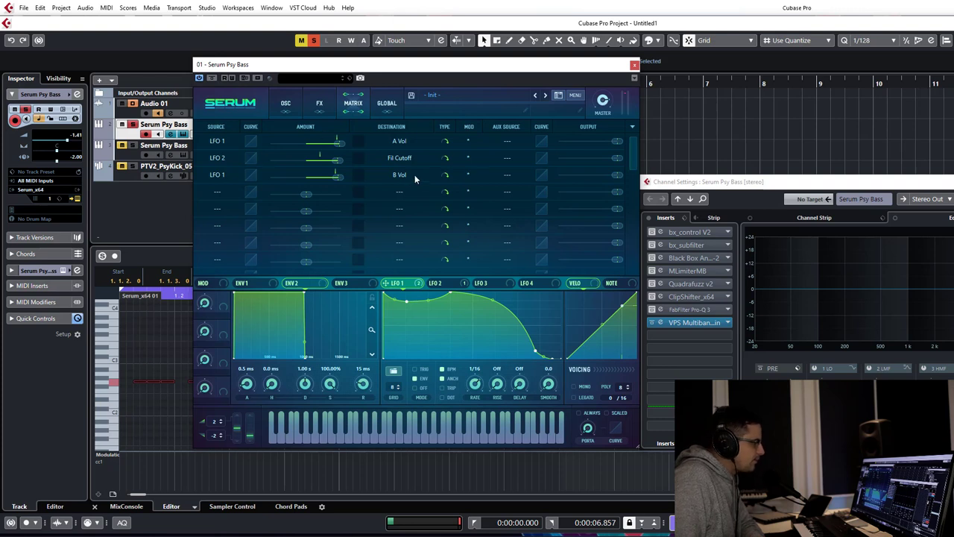
{"action": "mouse_move", "coordinate": [401, 185]}
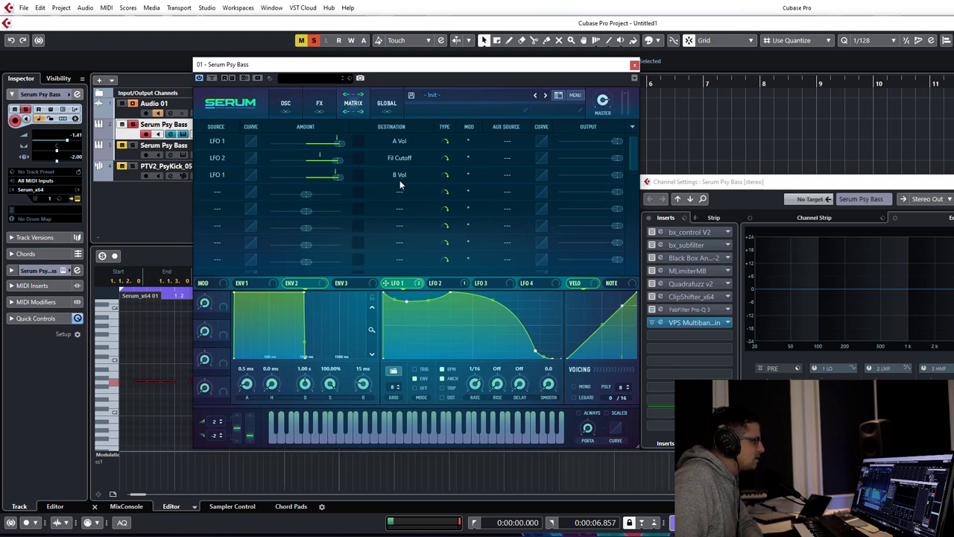
{"action": "mouse_move", "coordinate": [404, 185]}
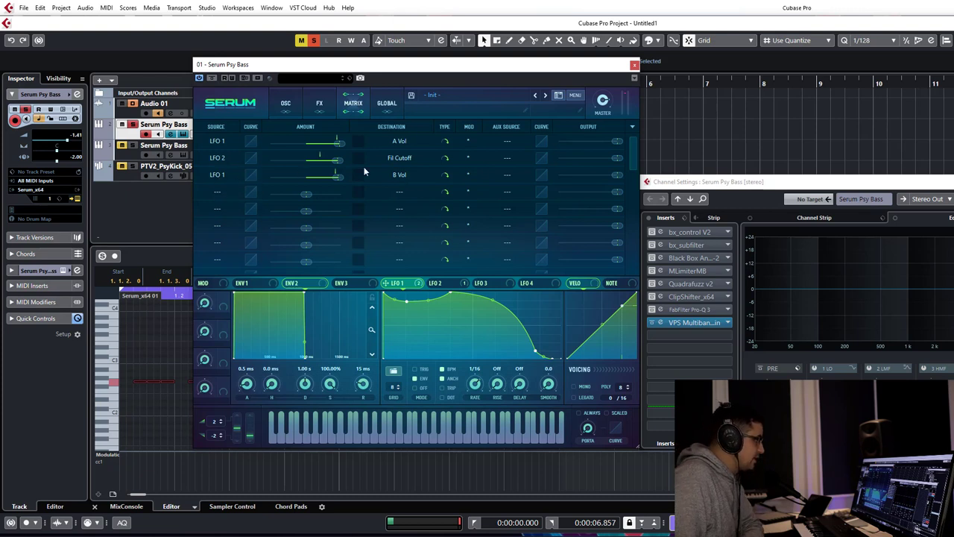
{"action": "mouse_move", "coordinate": [310, 183]}
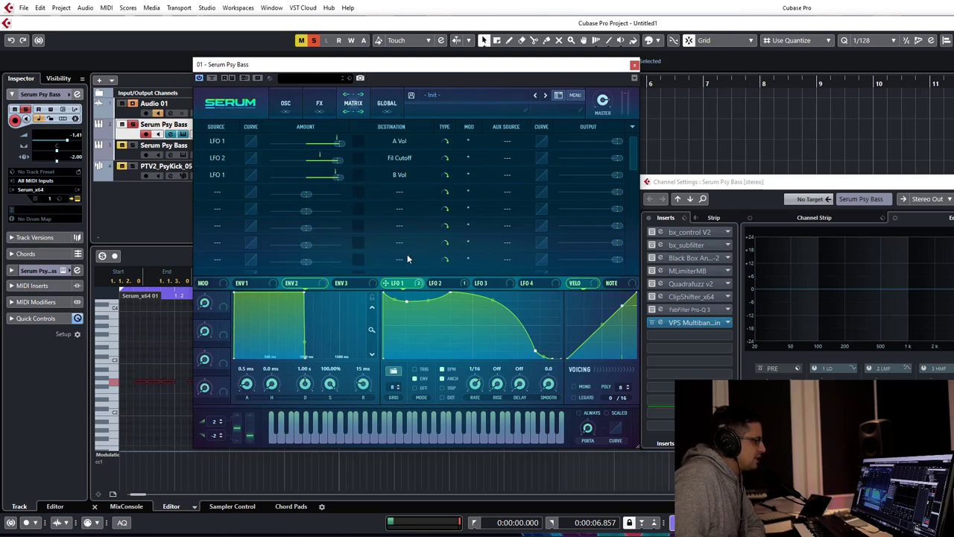
{"action": "mouse_move", "coordinate": [431, 218]}
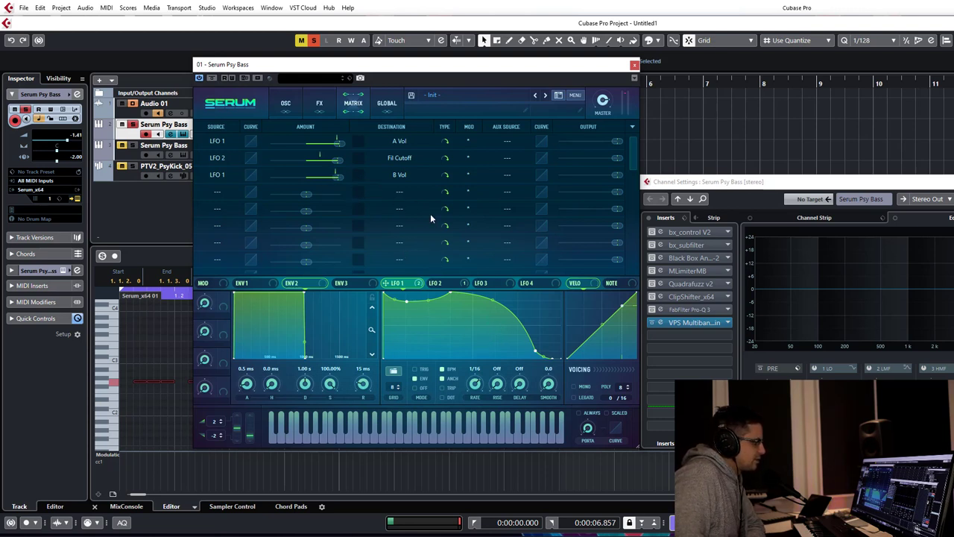
{"action": "mouse_move", "coordinate": [316, 261]}
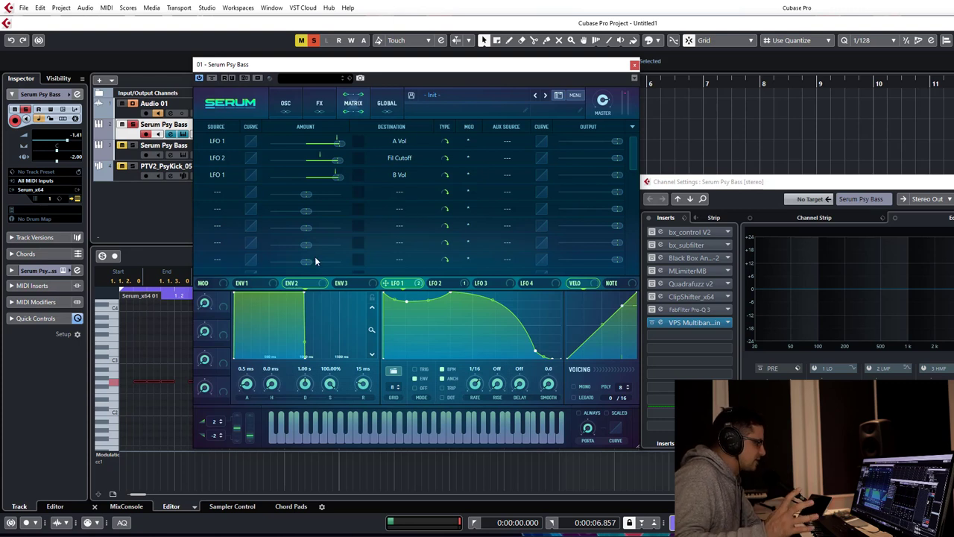
{"action": "mouse_move", "coordinate": [262, 285]}
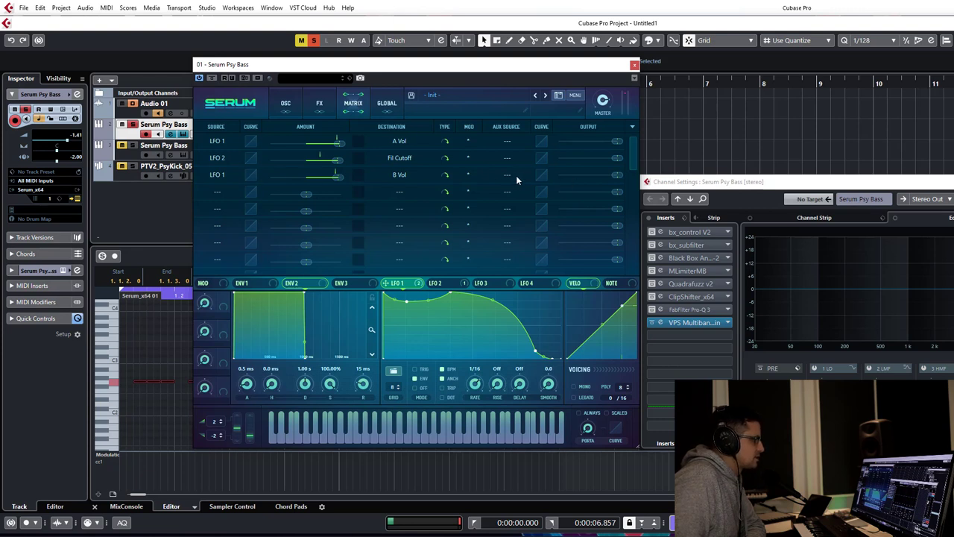
{"action": "mouse_move", "coordinate": [489, 197]}
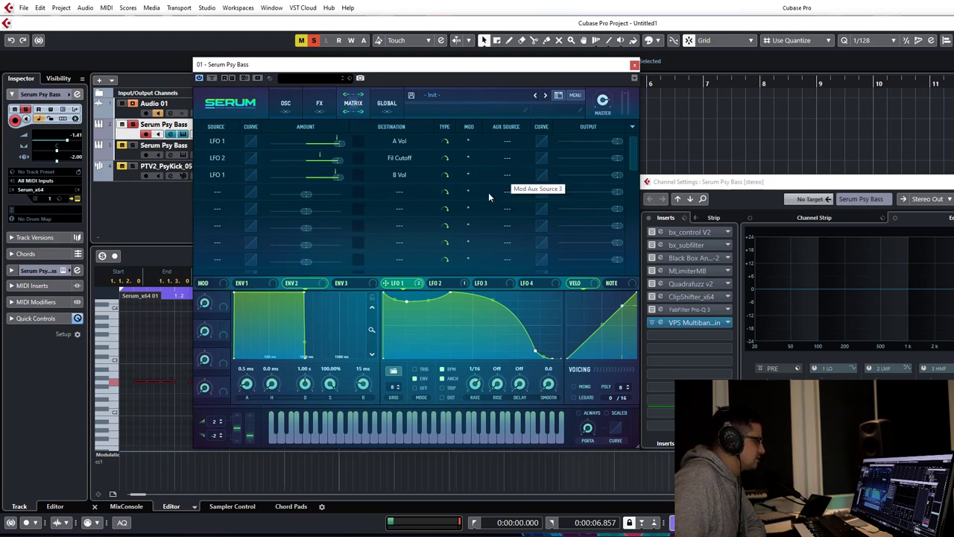
{"action": "mouse_move", "coordinate": [511, 177]}
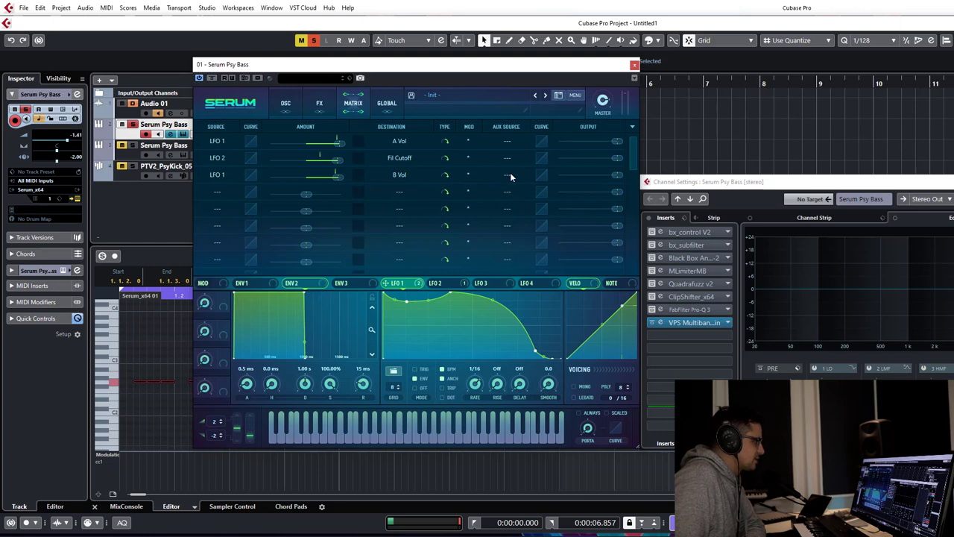
Step: Assign Macro 1 (SUB AMT) as aux source of the LFO 3 → B Vol row and set its amount
{"action": "left_click", "coordinate": [507, 175]}
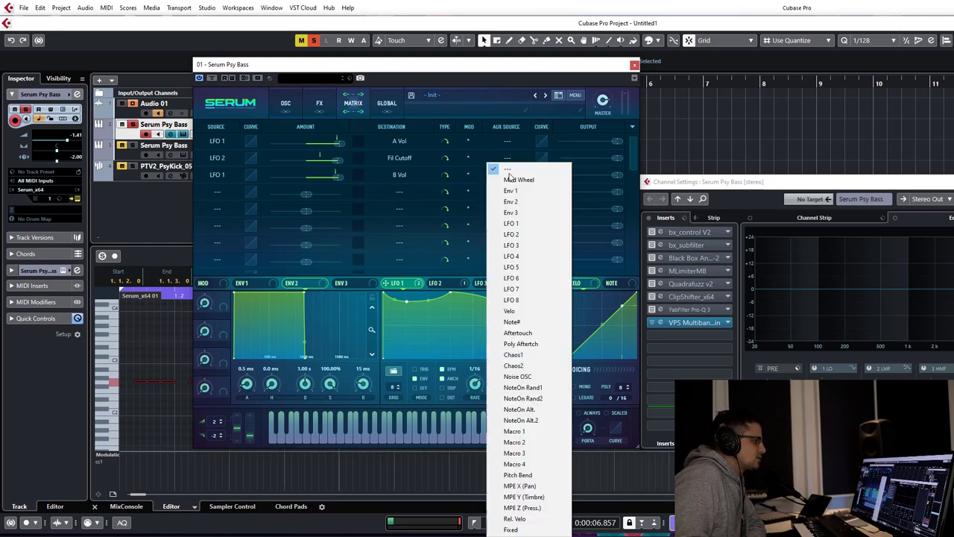
{"action": "mouse_move", "coordinate": [514, 431]}
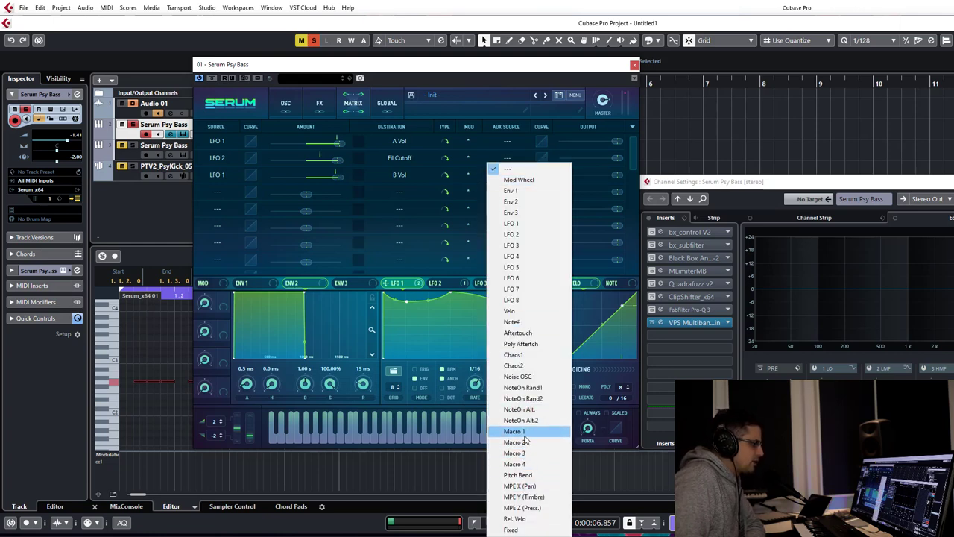
{"action": "left_click", "coordinate": [514, 430]}
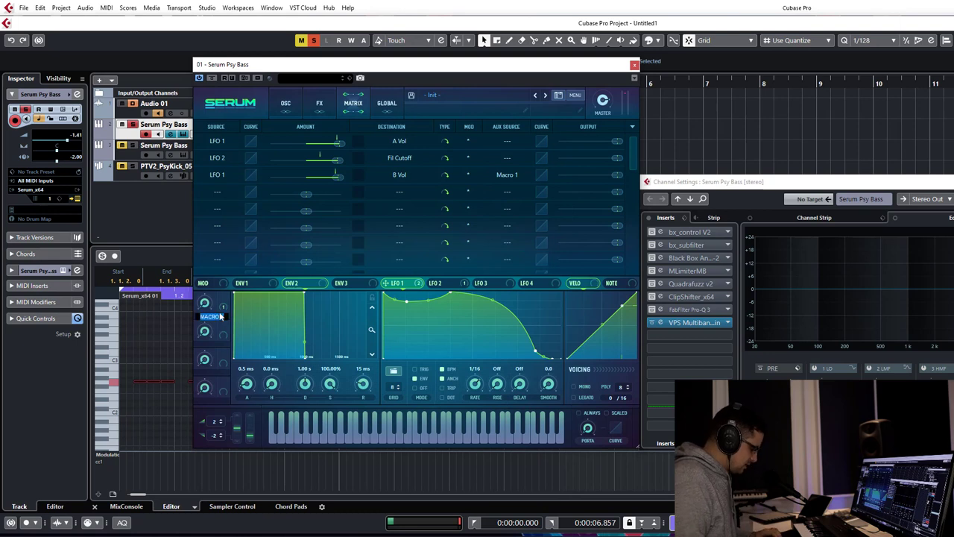
{"action": "mouse_move", "coordinate": [211, 316]}
{"action": "type", "text": "SUB AMT"}
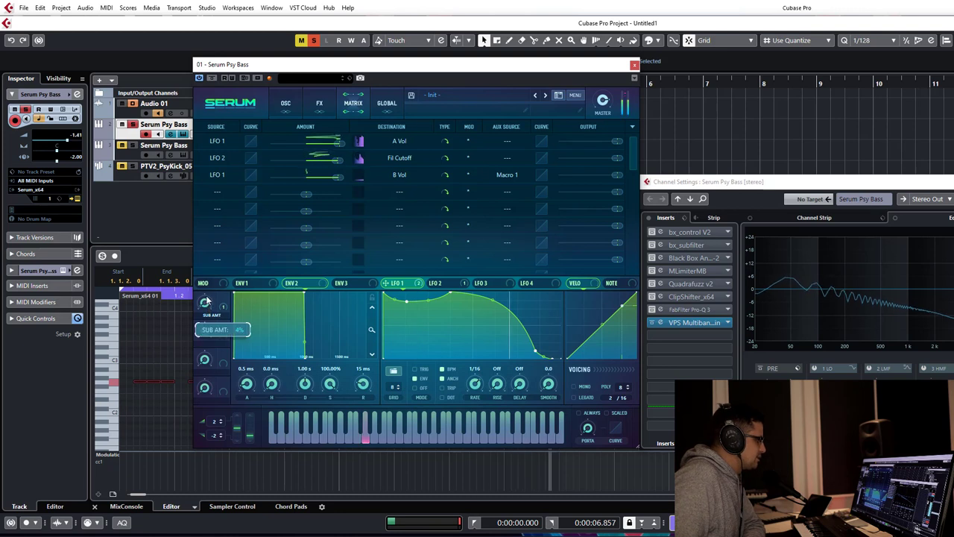
{"action": "left_click_drag", "start_coordinate": [204, 301], "coordinate": [204, 290]}
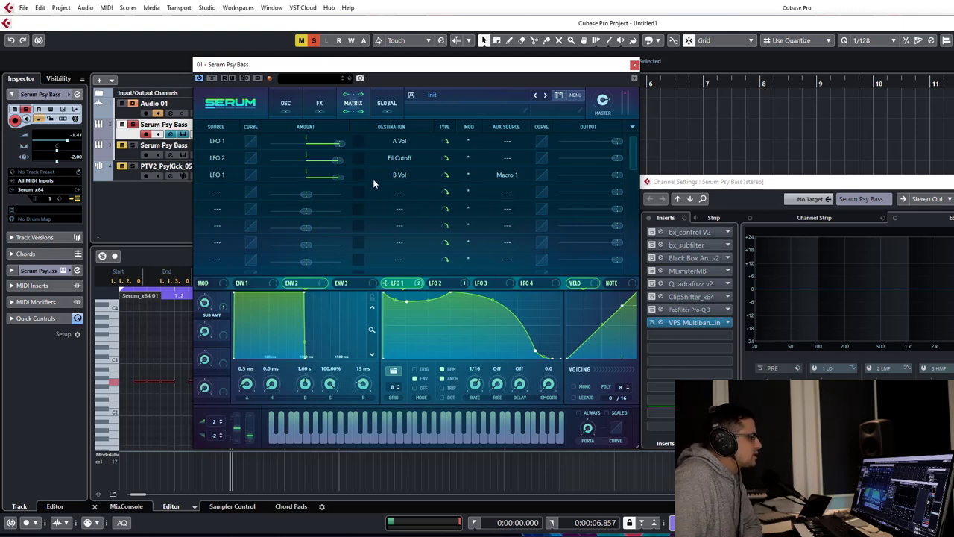
{"action": "left_click", "coordinate": [319, 102]}
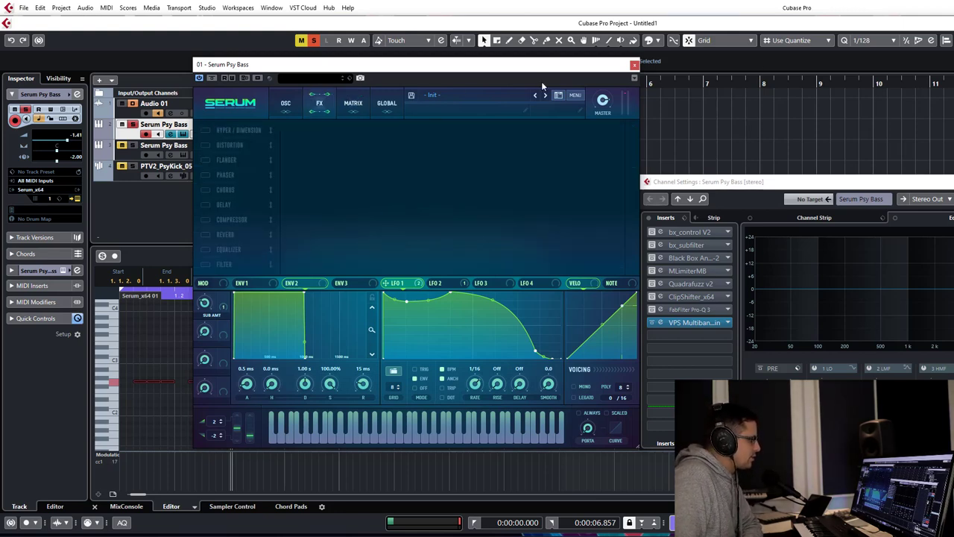
Step: In Serum's matrix, set Macro 2 as the aux source on the LFO 2 → FIL Cutoff row
{"action": "left_click", "coordinate": [286, 103]}
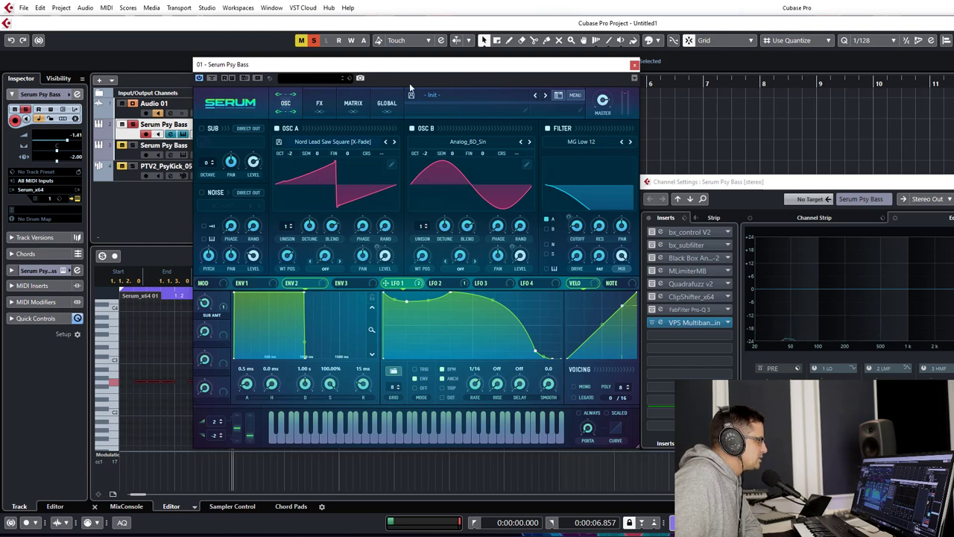
{"action": "left_click", "coordinate": [352, 103]}
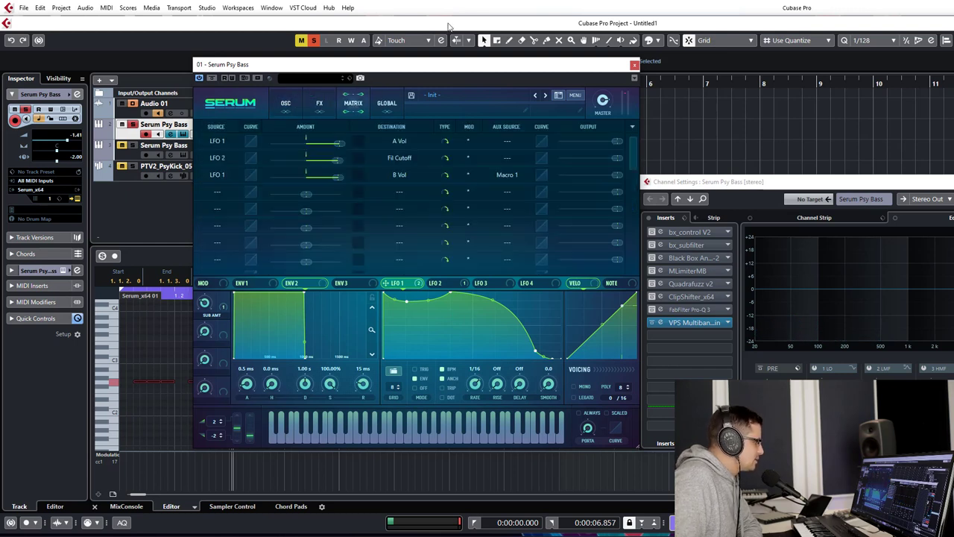
{"action": "mouse_move", "coordinate": [328, 107]}
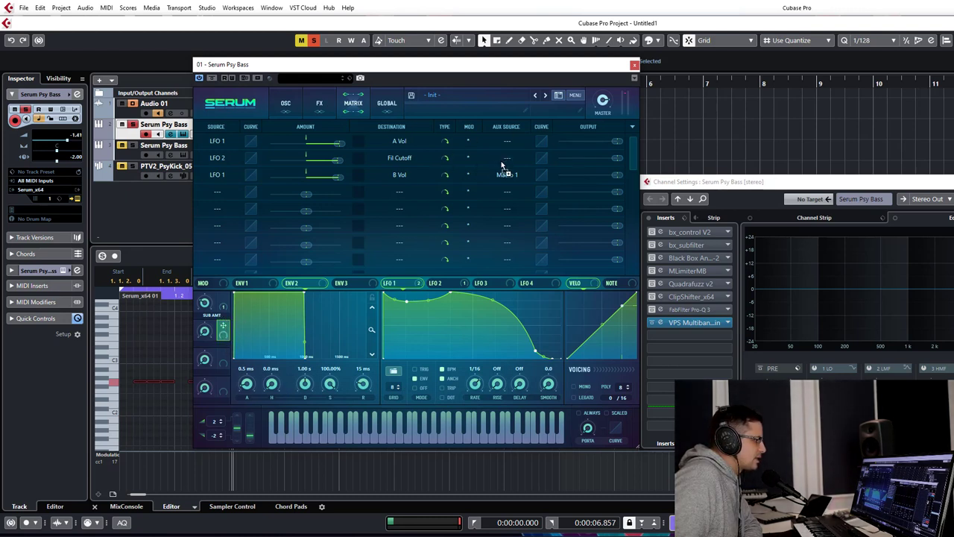
{"action": "left_click", "coordinate": [506, 174]}
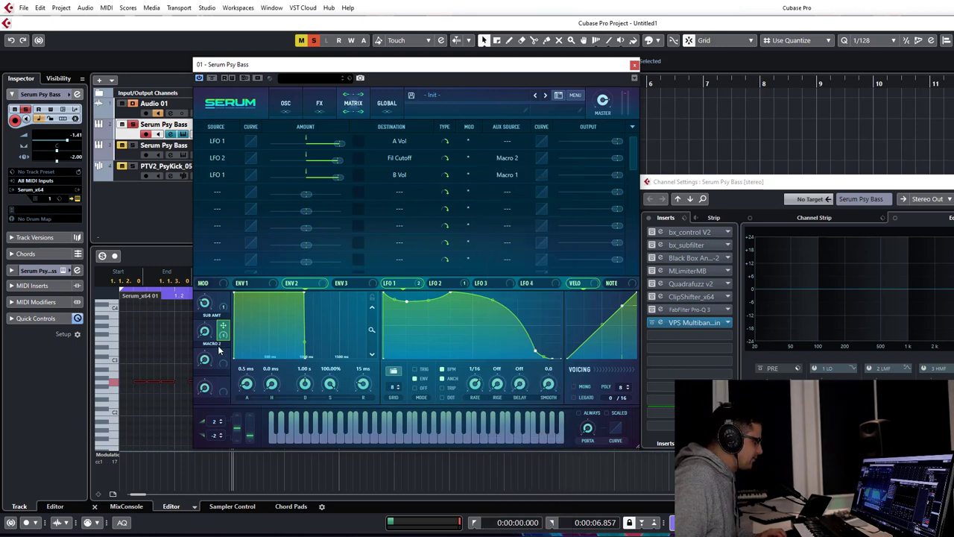
{"action": "mouse_move", "coordinate": [211, 346]}
{"action": "type", "text": "FLT AMT"}
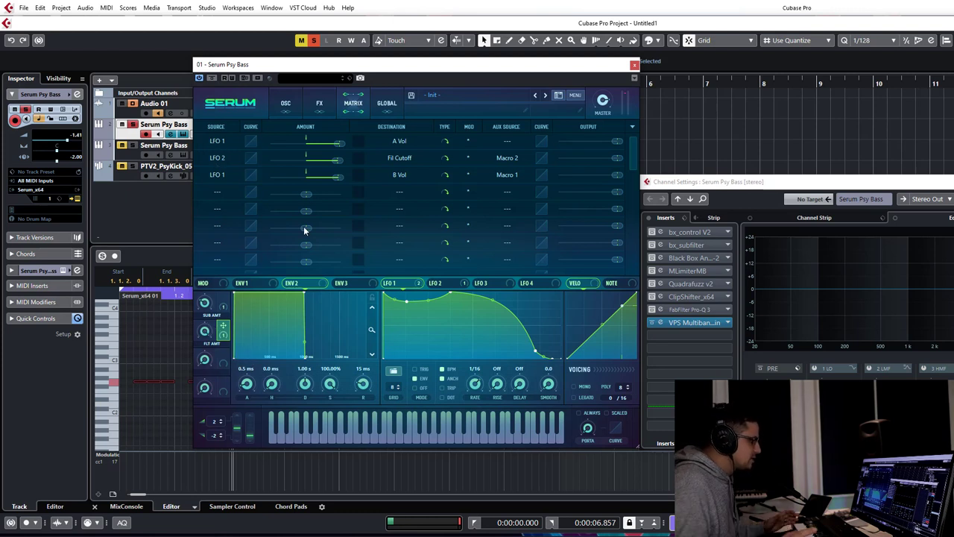
{"action": "mouse_move", "coordinate": [384, 186]}
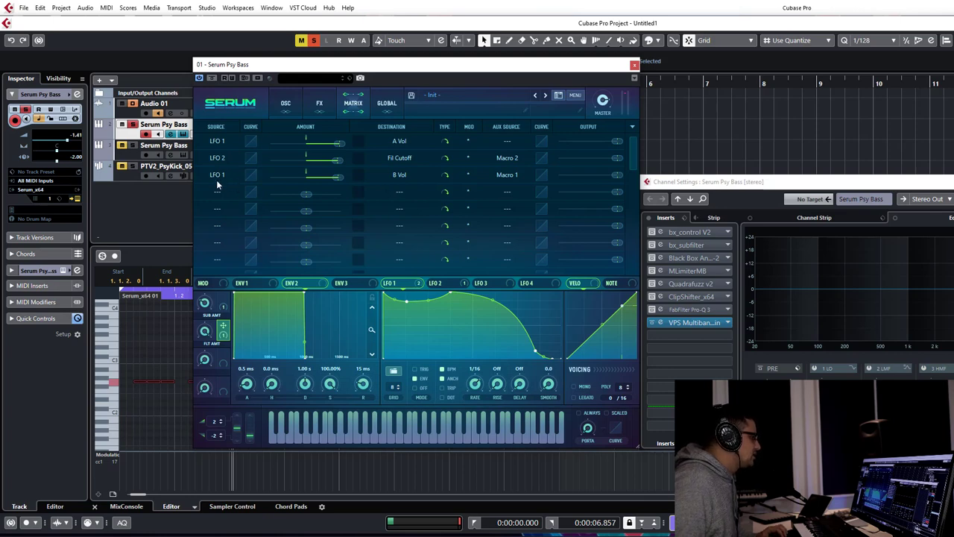
Step: Load a kick-attack sample from the Attacks_Kick folder into Serum's noise oscillator
{"action": "left_click", "coordinate": [286, 103]}
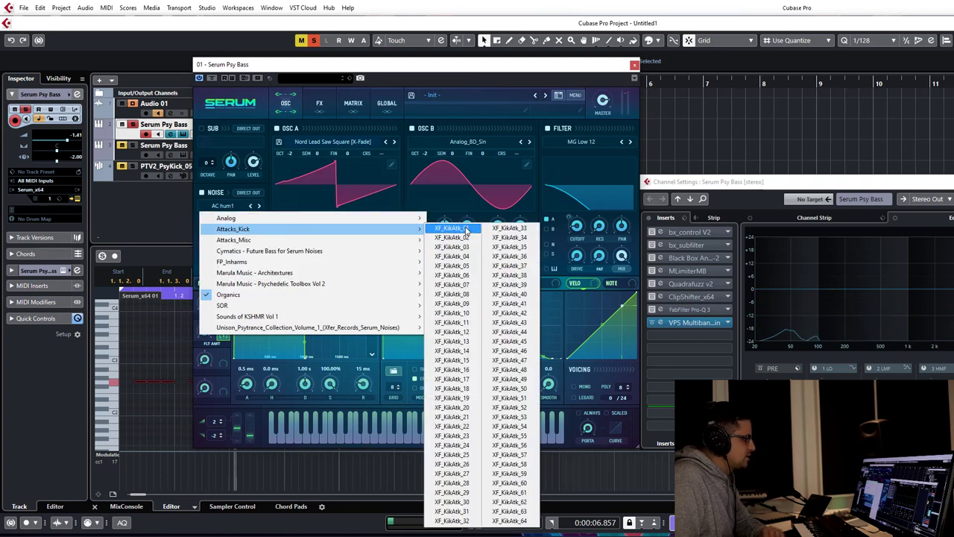
{"action": "left_click", "coordinate": [450, 226]}
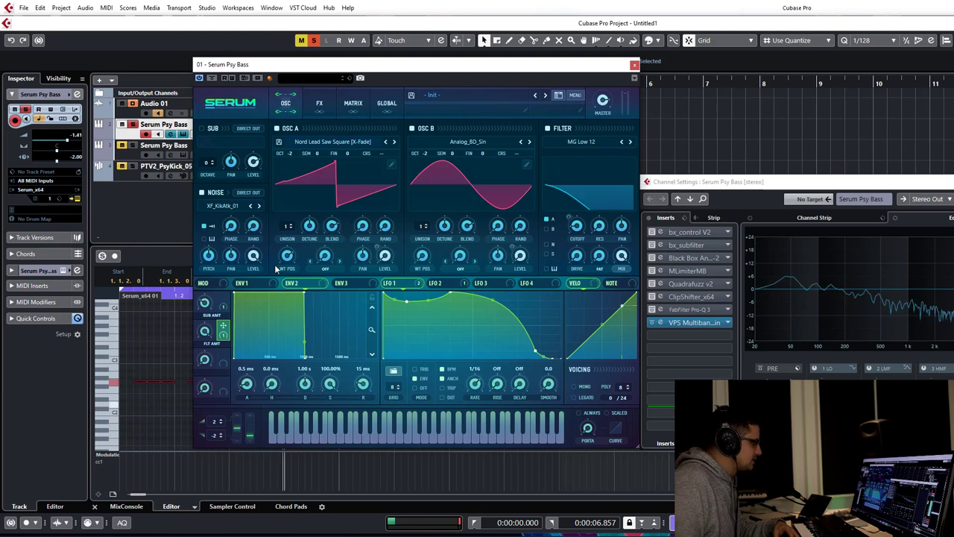
{"action": "left_click", "coordinate": [260, 205]}
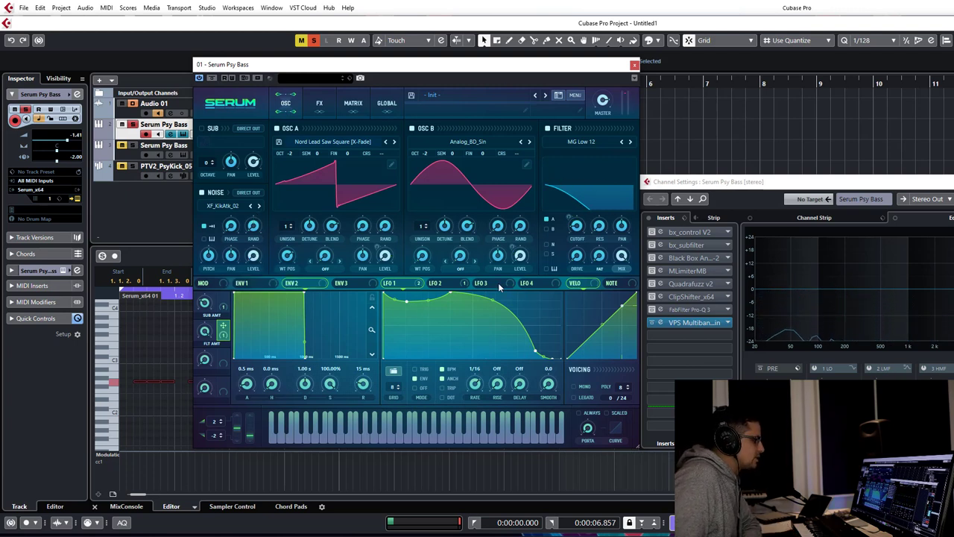
Step: Reshape Serum's LFO 3 into a high hold followed by a steep curved fall
{"action": "left_click", "coordinate": [480, 283]}
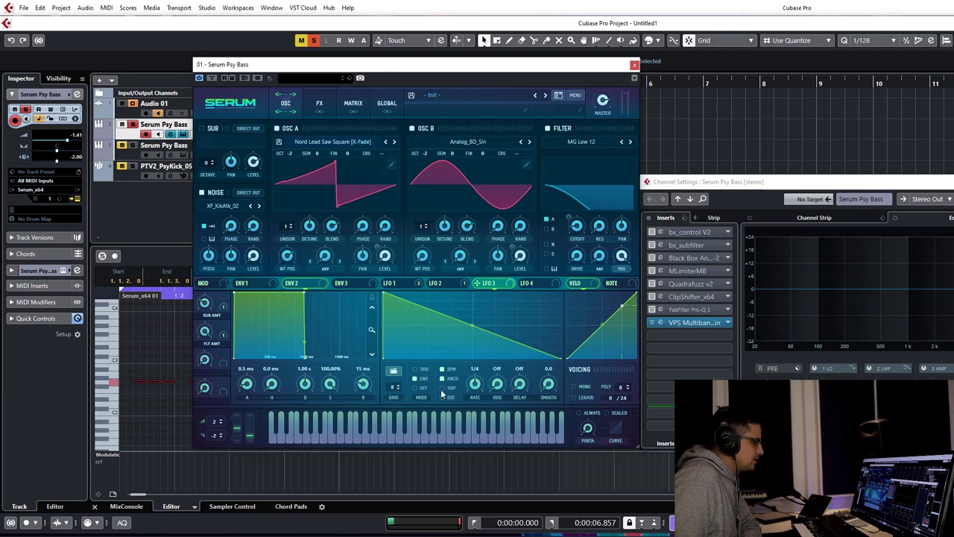
{"action": "mouse_move", "coordinate": [343, 430]}
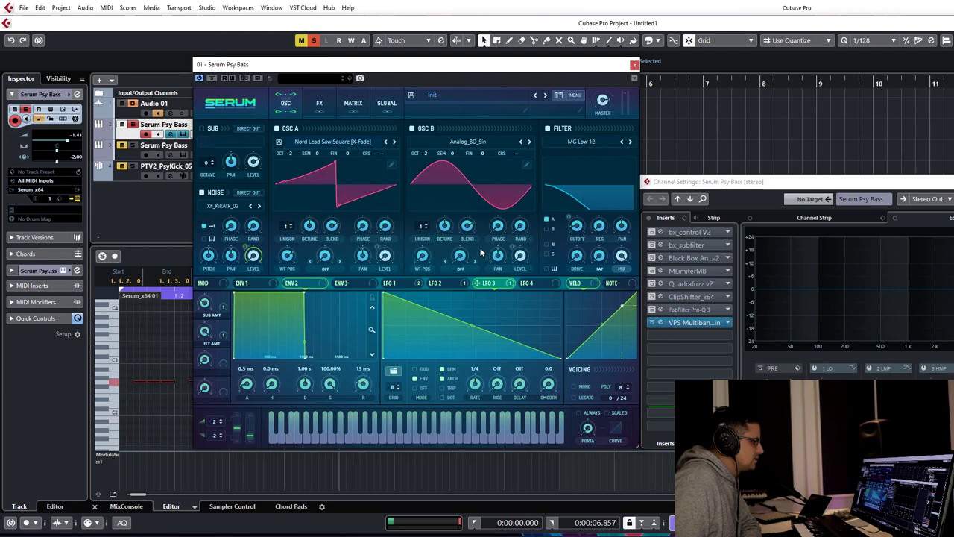
{"action": "mouse_move", "coordinate": [474, 335]}
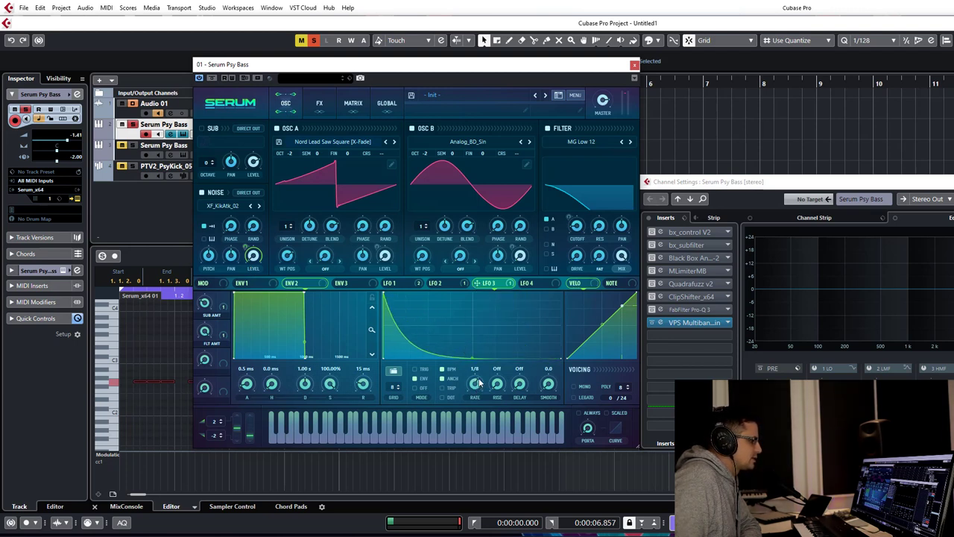
{"action": "left_click", "coordinate": [474, 368]}
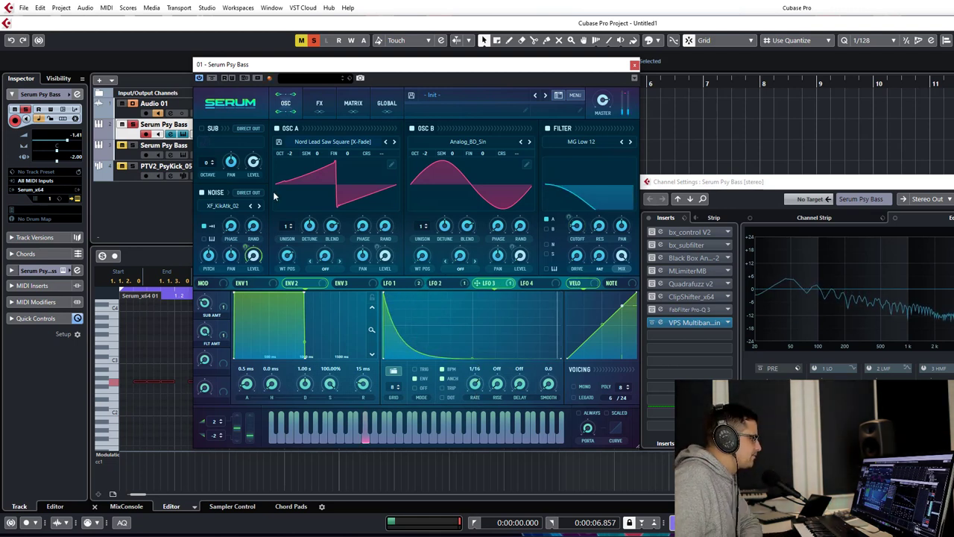
{"action": "left_click", "coordinate": [277, 128]}
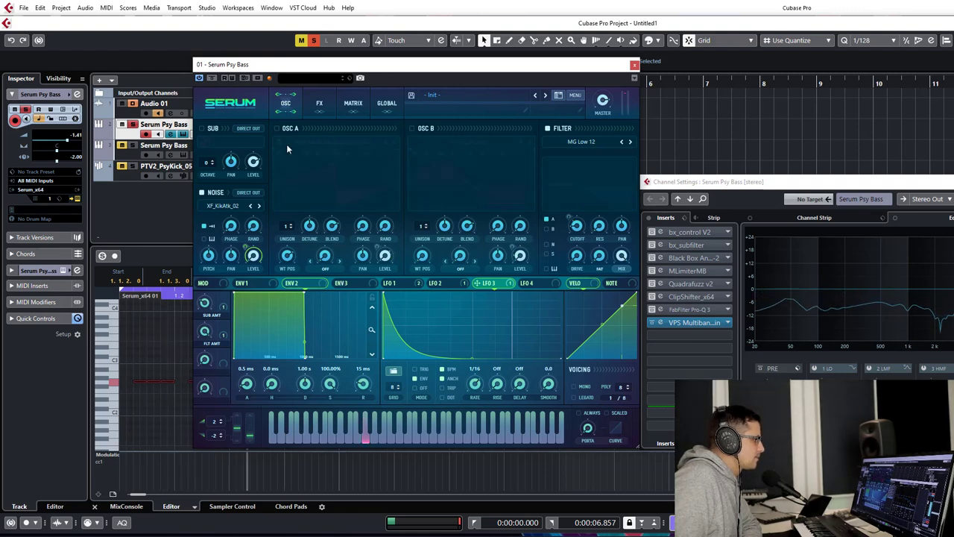
{"action": "mouse_move", "coordinate": [409, 135]}
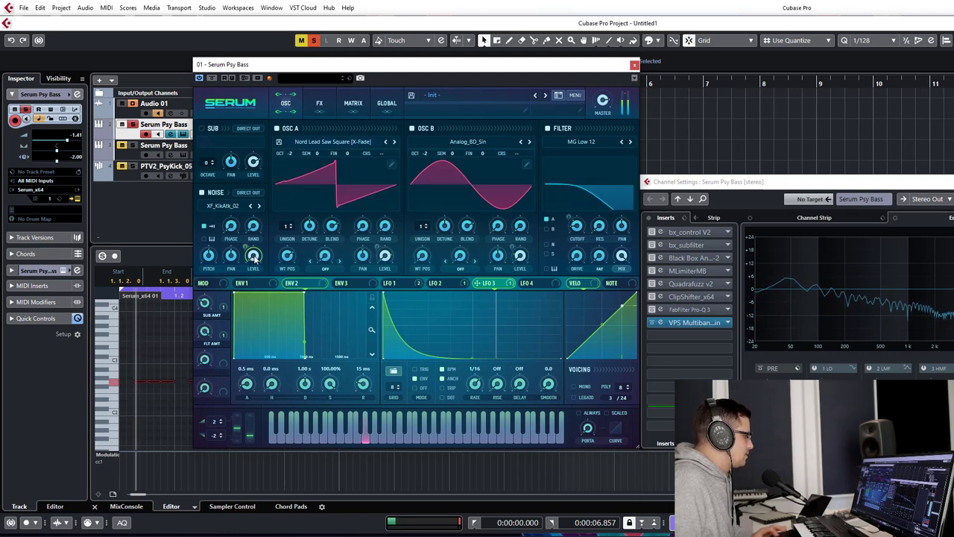
Step: Set Macro 3 as the aux source on the LFO 3 → Noise Level row, then show the OSC page
{"action": "left_click", "coordinate": [352, 103]}
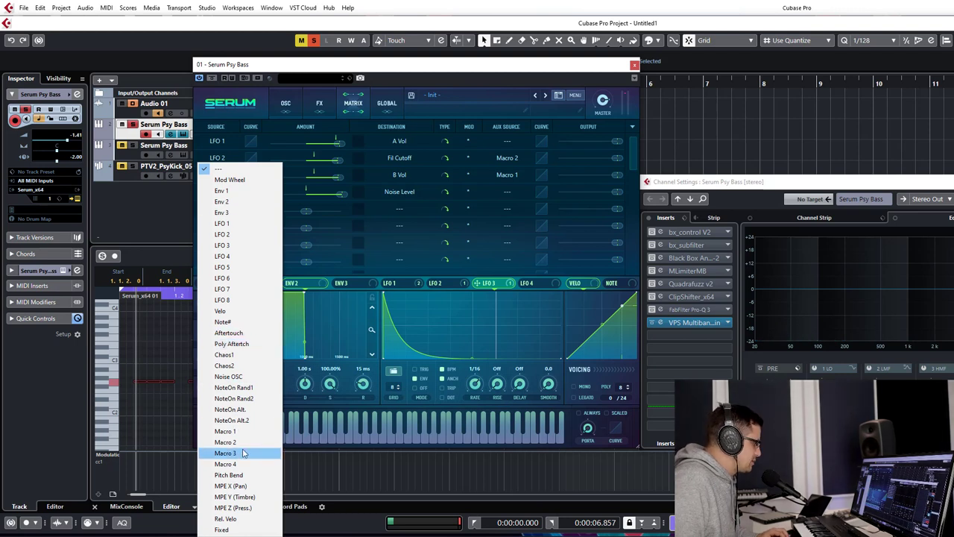
{"action": "left_click", "coordinate": [225, 453]}
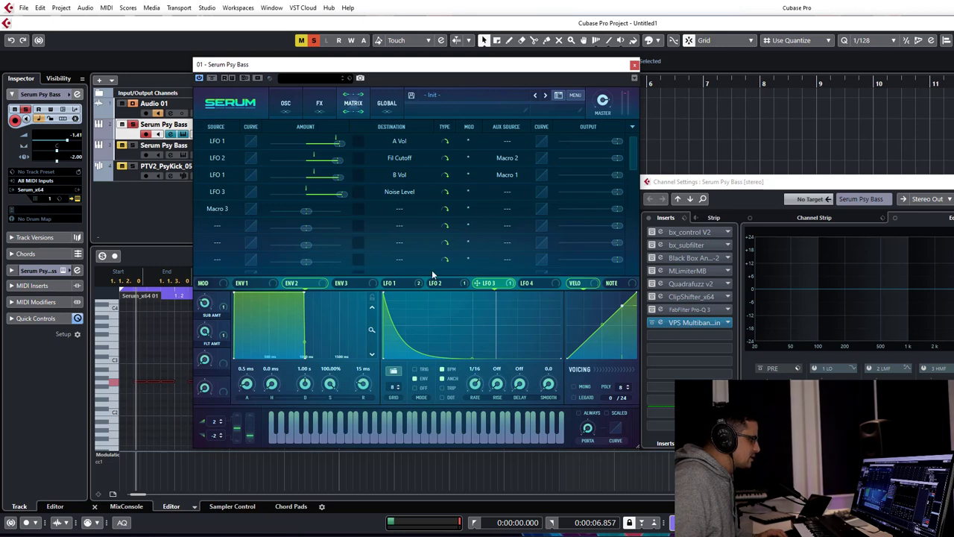
{"action": "left_click", "coordinate": [507, 158]}
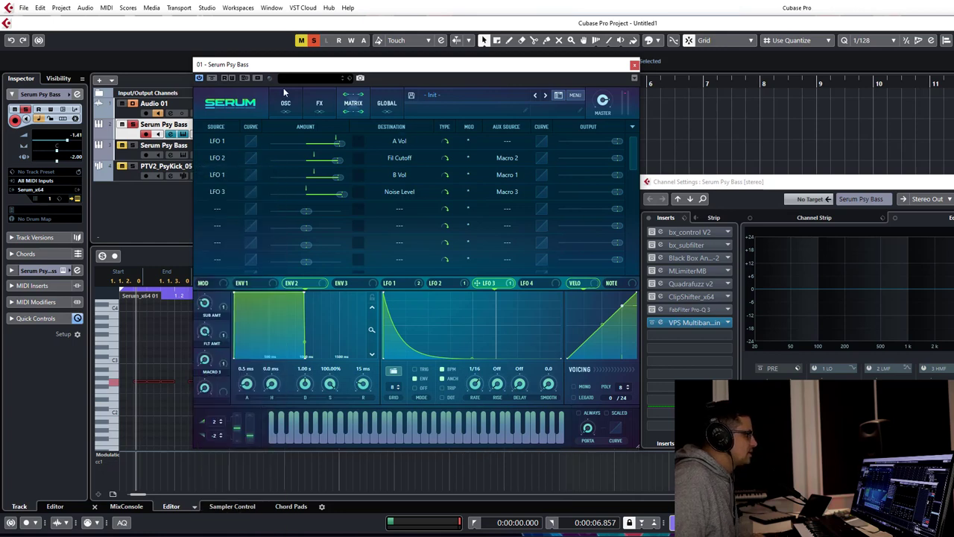
{"action": "left_click", "coordinate": [286, 102]}
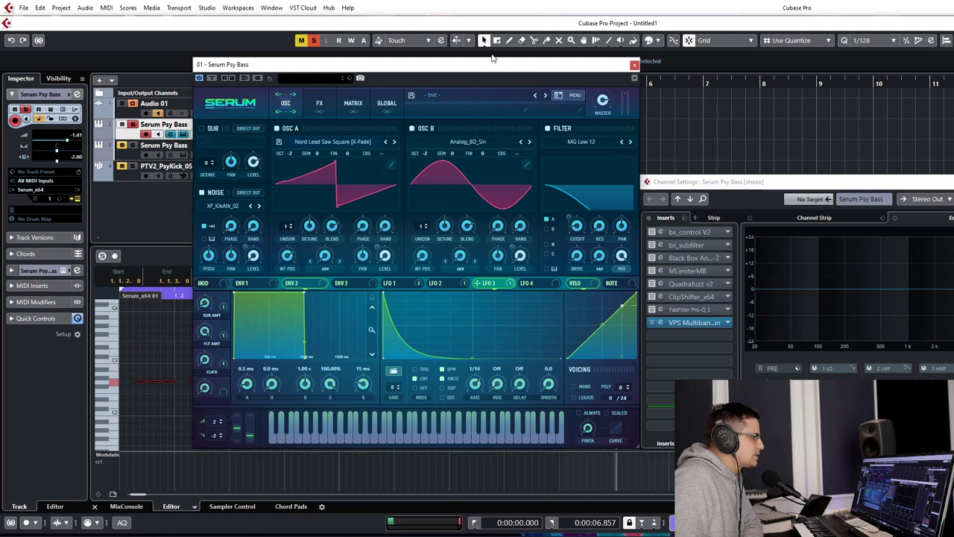
Step: On Serum's FX page toggle the Compressor on and off, then close the Serum editor
{"action": "left_click", "coordinate": [319, 103]}
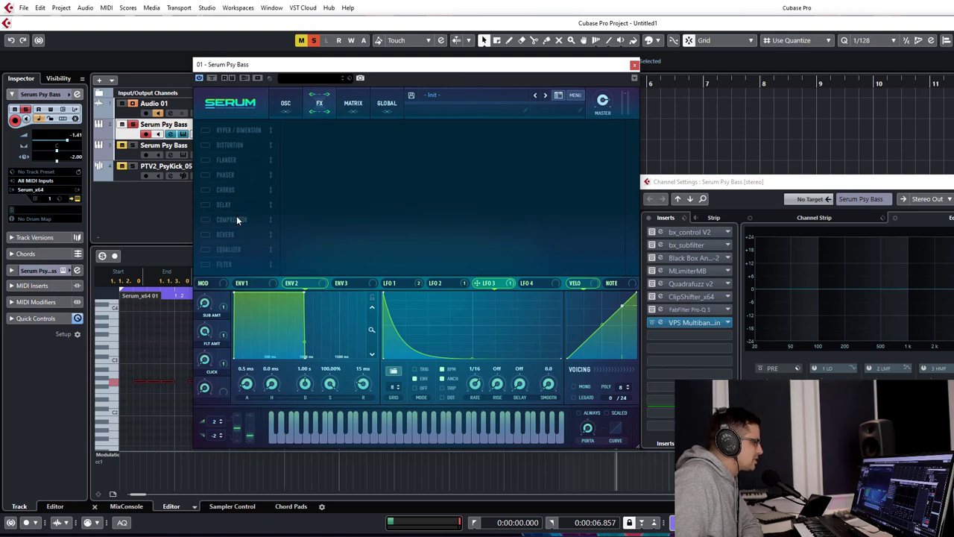
{"action": "left_click", "coordinate": [206, 219]}
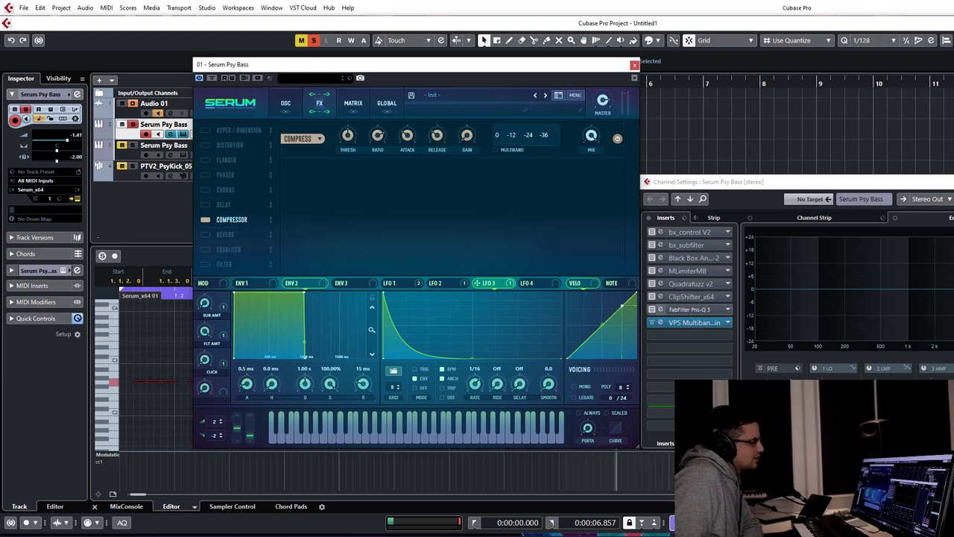
{"action": "left_click", "coordinate": [206, 220]}
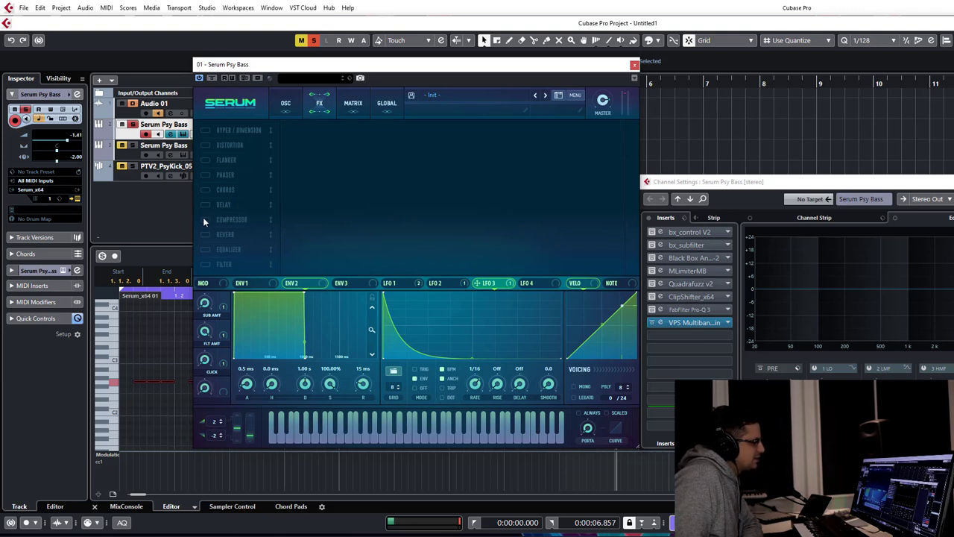
{"action": "left_click", "coordinate": [635, 66]}
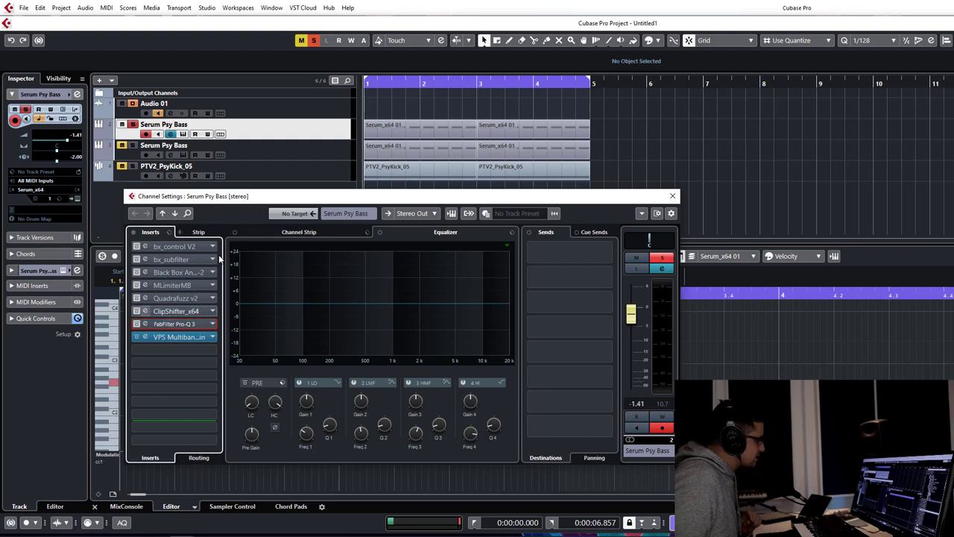
{"action": "left_click", "coordinate": [137, 246]}
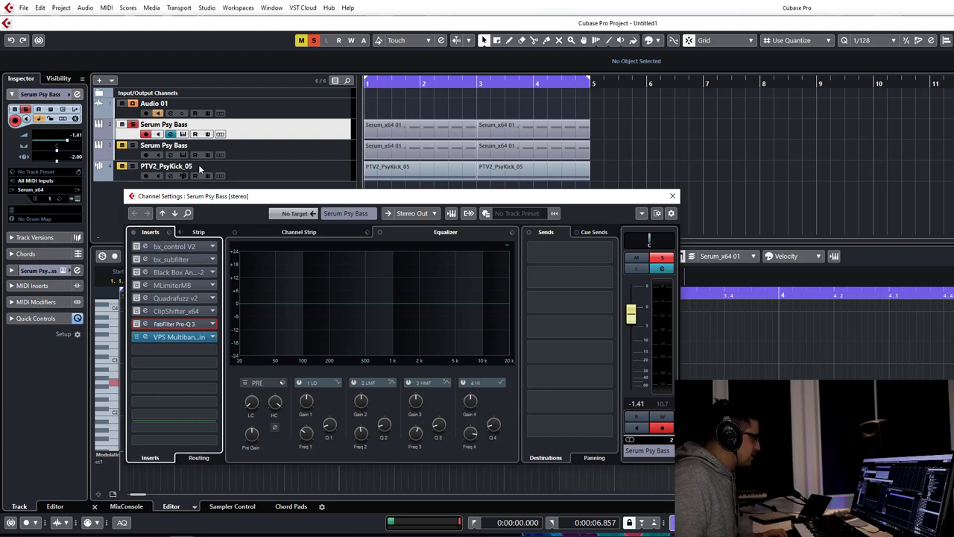
{"action": "left_click", "coordinate": [671, 196]}
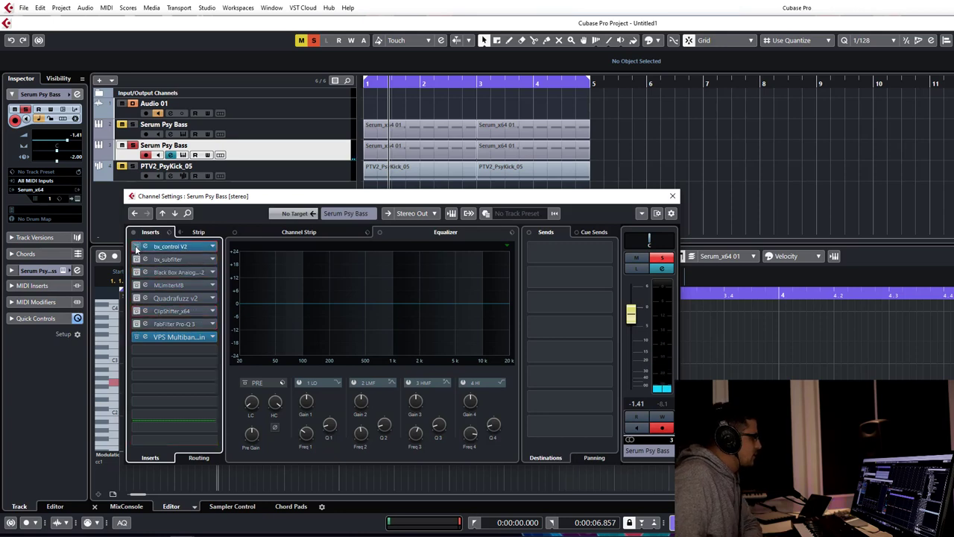
{"action": "double_click", "coordinate": [170, 246]}
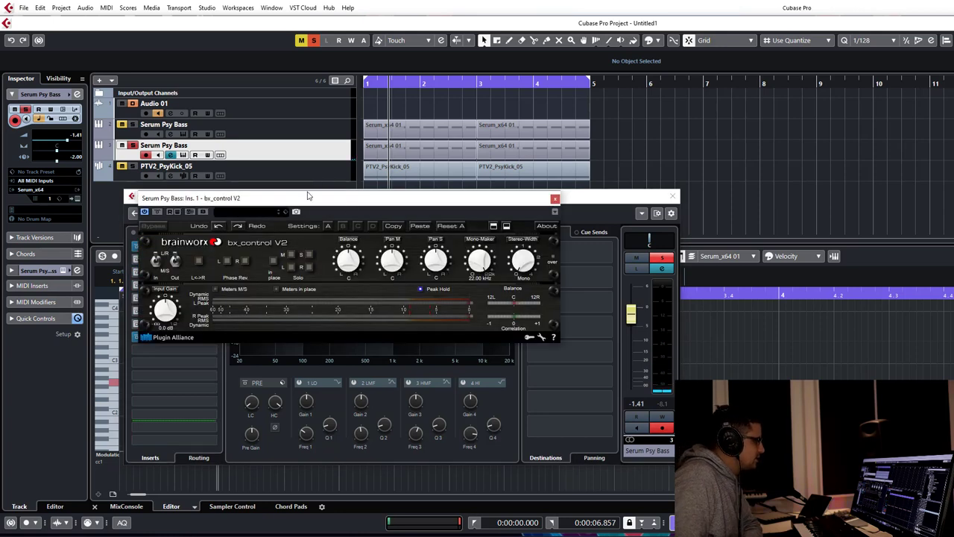
{"action": "left_click_drag", "start_coordinate": [306, 196], "coordinate": [320, 102]}
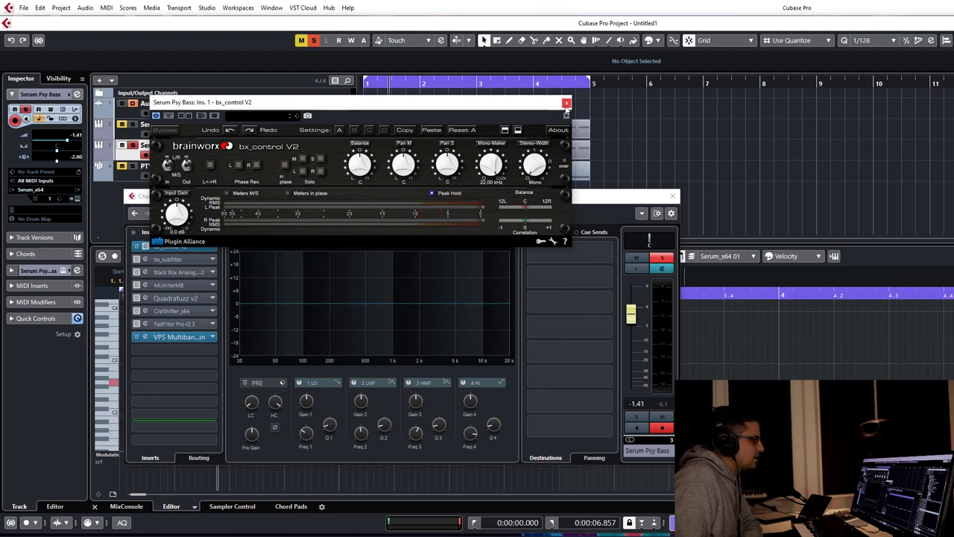
{"action": "mouse_move", "coordinate": [566, 103]}
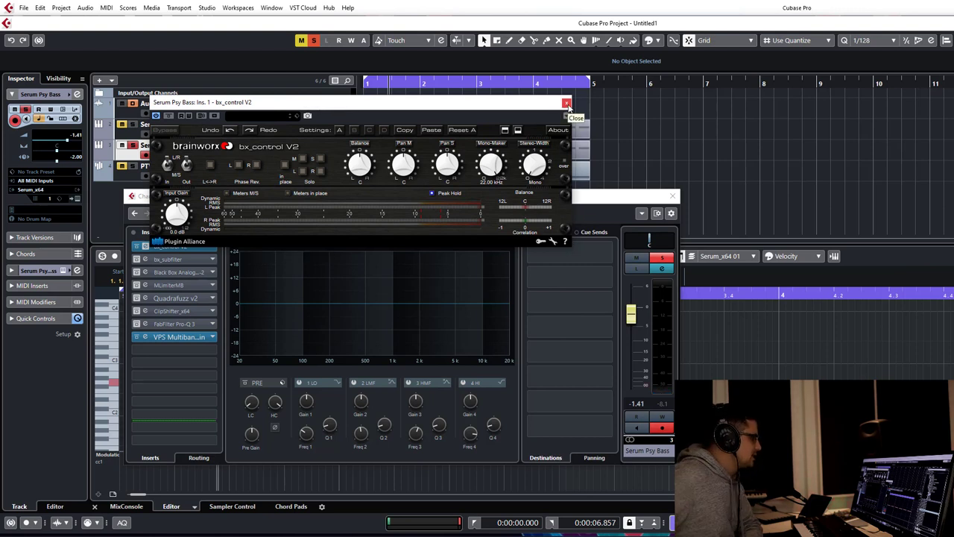
{"action": "left_click", "coordinate": [566, 103]}
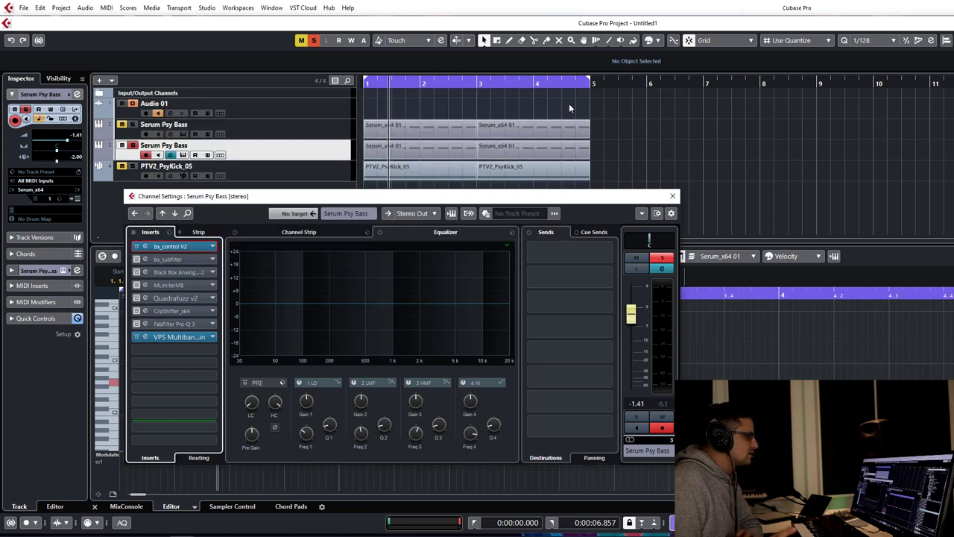
{"action": "mouse_move", "coordinate": [566, 153]}
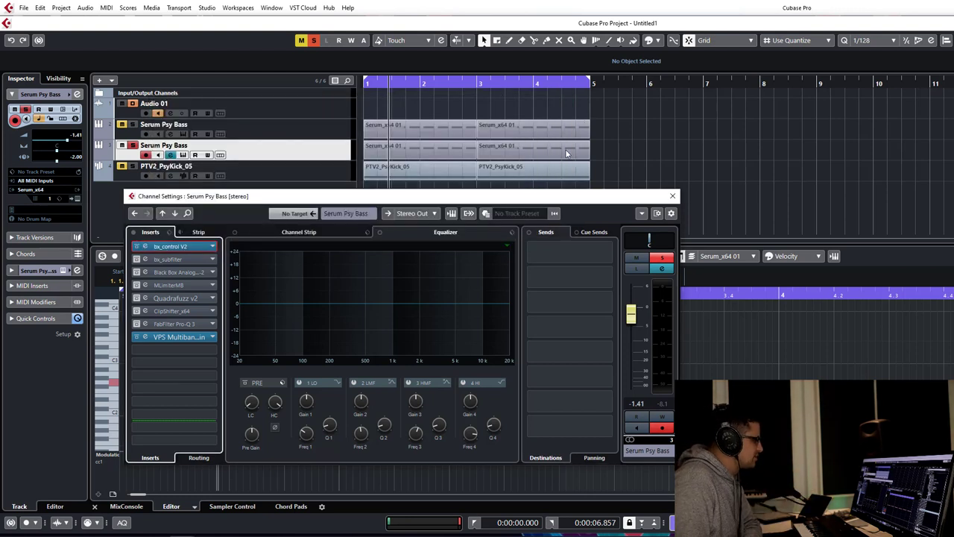
{"action": "mouse_move", "coordinate": [113, 256]}
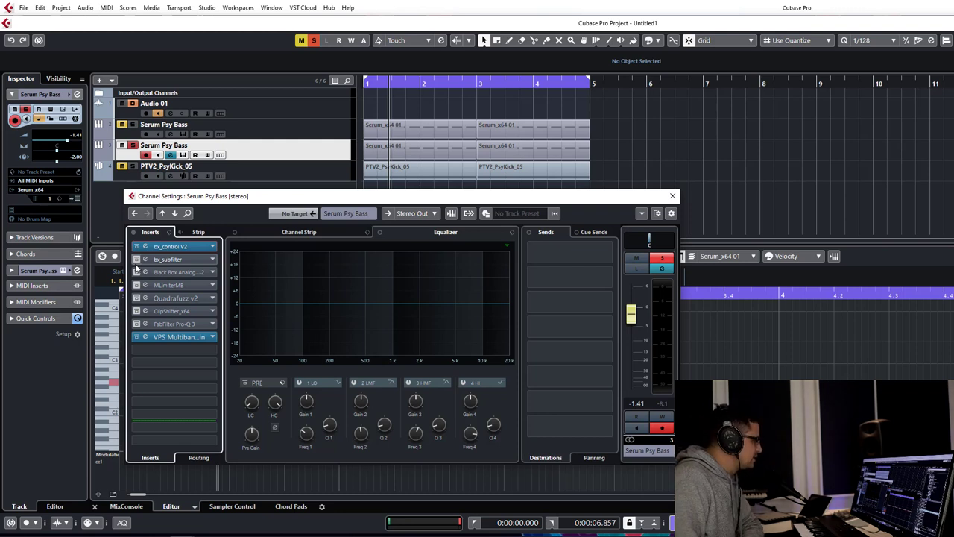
{"action": "mouse_move", "coordinate": [137, 259]}
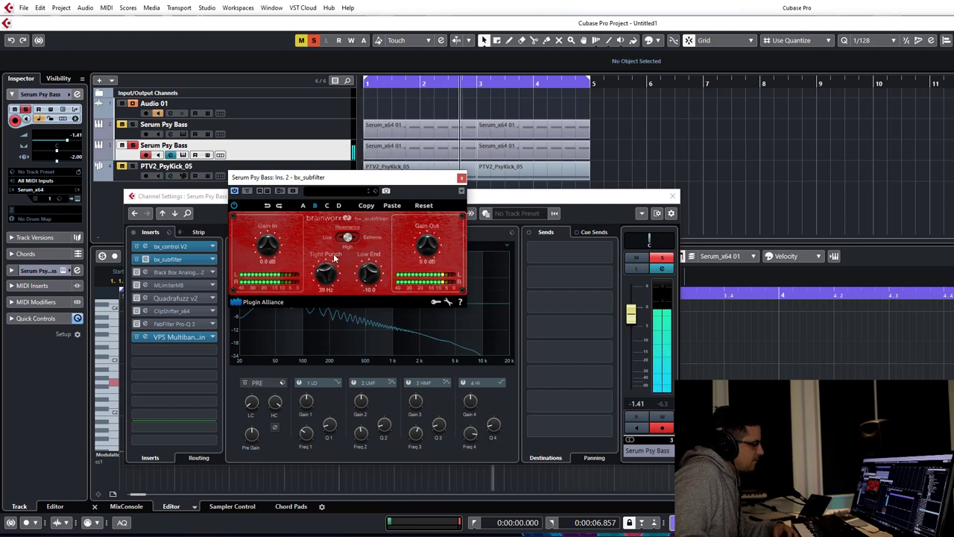
Step: Dial in bx_subfilter's Tight Punch and Low Boost amounts while the bass plays
{"action": "left_click_drag", "start_coordinate": [325, 272], "coordinate": [325, 265]}
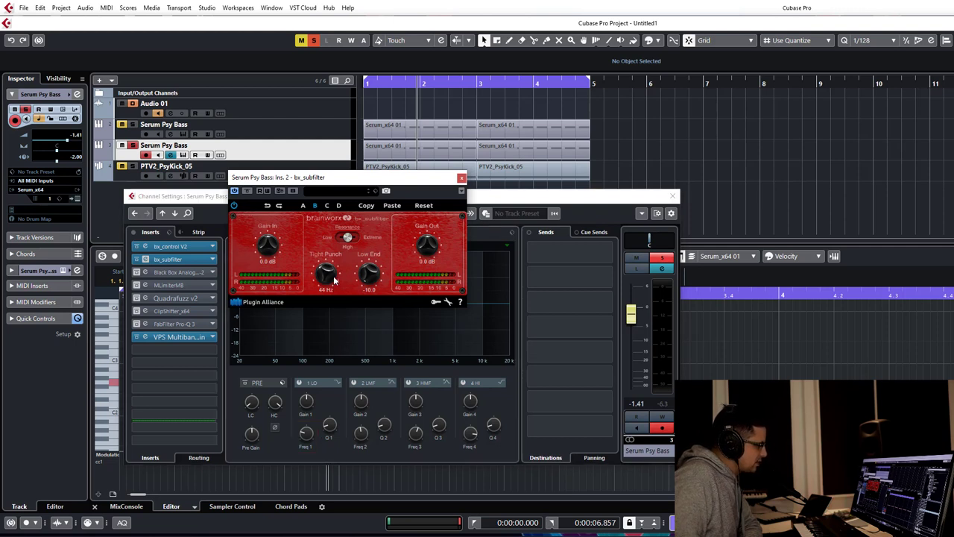
{"action": "left_click_drag", "start_coordinate": [325, 271], "coordinate": [328, 268]}
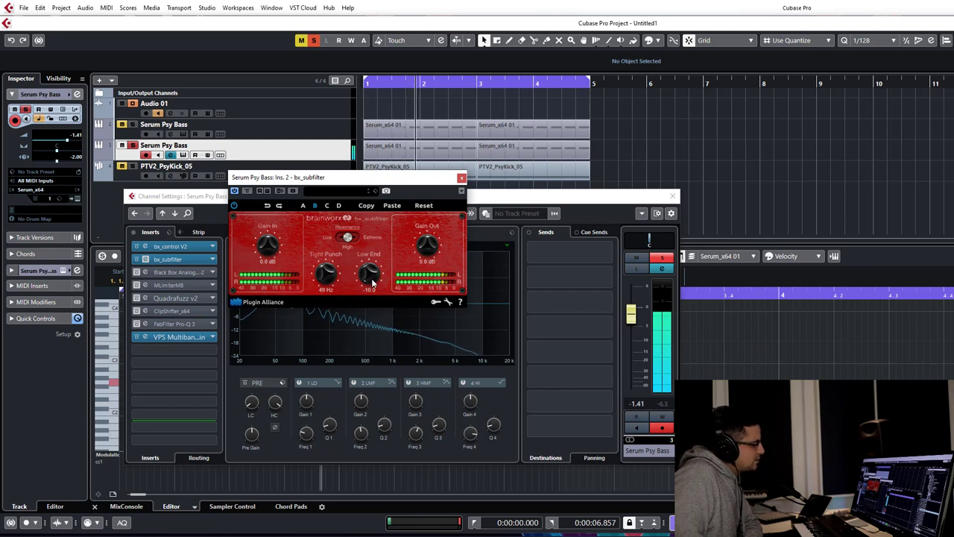
{"action": "left_click_drag", "start_coordinate": [370, 274], "coordinate": [370, 269]}
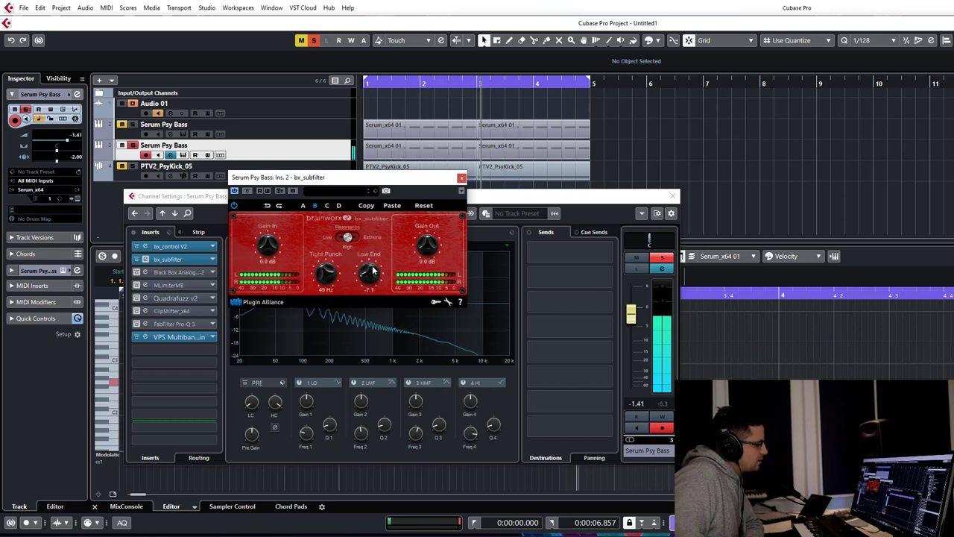
{"action": "left_click_drag", "start_coordinate": [369, 272], "coordinate": [370, 265]}
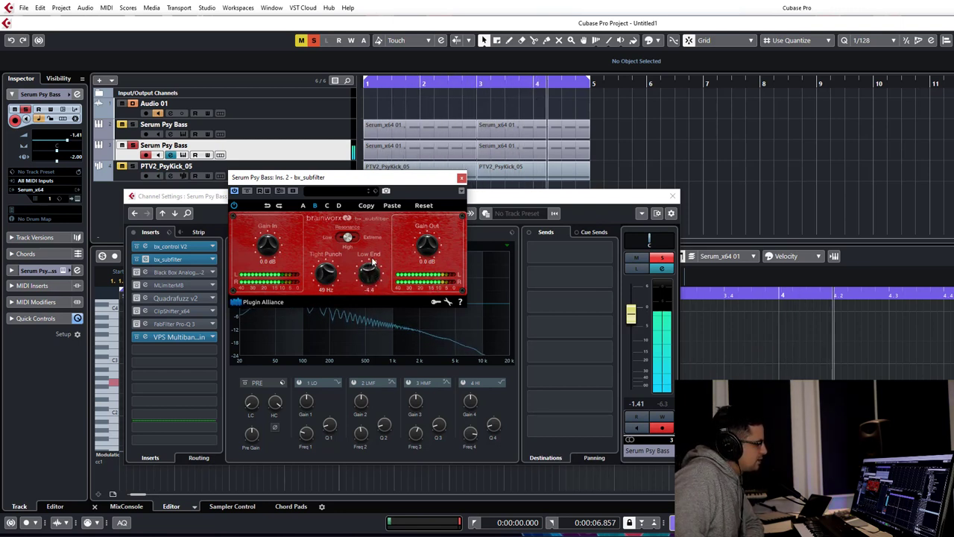
{"action": "left_click_drag", "start_coordinate": [369, 275], "coordinate": [373, 277]}
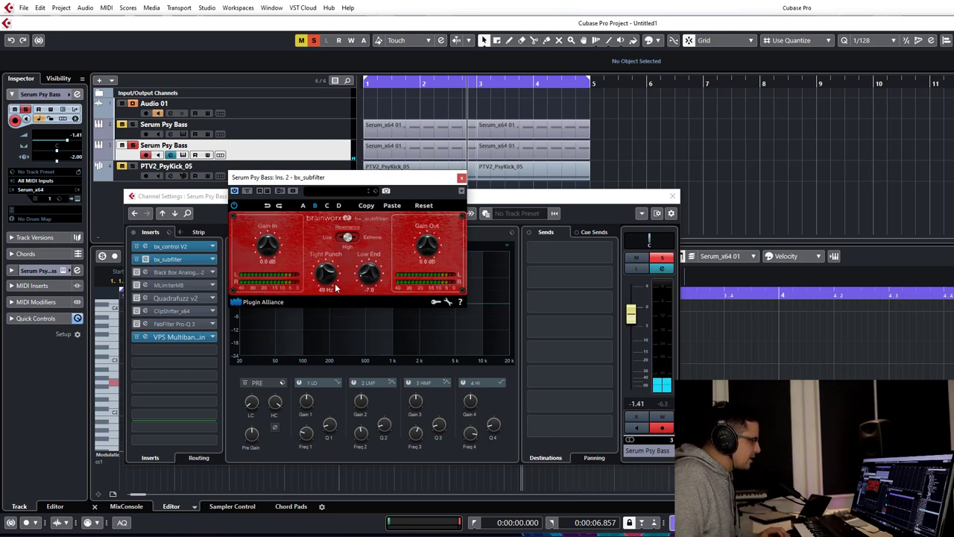
{"action": "mouse_move", "coordinate": [176, 298]}
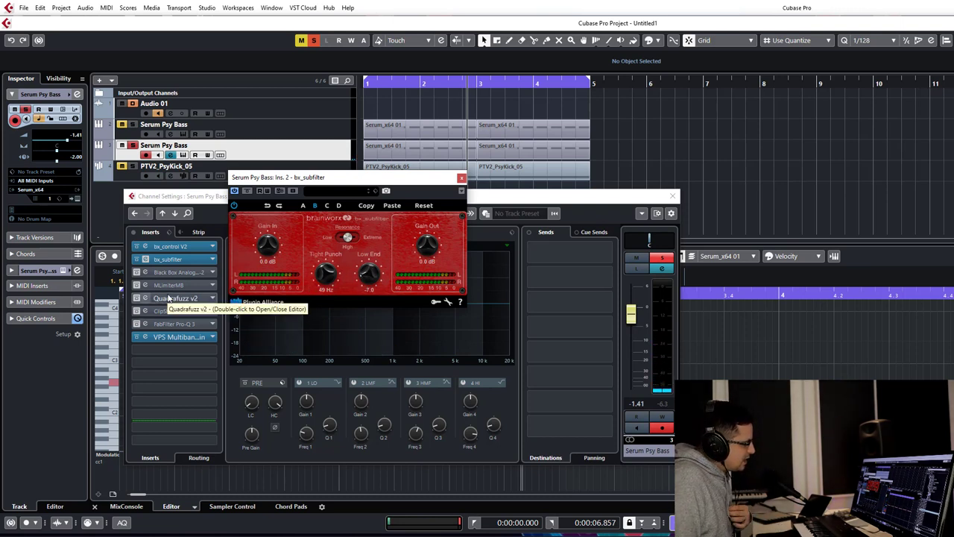
{"action": "mouse_move", "coordinate": [346, 270]}
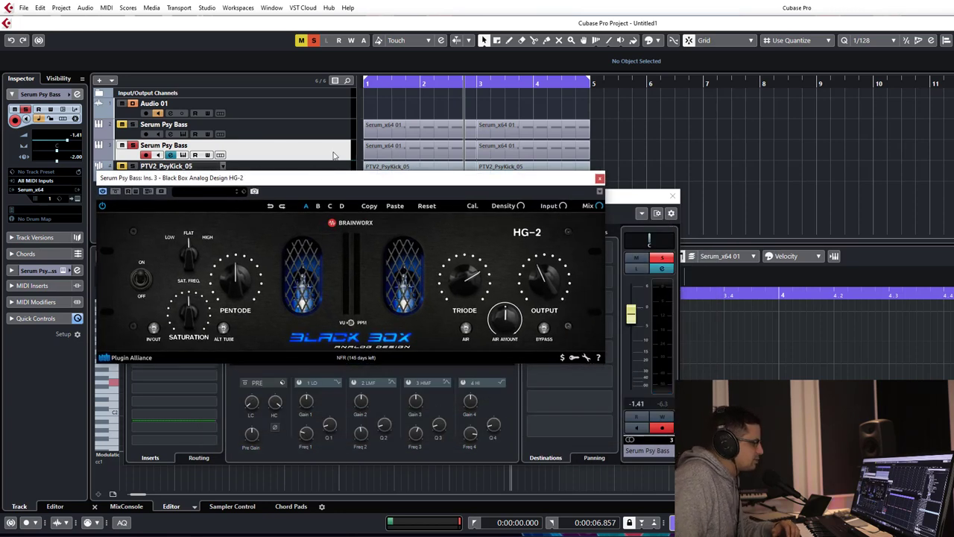
{"action": "mouse_move", "coordinate": [283, 191]}
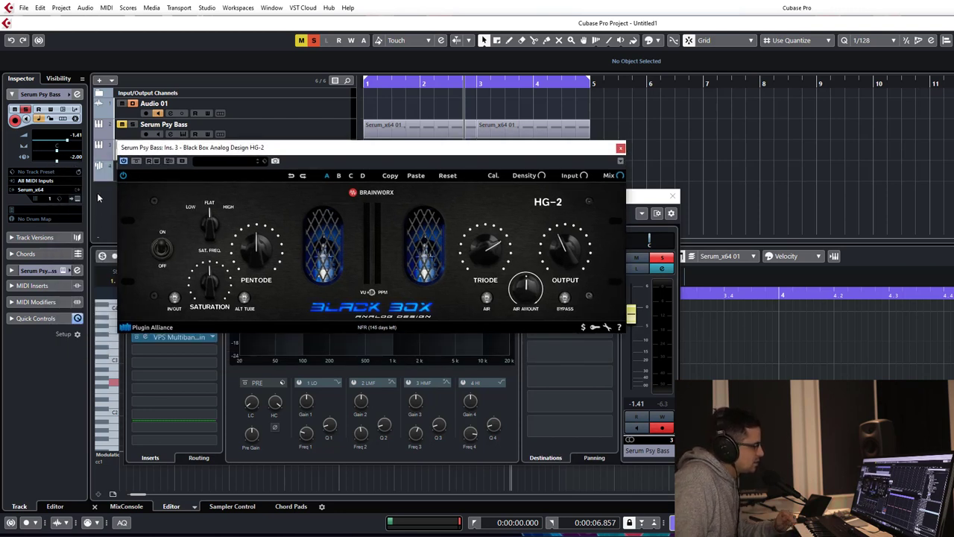
{"action": "mouse_move", "coordinate": [146, 200]}
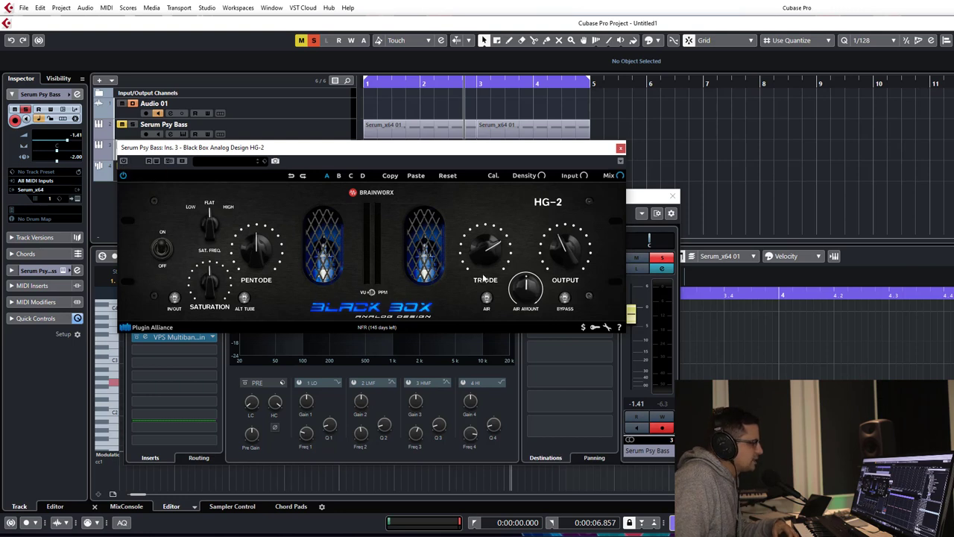
{"action": "mouse_move", "coordinate": [512, 260]}
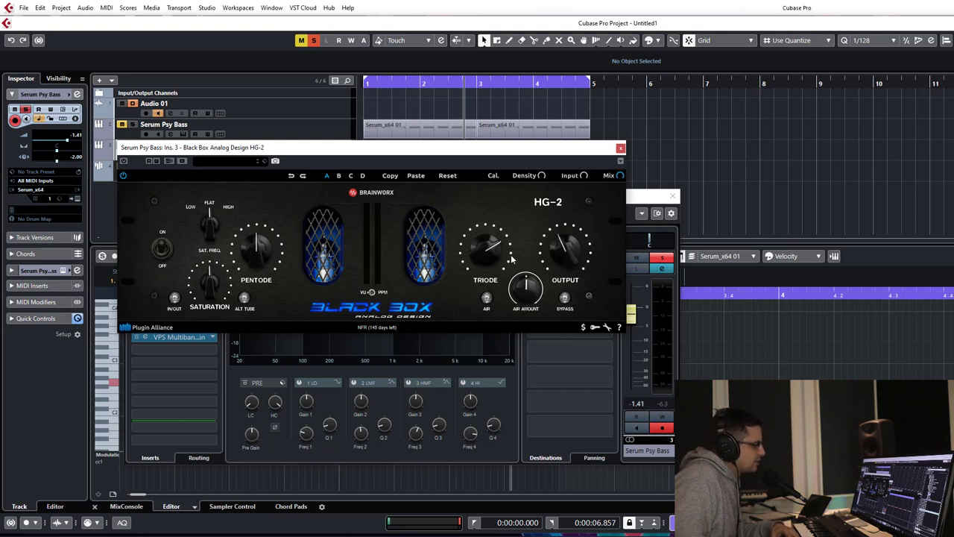
{"action": "mouse_move", "coordinate": [484, 261]}
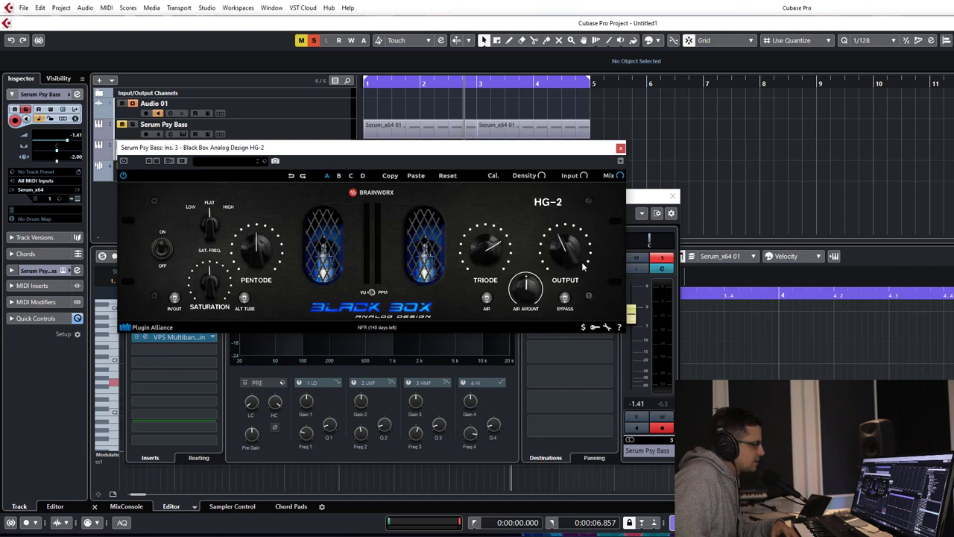
{"action": "mouse_move", "coordinate": [141, 206]}
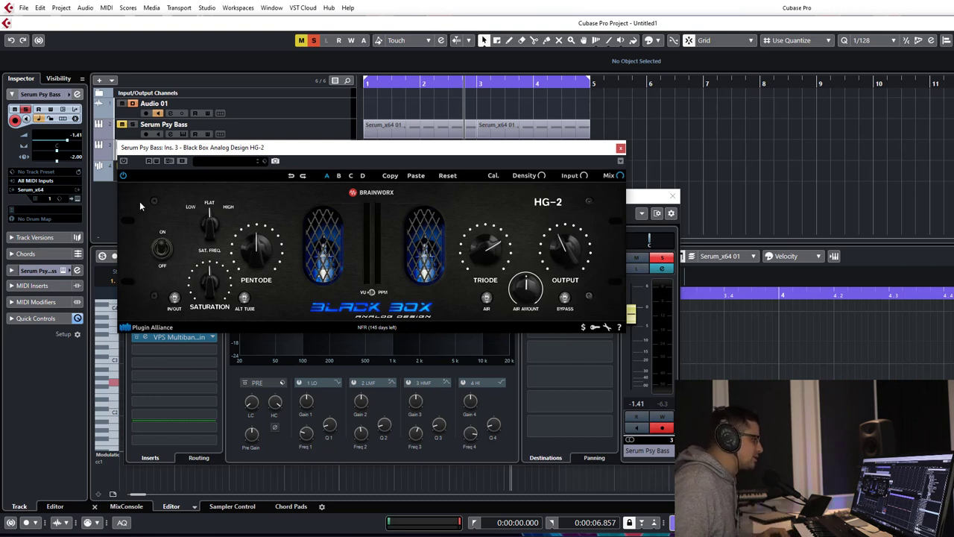
{"action": "mouse_move", "coordinate": [131, 173]}
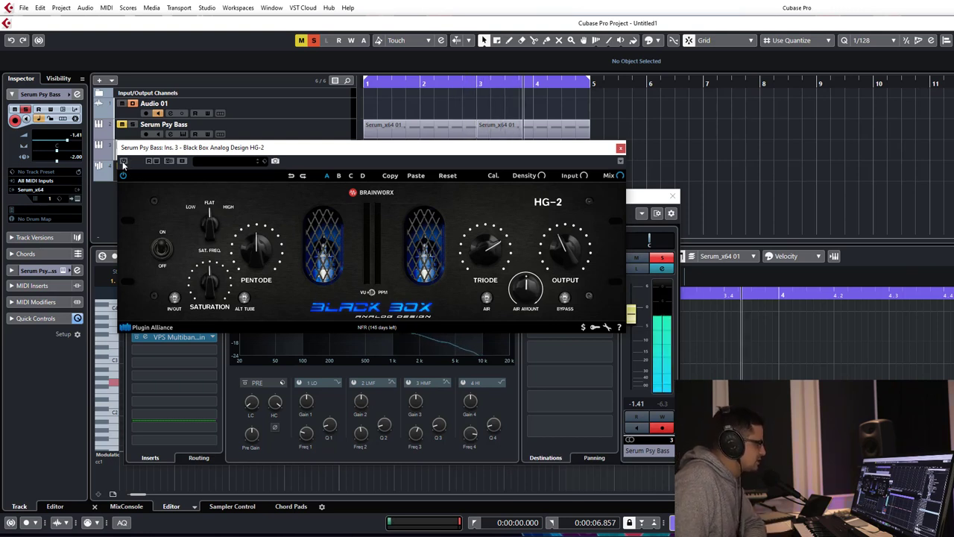
{"action": "mouse_move", "coordinate": [122, 161]}
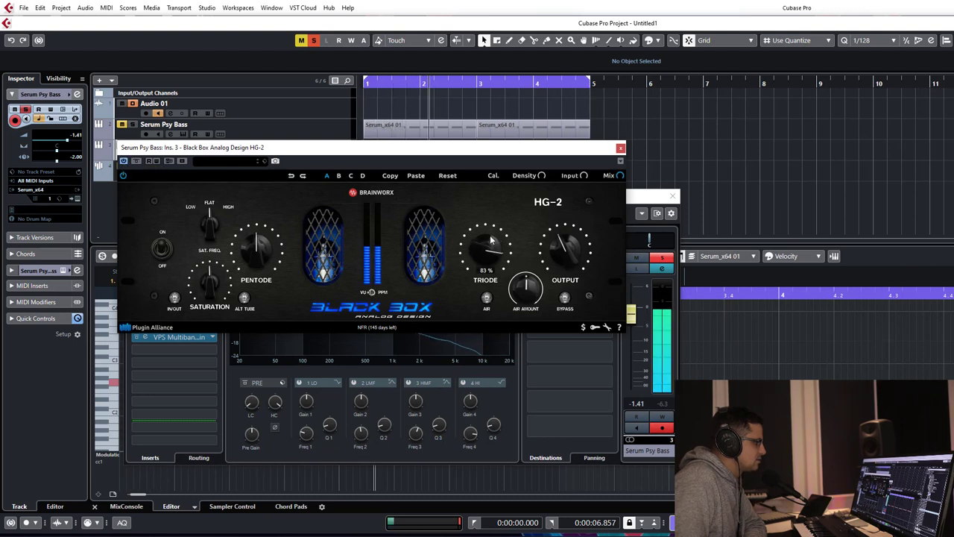
Step: Dial in Black Box HG-2's Pentode drive and Saturation amount on the bass
{"action": "left_click_drag", "start_coordinate": [486, 246], "coordinate": [492, 236]}
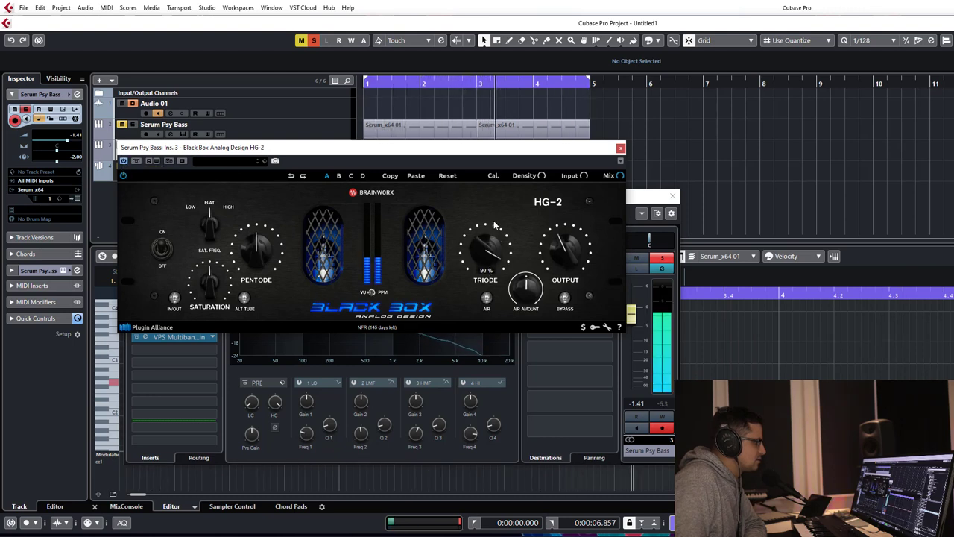
{"action": "left_click_drag", "start_coordinate": [486, 246], "coordinate": [486, 265]}
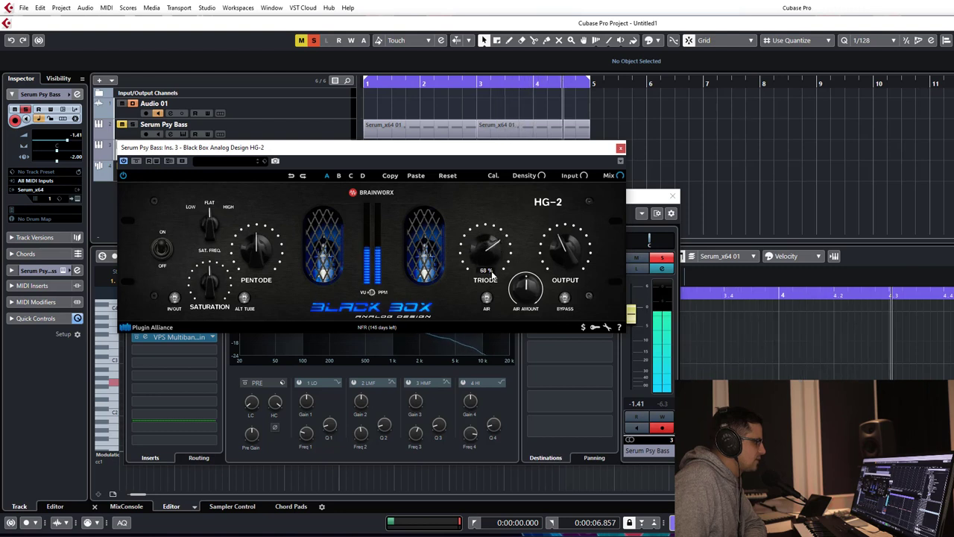
{"action": "left_click_drag", "start_coordinate": [484, 246], "coordinate": [489, 257]}
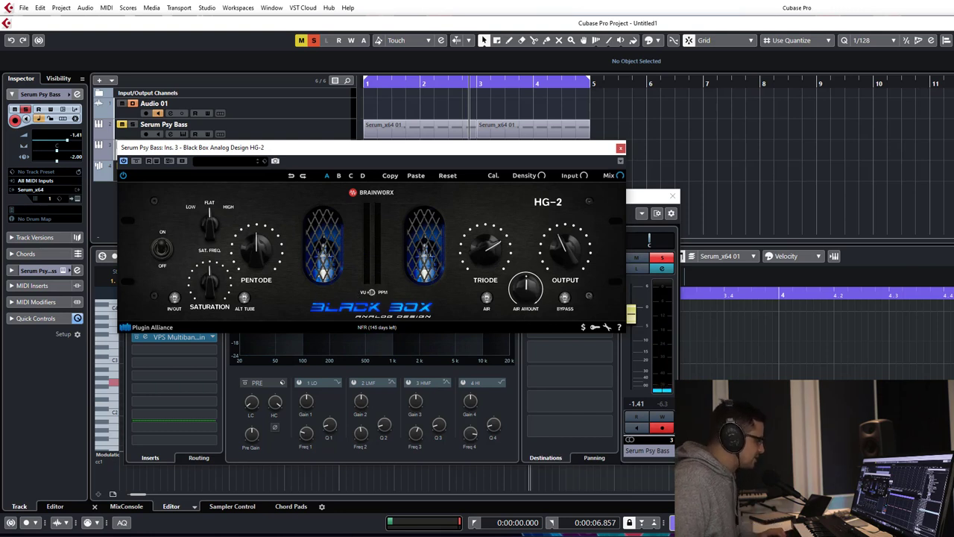
{"action": "left_click_drag", "start_coordinate": [256, 241], "coordinate": [265, 253]}
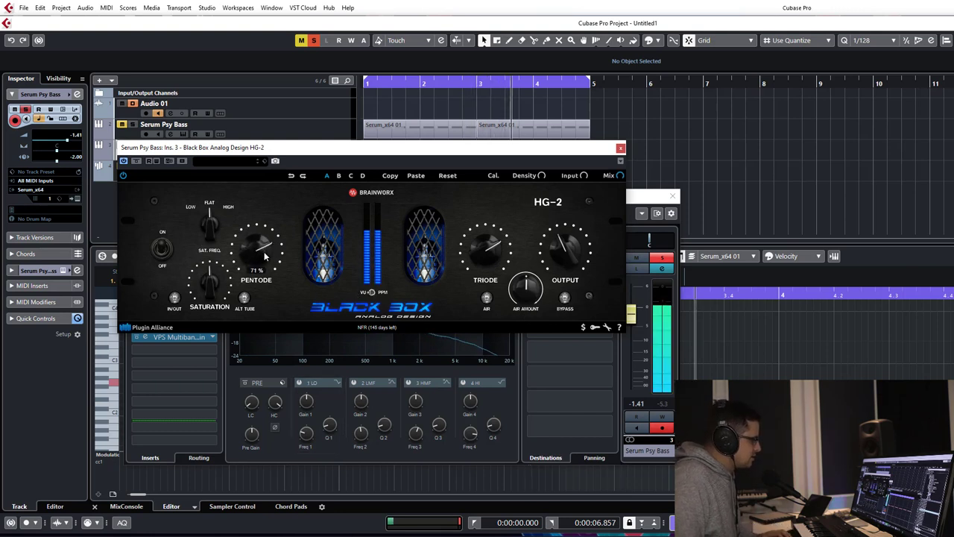
{"action": "left_click_drag", "start_coordinate": [256, 246], "coordinate": [261, 261]}
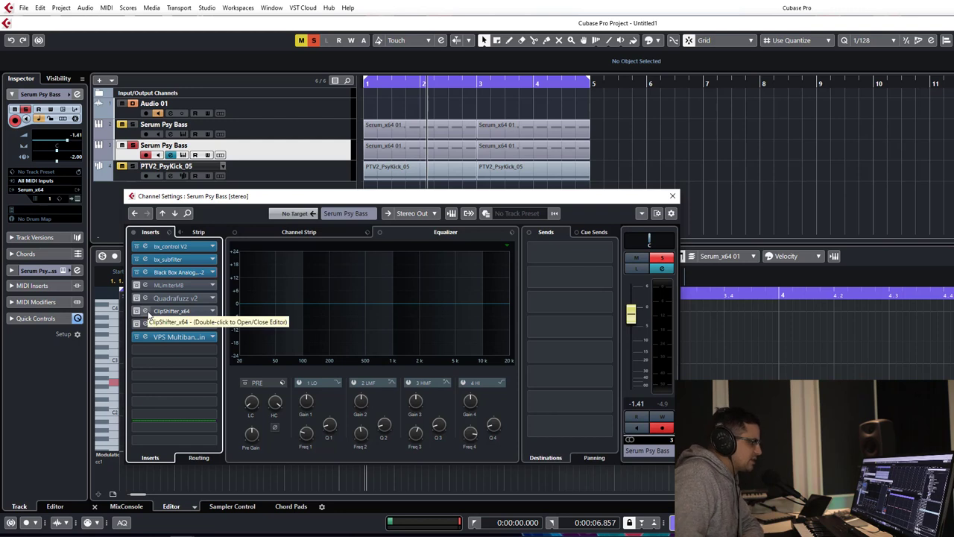
{"action": "mouse_move", "coordinate": [191, 309]}
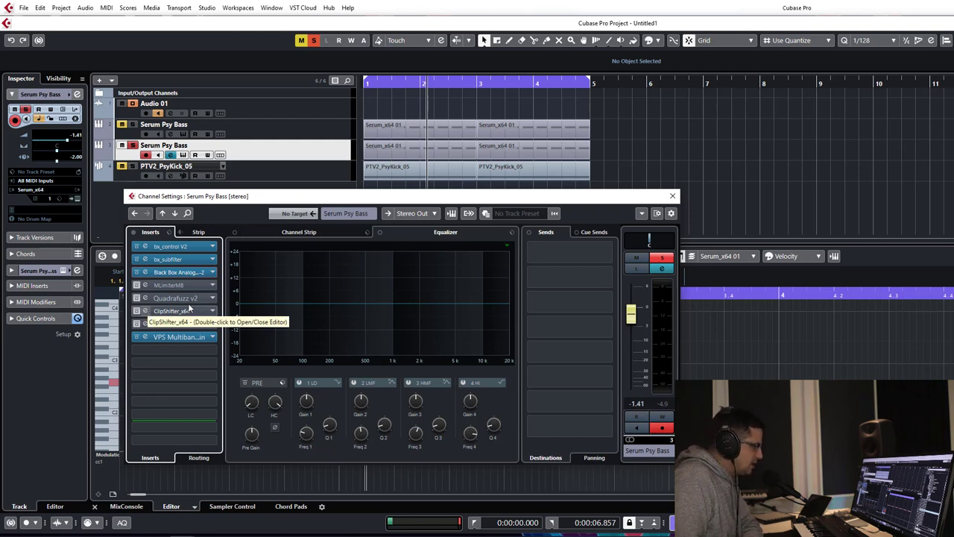
{"action": "mouse_move", "coordinate": [176, 298]}
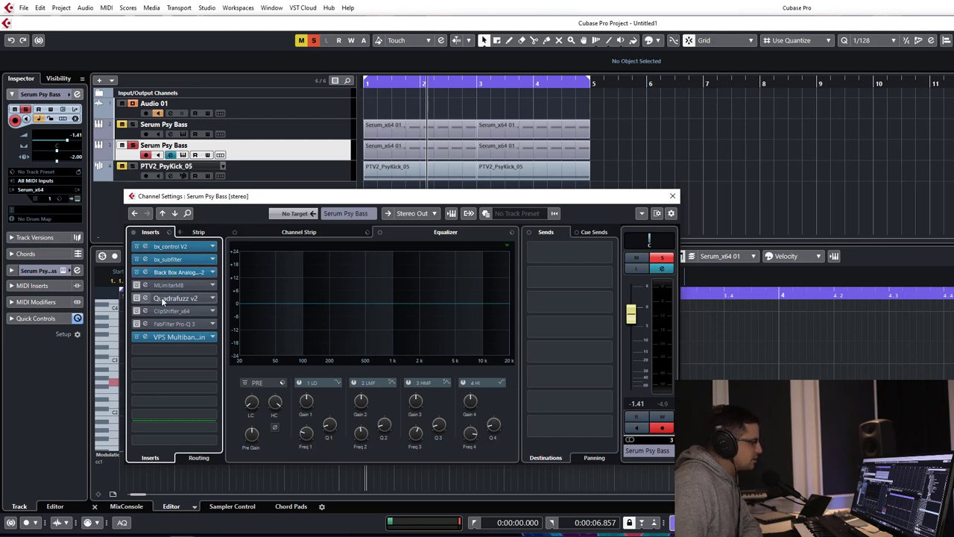
{"action": "mouse_move", "coordinate": [146, 298]}
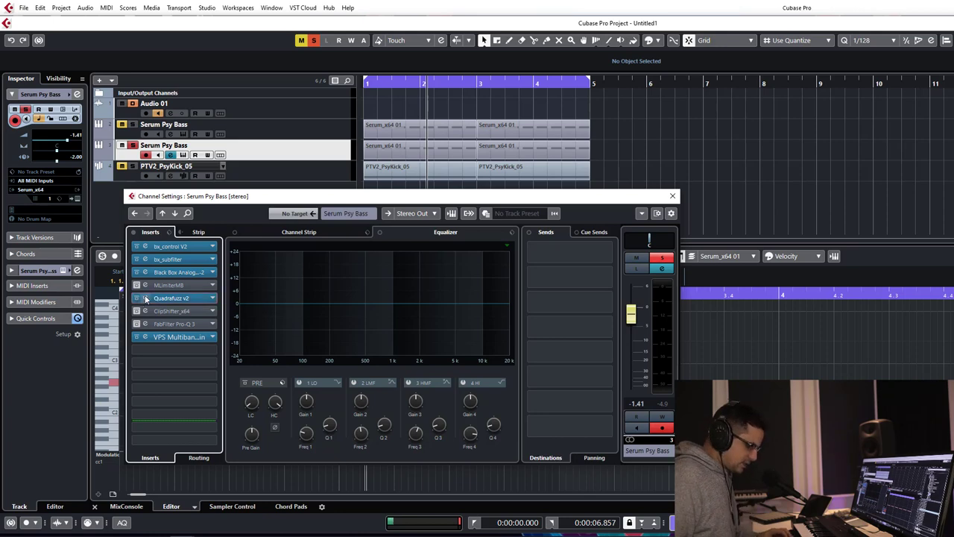
Step: Bring up the QuadraFuzz v2 editor from the Psy Bass insert slot
{"action": "double_click", "coordinate": [171, 298]}
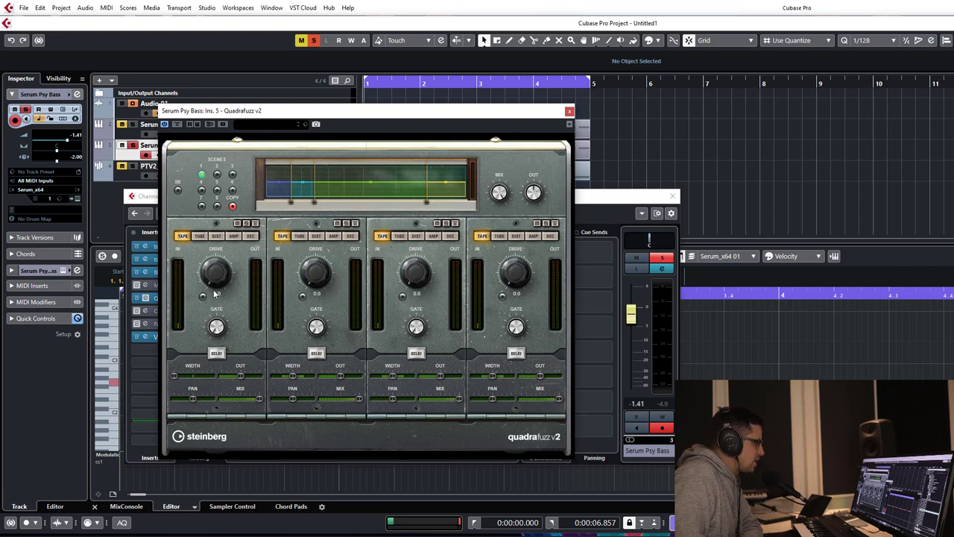
{"action": "mouse_move", "coordinate": [282, 197]}
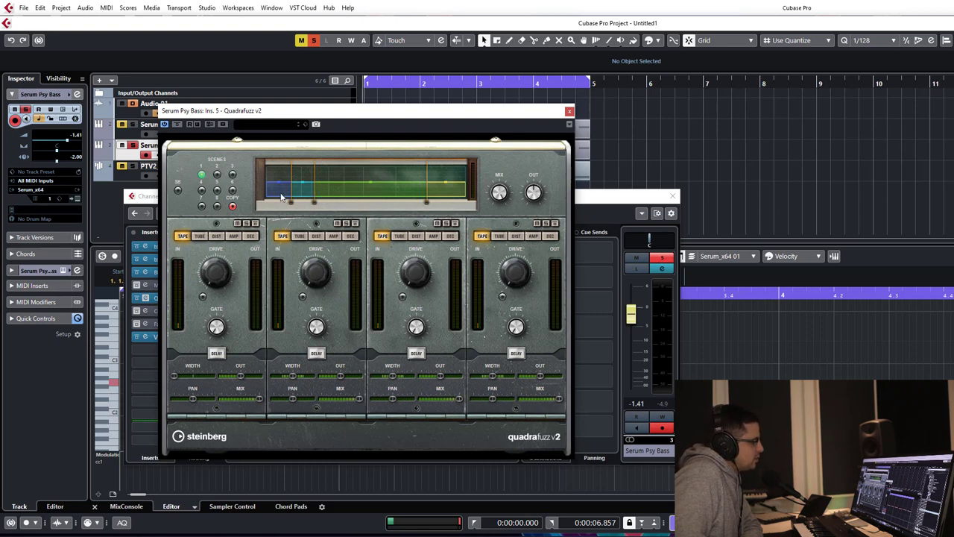
{"action": "mouse_move", "coordinate": [304, 193]}
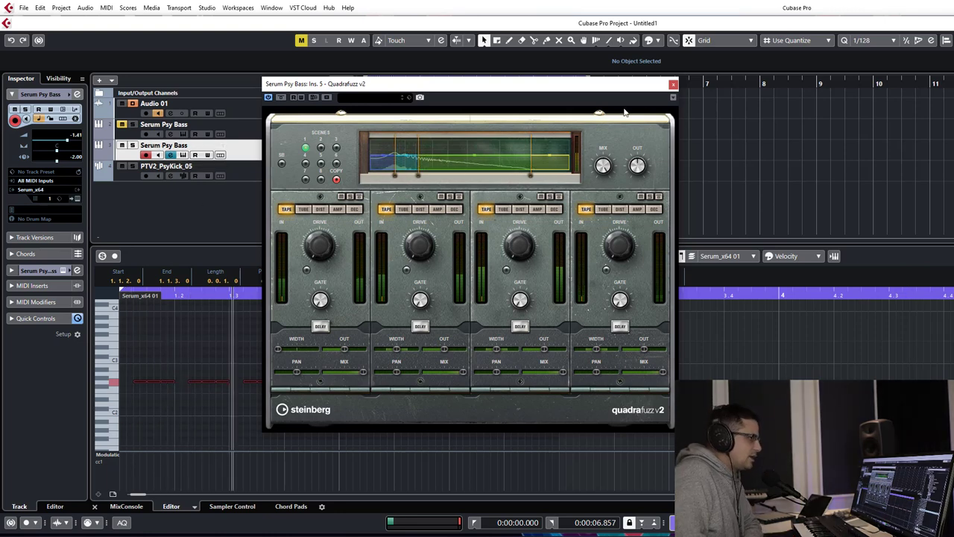
Step: Close the QuadraFuzz v2 editor and the Psy Bass channel settings
{"action": "left_click", "coordinate": [674, 84]}
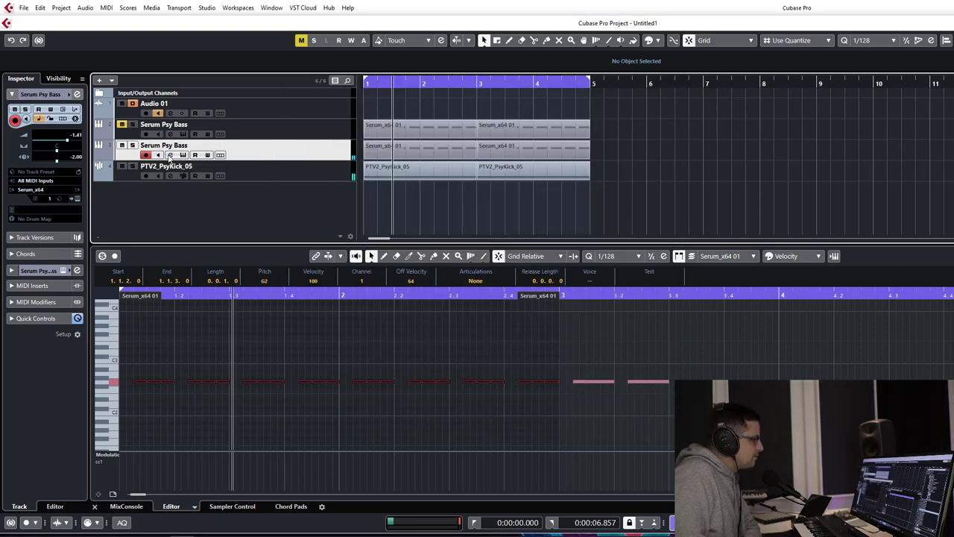
Step: Reopen the Serum Psy Bass channel settings to reach the ClipShifter insert
{"action": "left_click", "coordinate": [169, 154]}
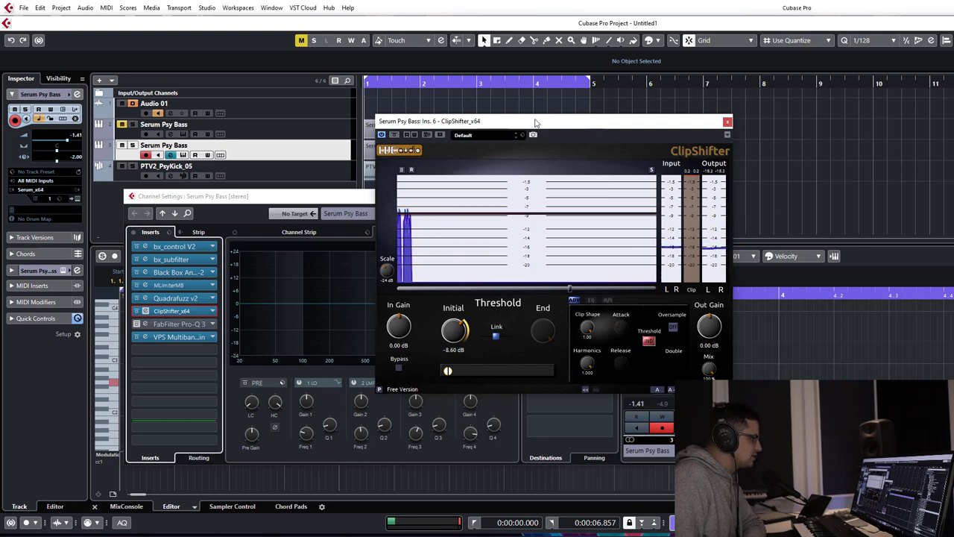
Step: Sweep ClipShifter's initial threshold from about -12 dB through -9 and -6.9 back to -4.40 dB
{"action": "left_click_drag", "start_coordinate": [535, 120], "coordinate": [355, 107]}
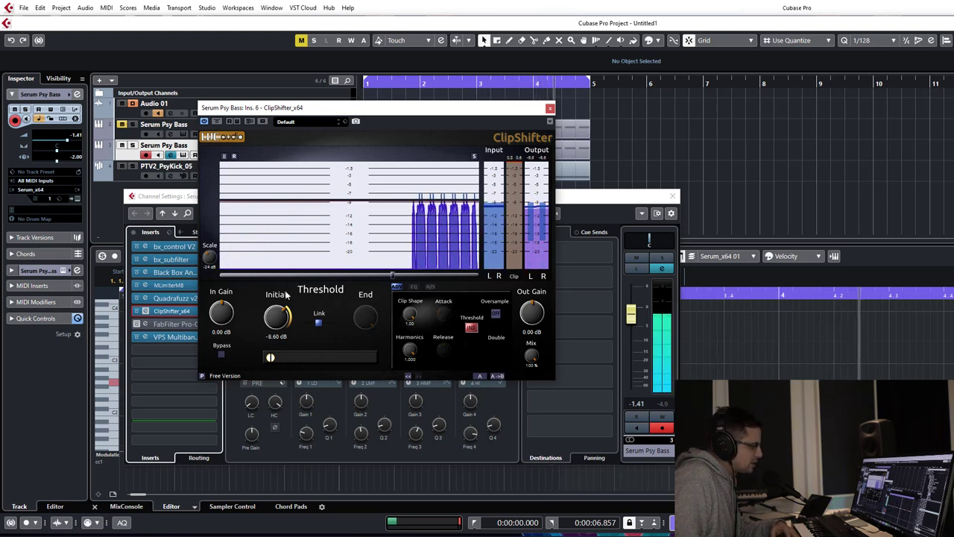
{"action": "left_click_drag", "start_coordinate": [278, 313], "coordinate": [277, 320]}
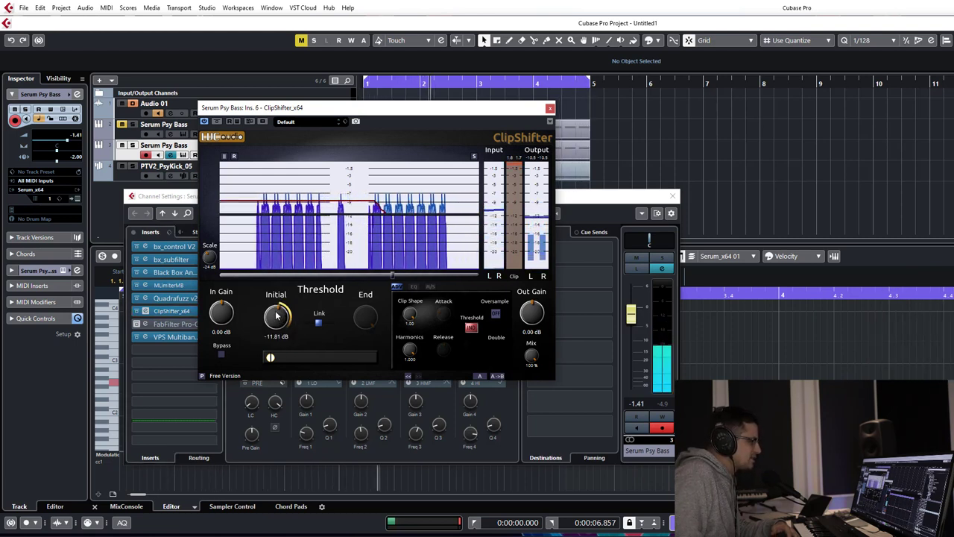
{"action": "left_click_drag", "start_coordinate": [277, 316], "coordinate": [277, 307]}
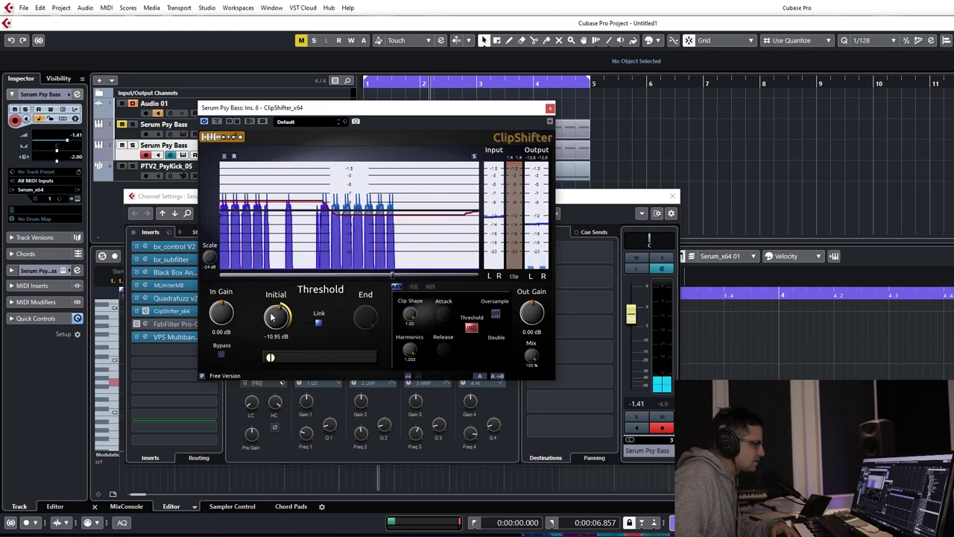
{"action": "left_click_drag", "start_coordinate": [278, 316], "coordinate": [277, 305]}
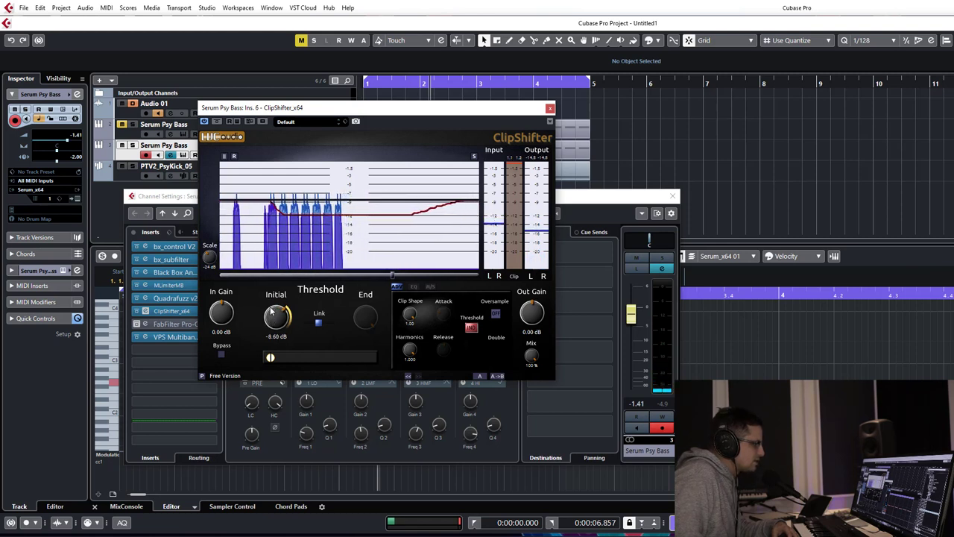
{"action": "left_click_drag", "start_coordinate": [277, 316], "coordinate": [277, 312]}
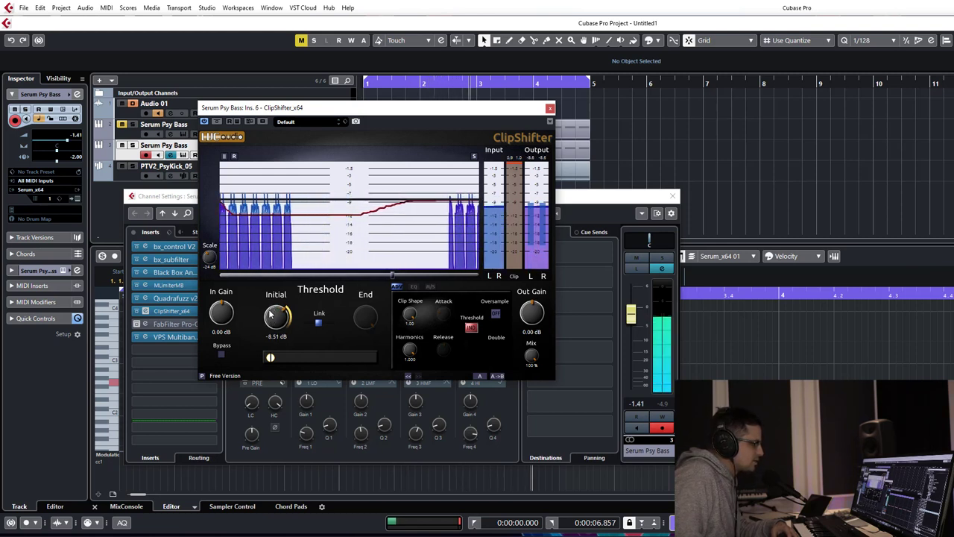
{"action": "left_click_drag", "start_coordinate": [278, 313], "coordinate": [275, 319]}
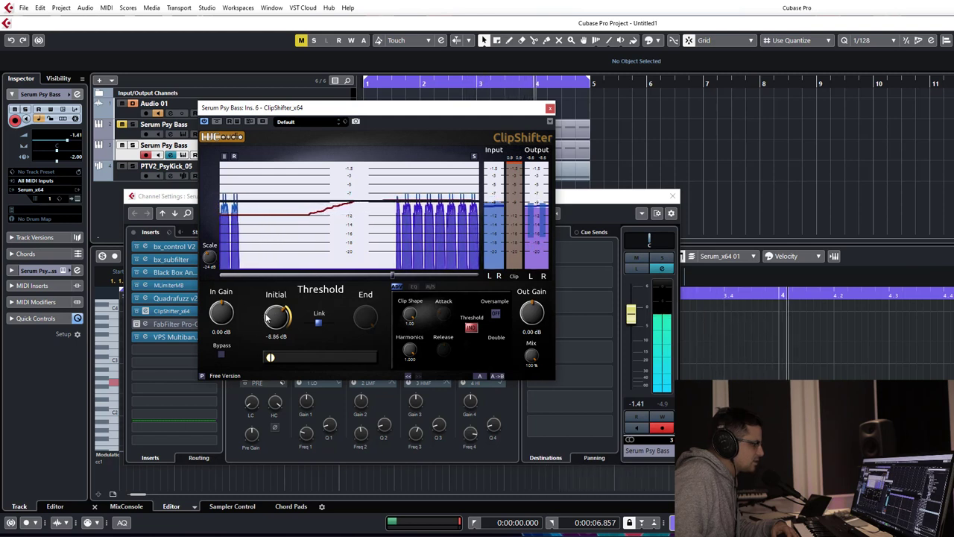
{"action": "left_click_drag", "start_coordinate": [276, 316], "coordinate": [277, 325]}
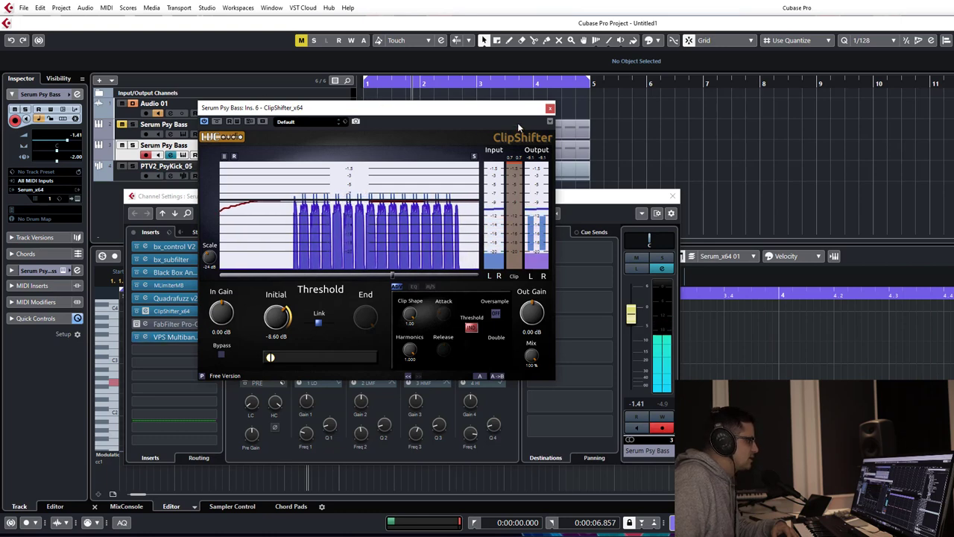
{"action": "left_click", "coordinate": [550, 107]}
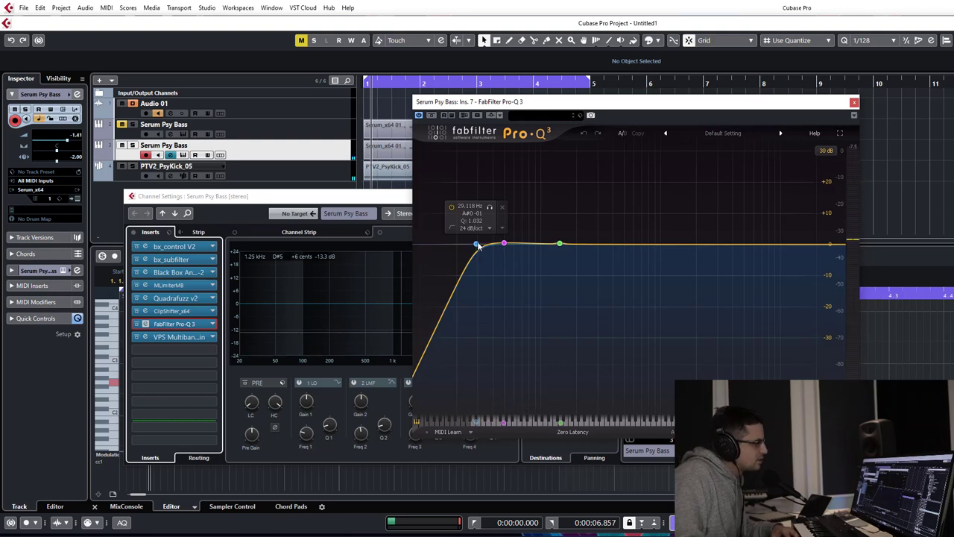
Step: Shape Pro-Q 3's steep low cut and turn a narrow bell above it into a dip
{"action": "left_click_drag", "start_coordinate": [477, 245], "coordinate": [504, 245]}
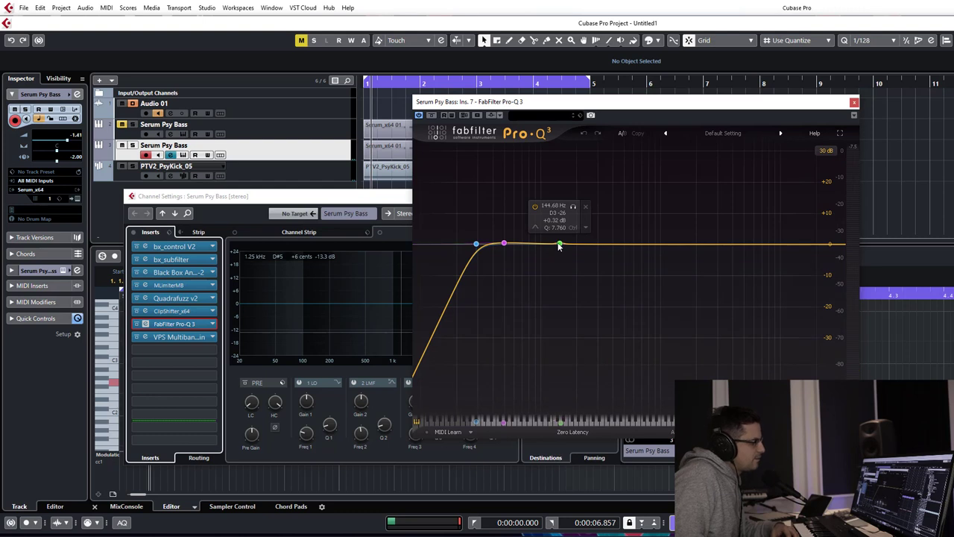
{"action": "left_click_drag", "start_coordinate": [560, 245], "coordinate": [561, 237]}
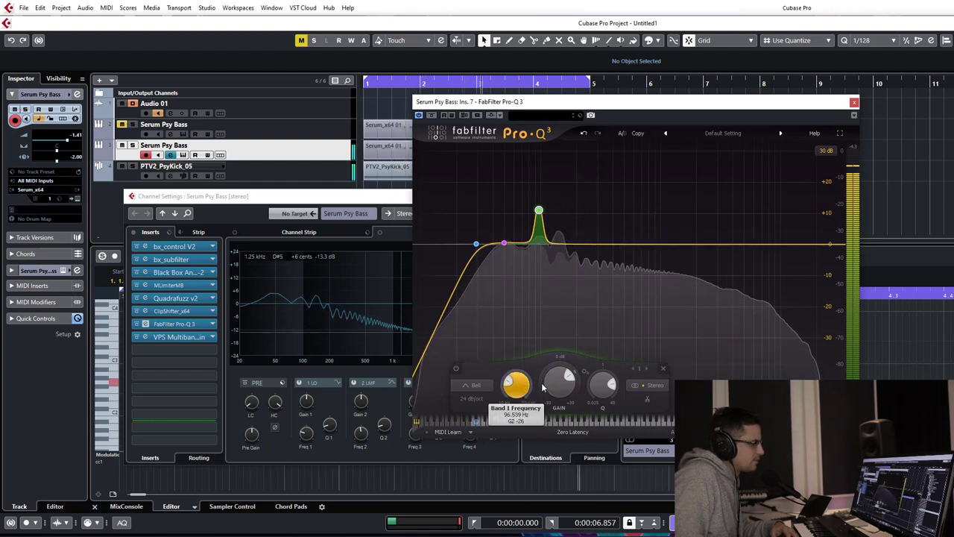
{"action": "left_click_drag", "start_coordinate": [538, 209], "coordinate": [571, 209]}
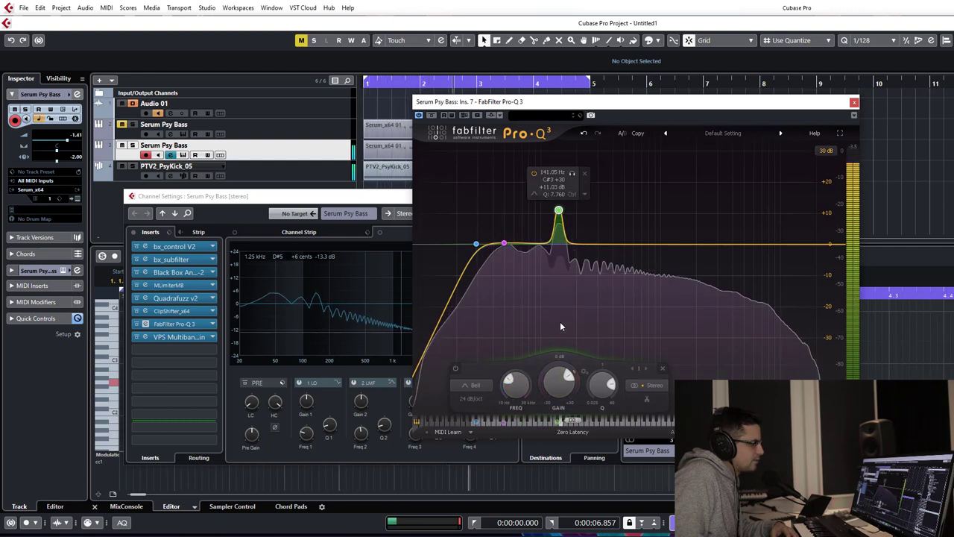
{"action": "left_click_drag", "start_coordinate": [557, 385], "coordinate": [559, 386]}
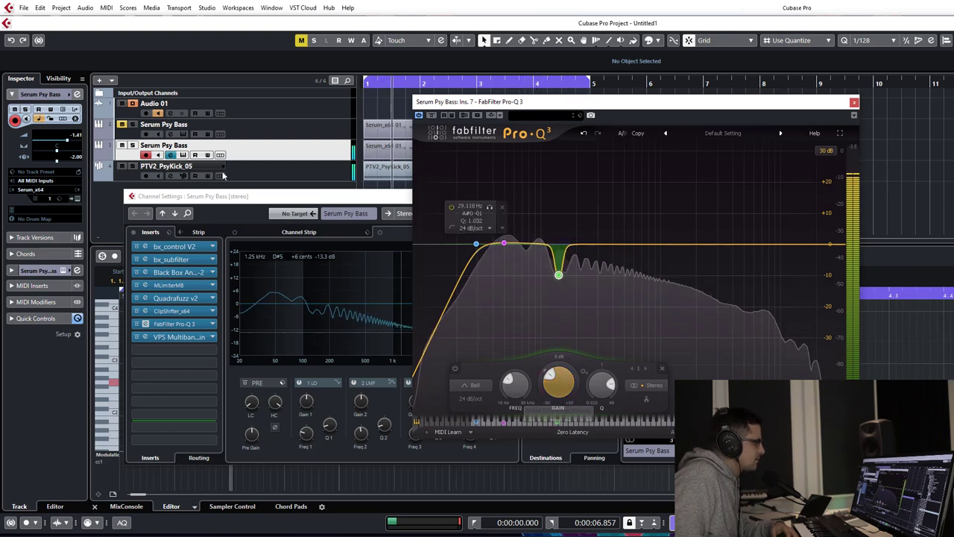
{"action": "left_click", "coordinate": [854, 101]}
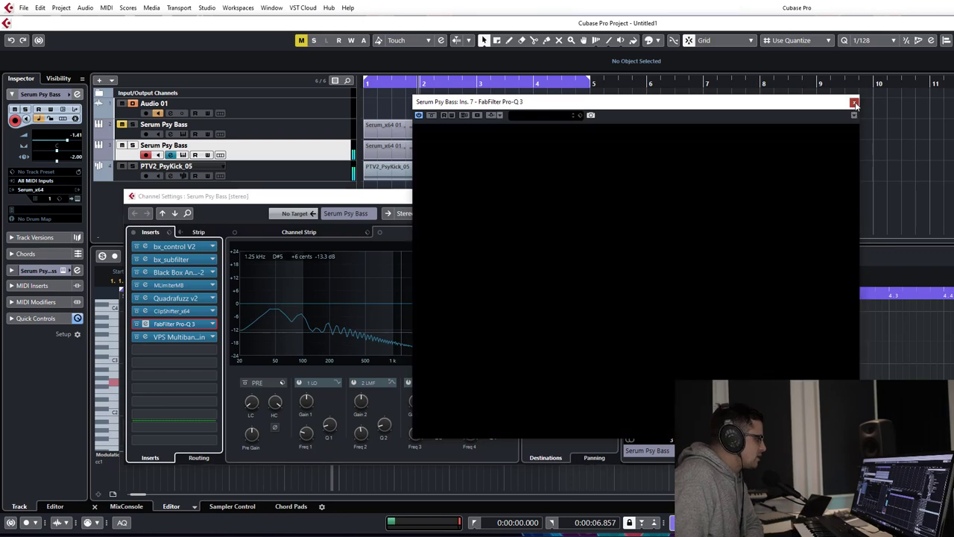
Step: Dismiss the Pro-Q 3 and Channel Settings windows and reopen Serum on the bass track
{"action": "left_click", "coordinate": [854, 101]}
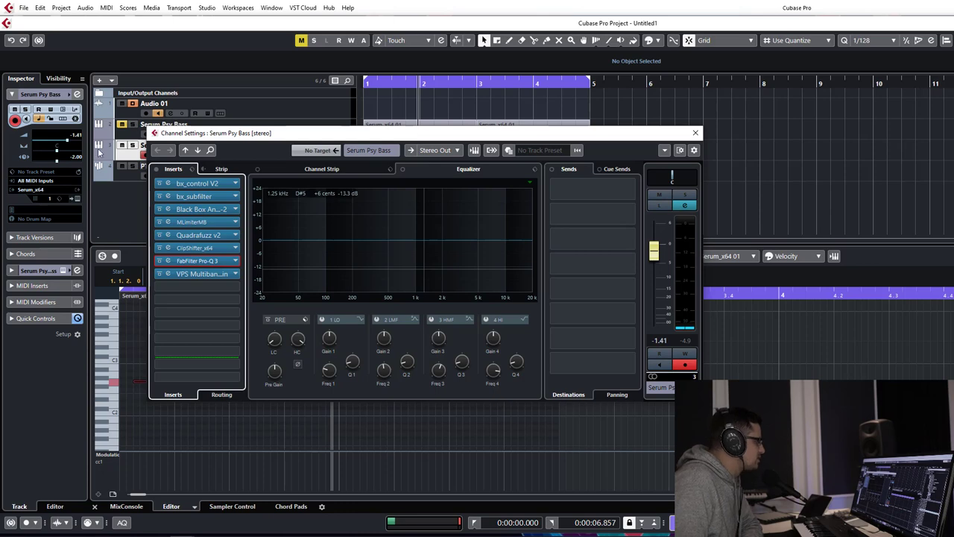
{"action": "left_click", "coordinate": [694, 133]}
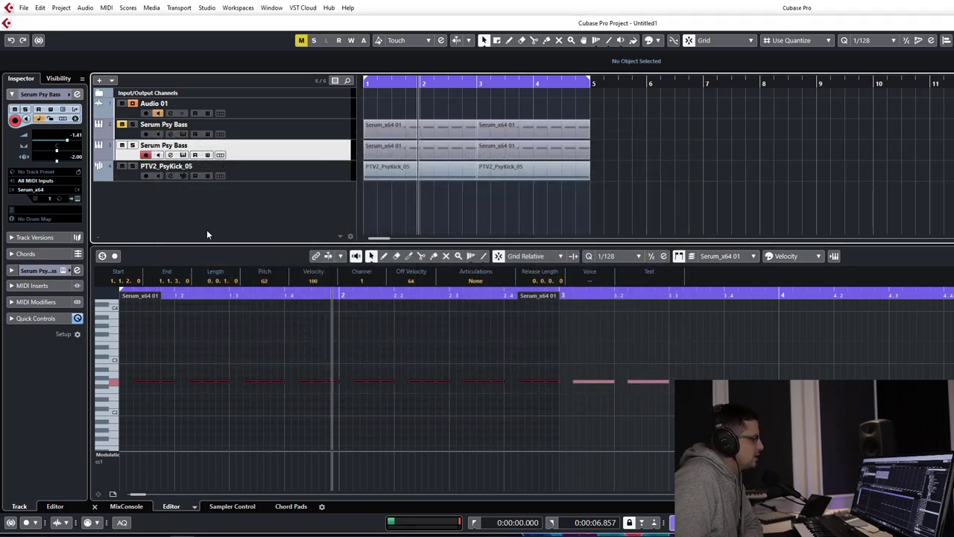
{"action": "left_click", "coordinate": [182, 153]}
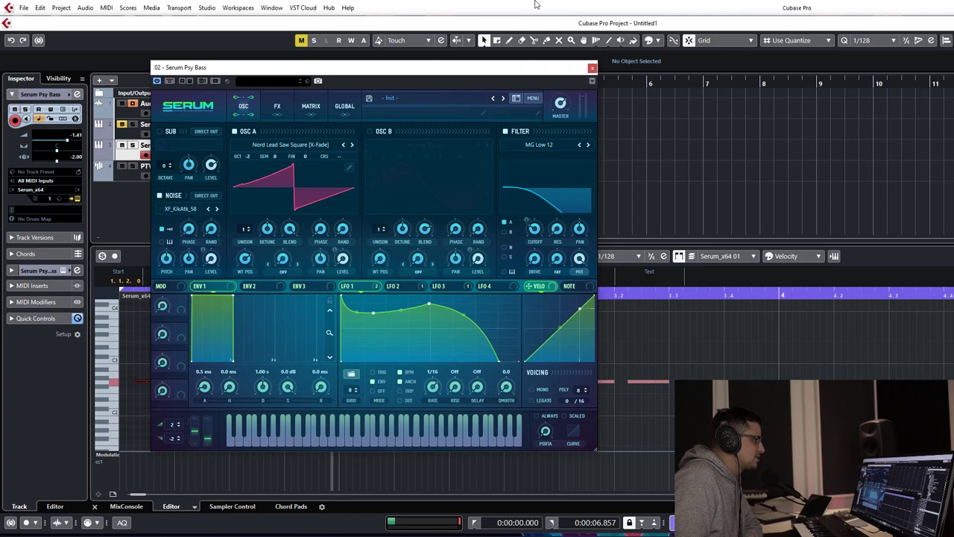
Step: Move the Serum window into place over the project
{"action": "left_click_drag", "start_coordinate": [365, 68], "coordinate": [346, 59]}
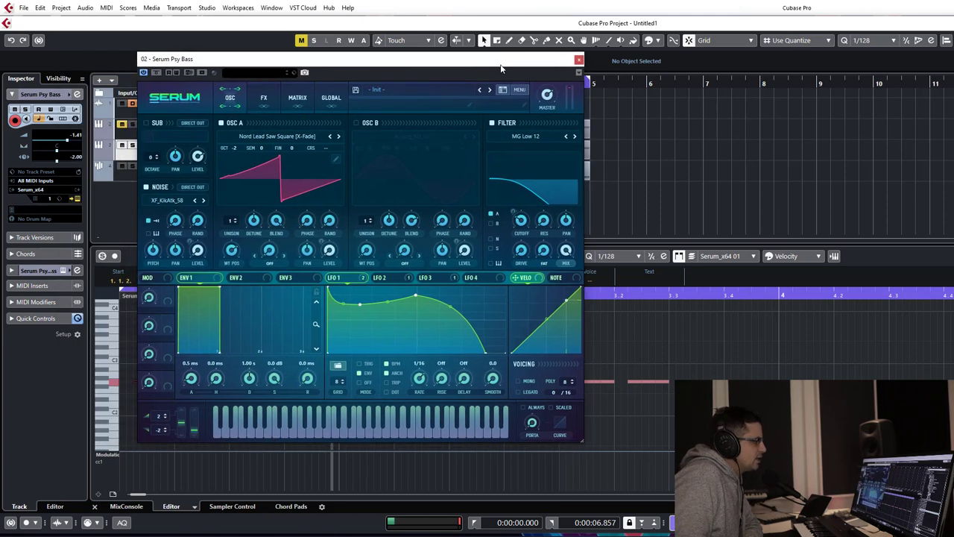